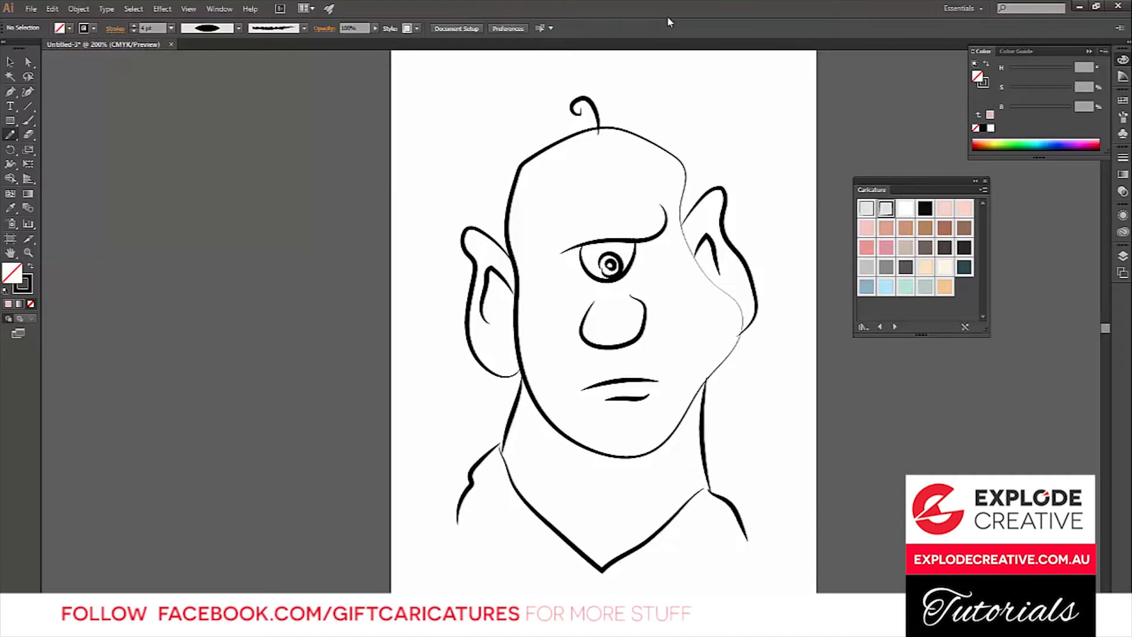
{"action": "mouse_move", "coordinate": [972, 287]}
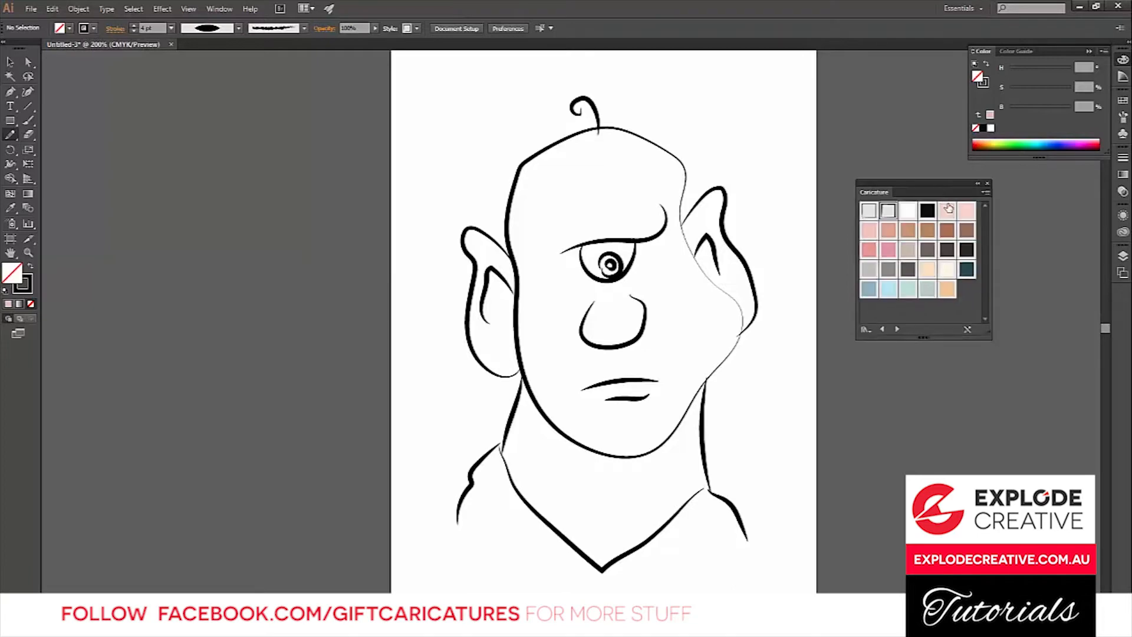
{"action": "mouse_move", "coordinate": [940, 196]}
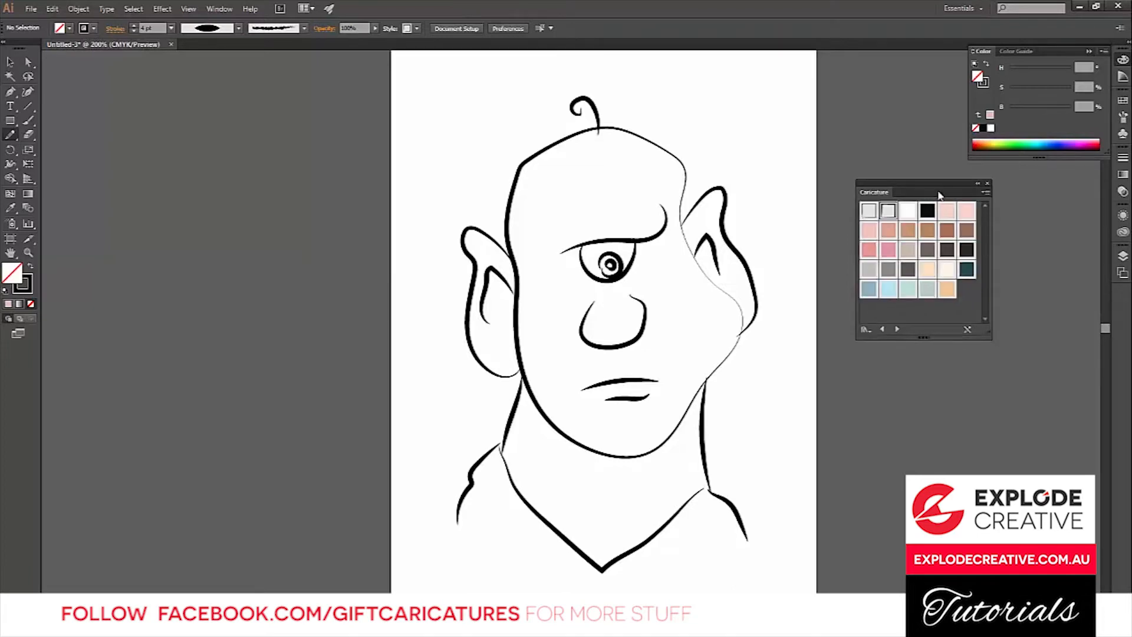
Show the explodecreative.com.au Free Illustrator Graphic Styles Pack page in Chrome, then minimise Chrome.
{"action": "left_click_drag", "start_coordinate": [924, 192], "coordinate": [906, 188]}
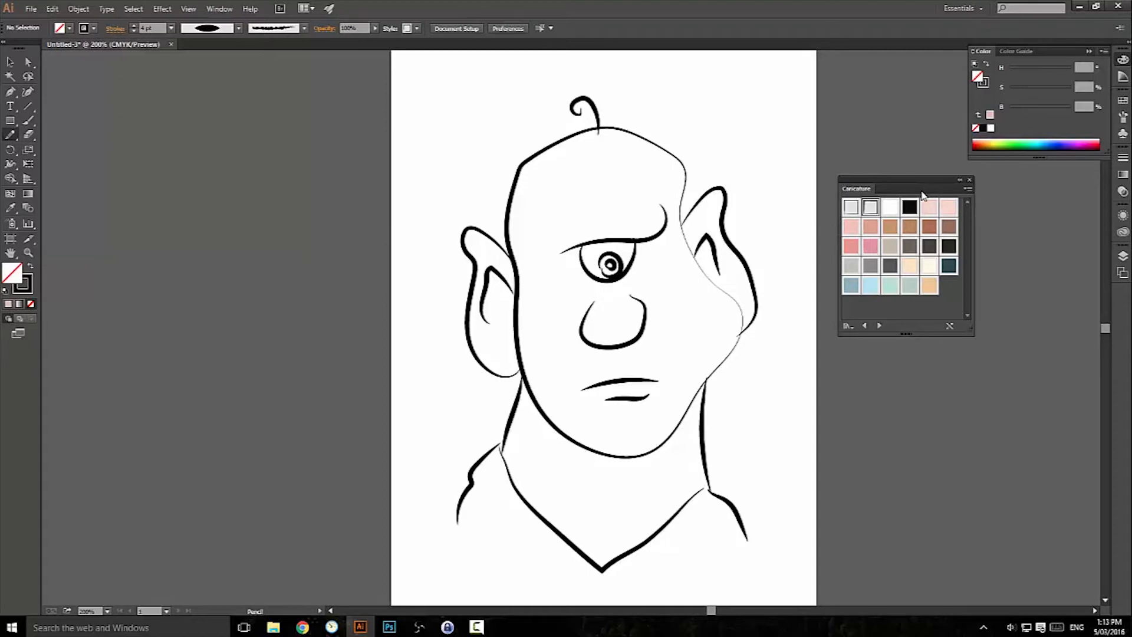
{"action": "mouse_move", "coordinate": [925, 196]}
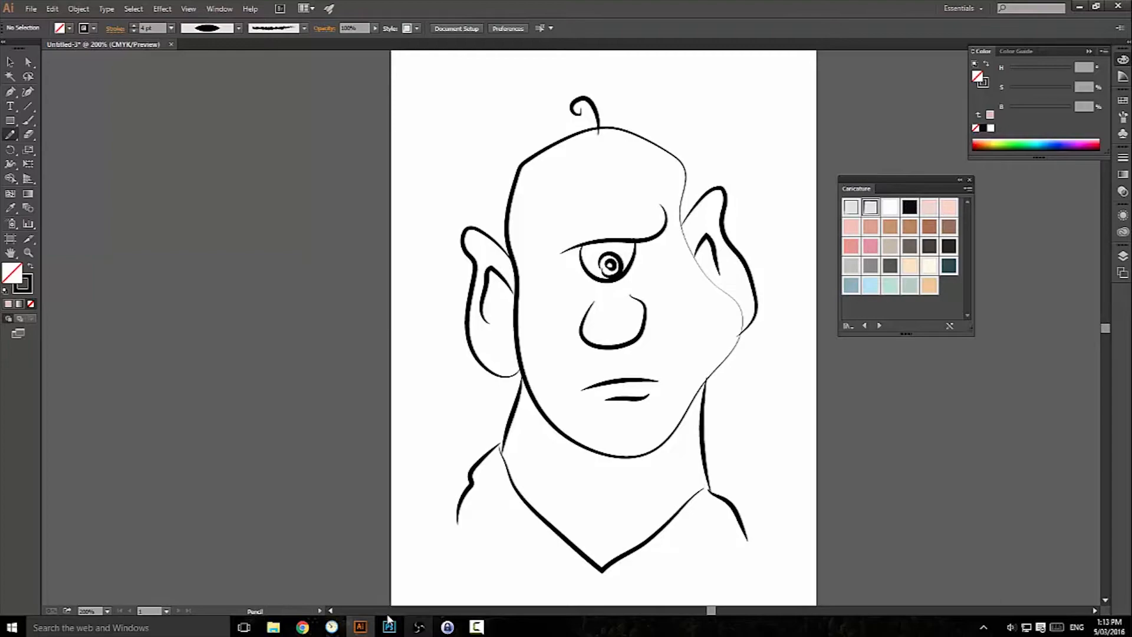
{"action": "left_click", "coordinate": [302, 626]}
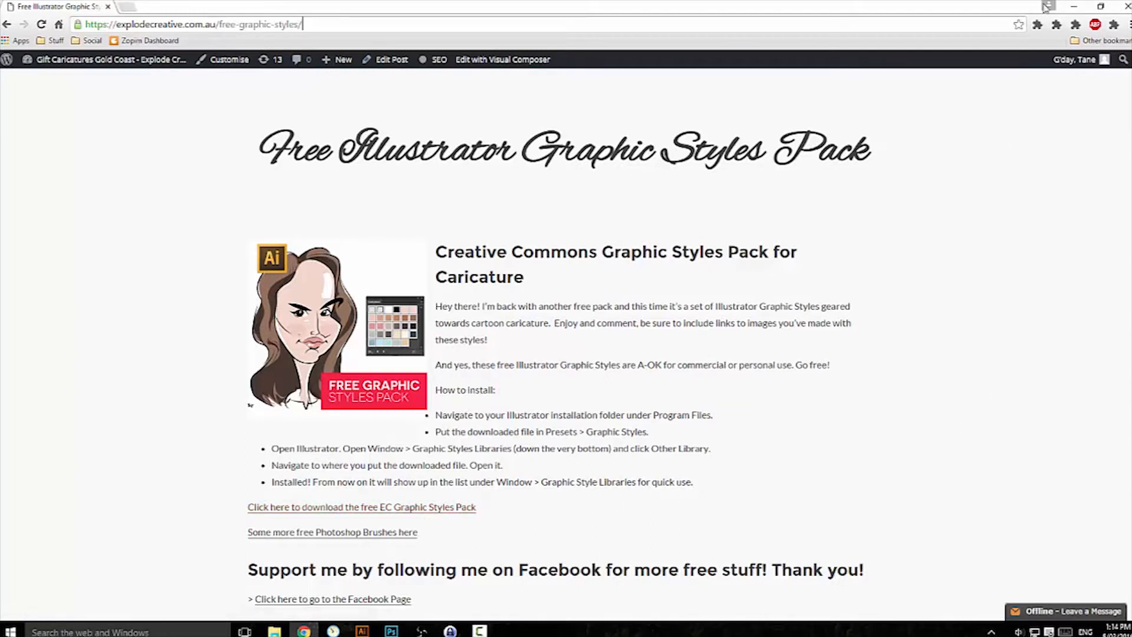
{"action": "left_click", "coordinate": [1073, 6]}
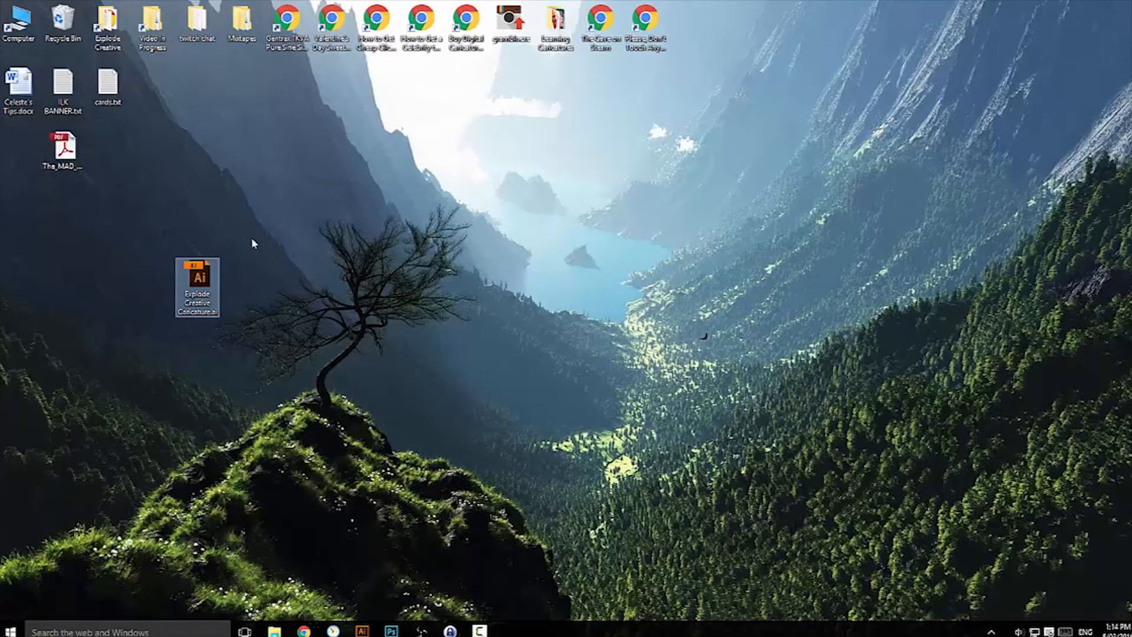
{"action": "mouse_move", "coordinate": [272, 292]}
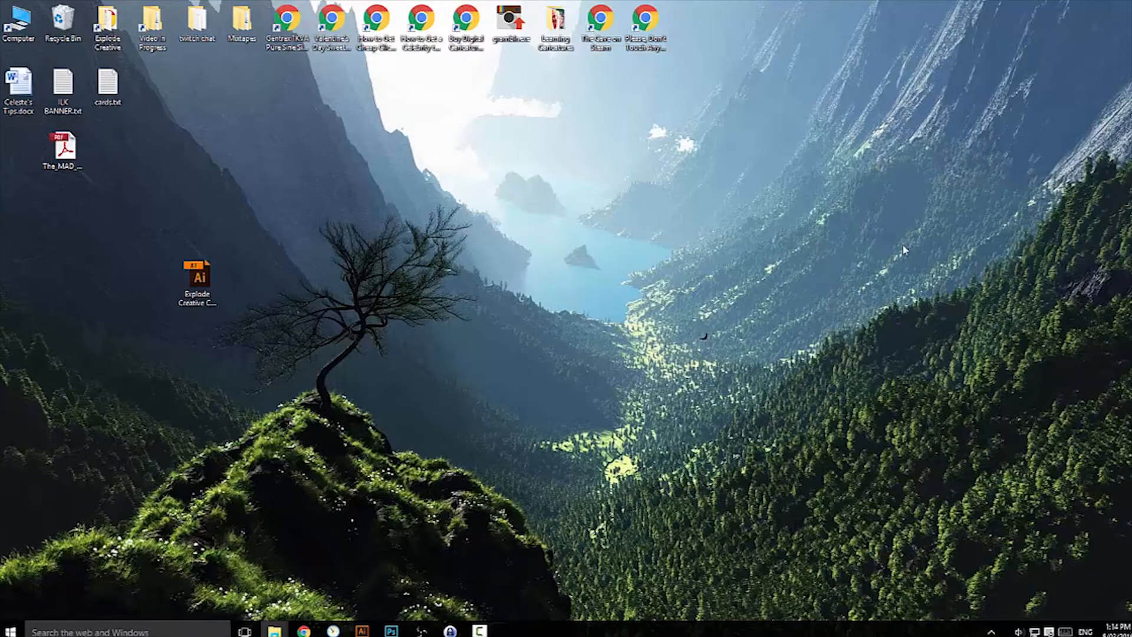
Open File Explorer at This PC from the taskbar.
{"action": "left_click", "coordinate": [273, 631]}
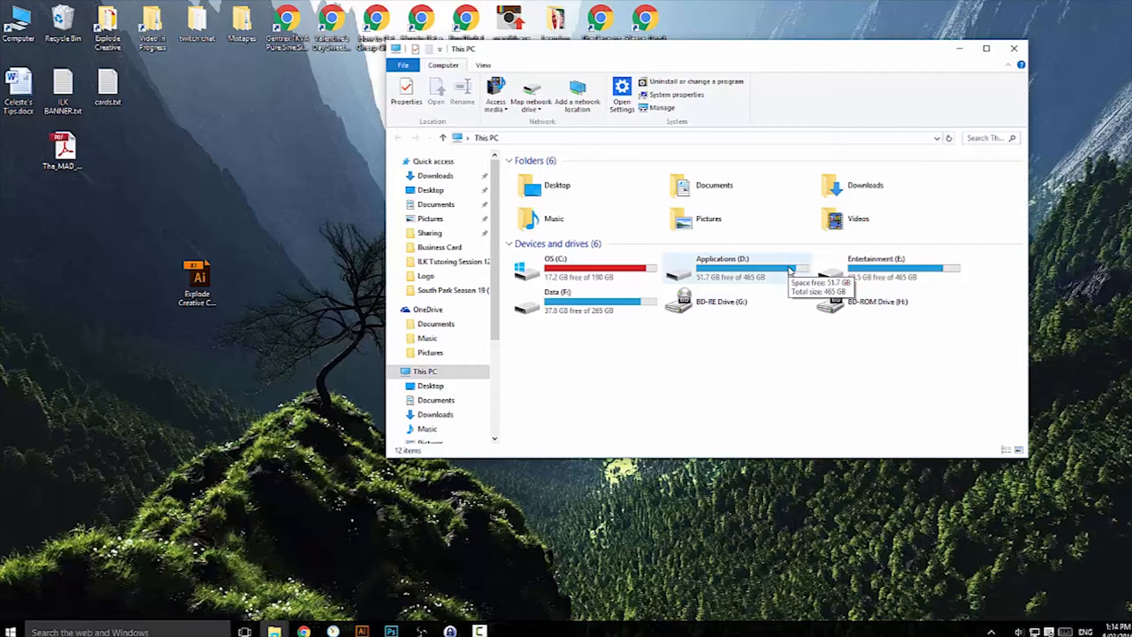
Copy Explode Creative Caricature.ai into D: Adobe Illustrator CC 2014 Presets Graphic Styles, replacing the old copy.
{"action": "left_click", "coordinate": [556, 267]}
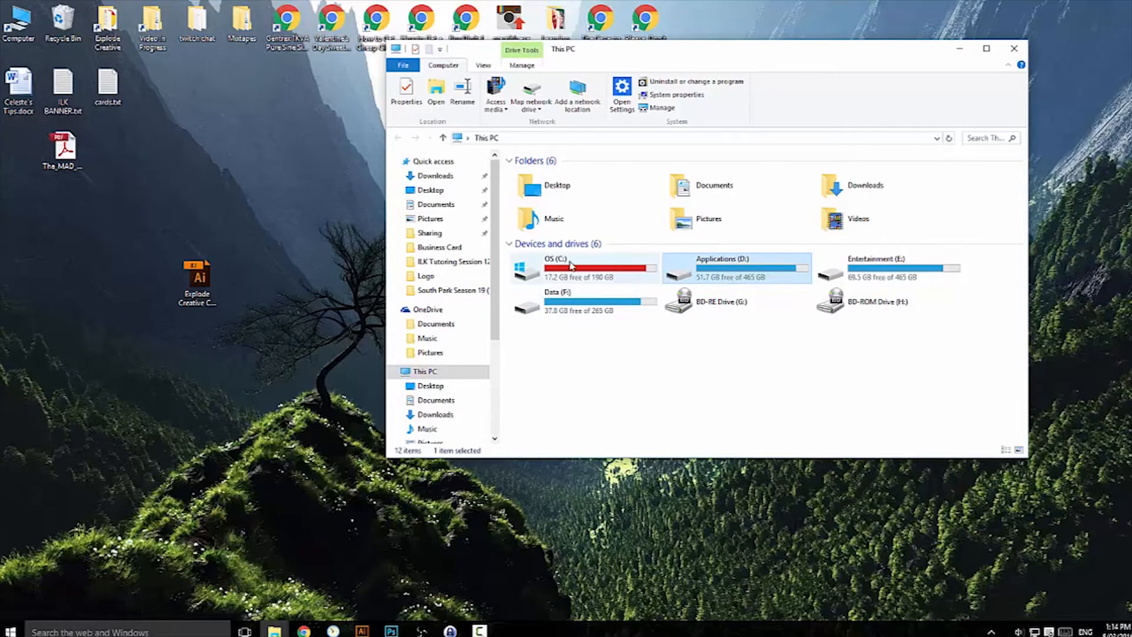
{"action": "mouse_move", "coordinate": [749, 268]}
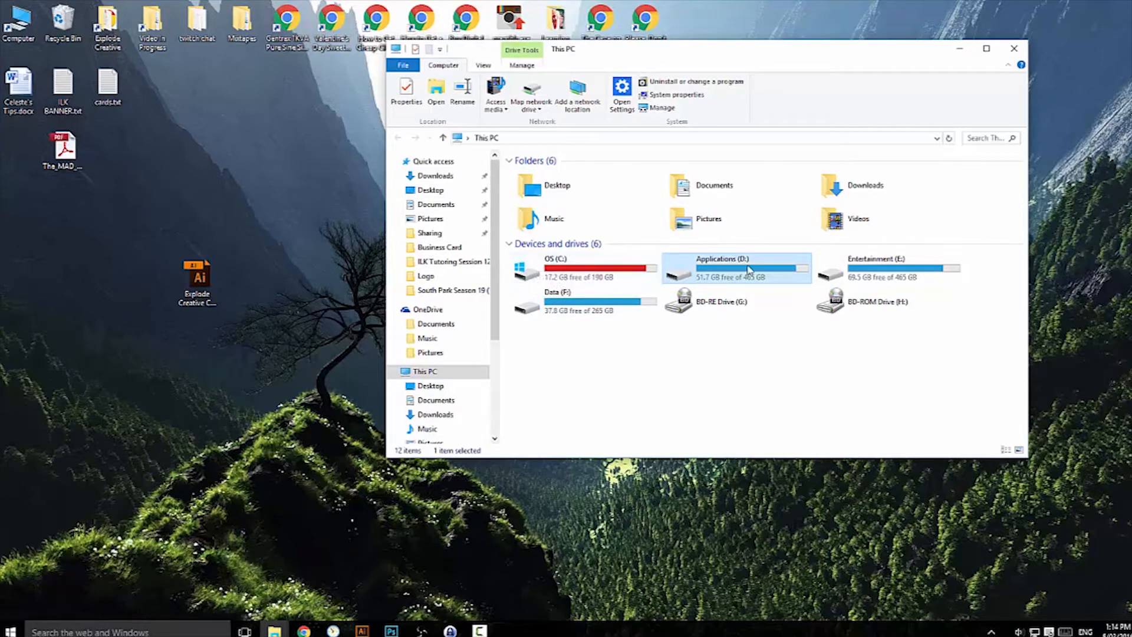
{"action": "double_click", "coordinate": [722, 268]}
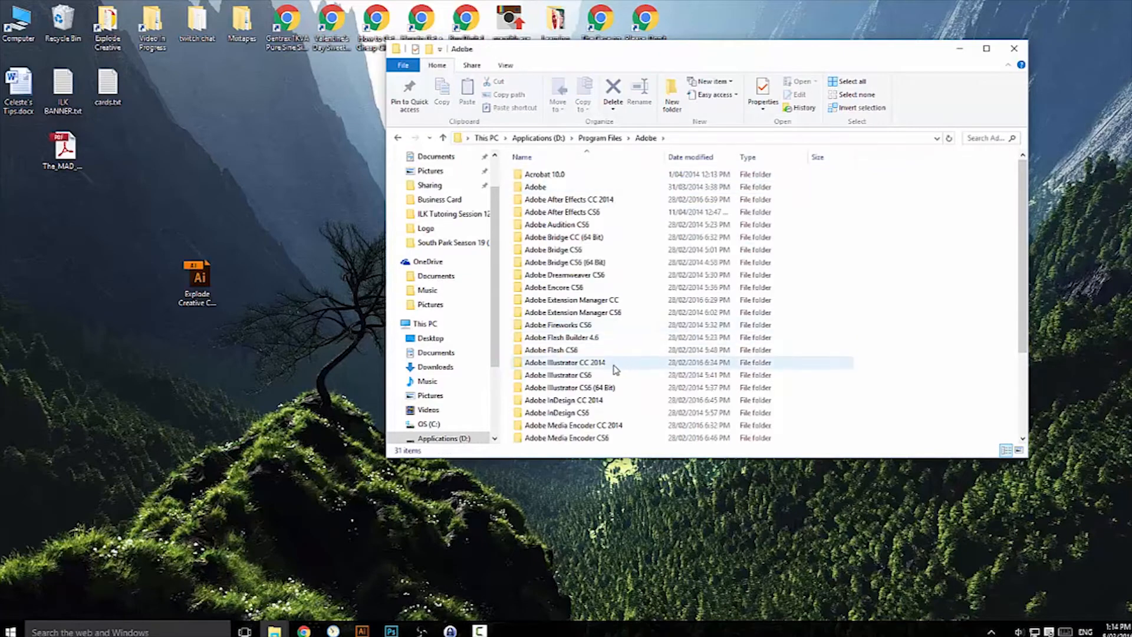
{"action": "left_click", "coordinate": [563, 361]}
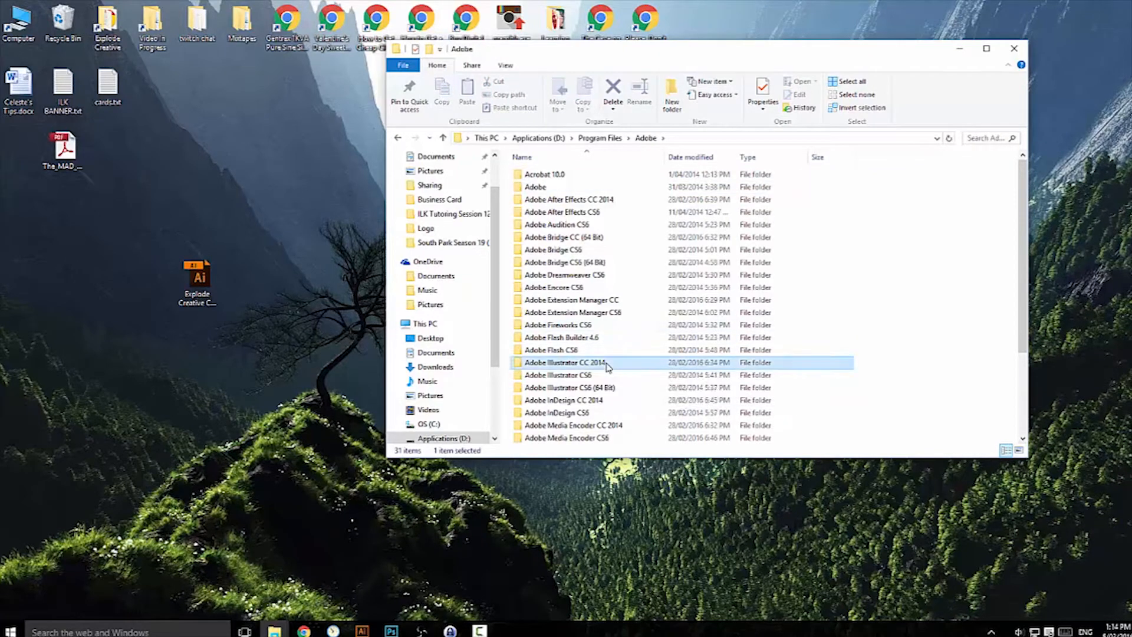
{"action": "double_click", "coordinate": [566, 361]}
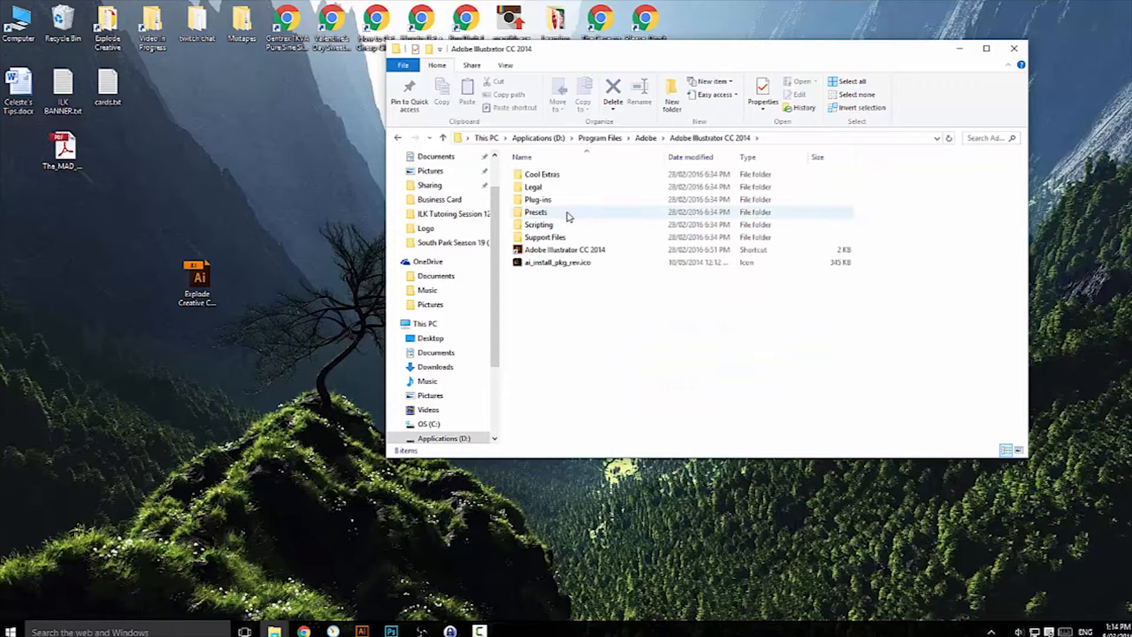
{"action": "left_click", "coordinate": [536, 212]}
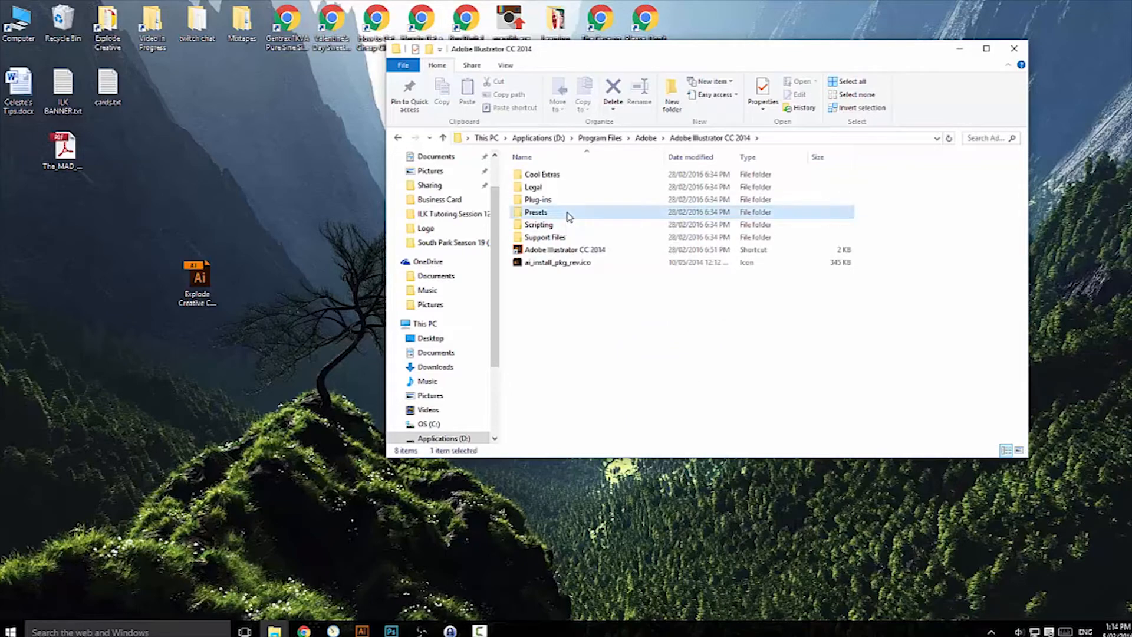
{"action": "double_click", "coordinate": [536, 211]}
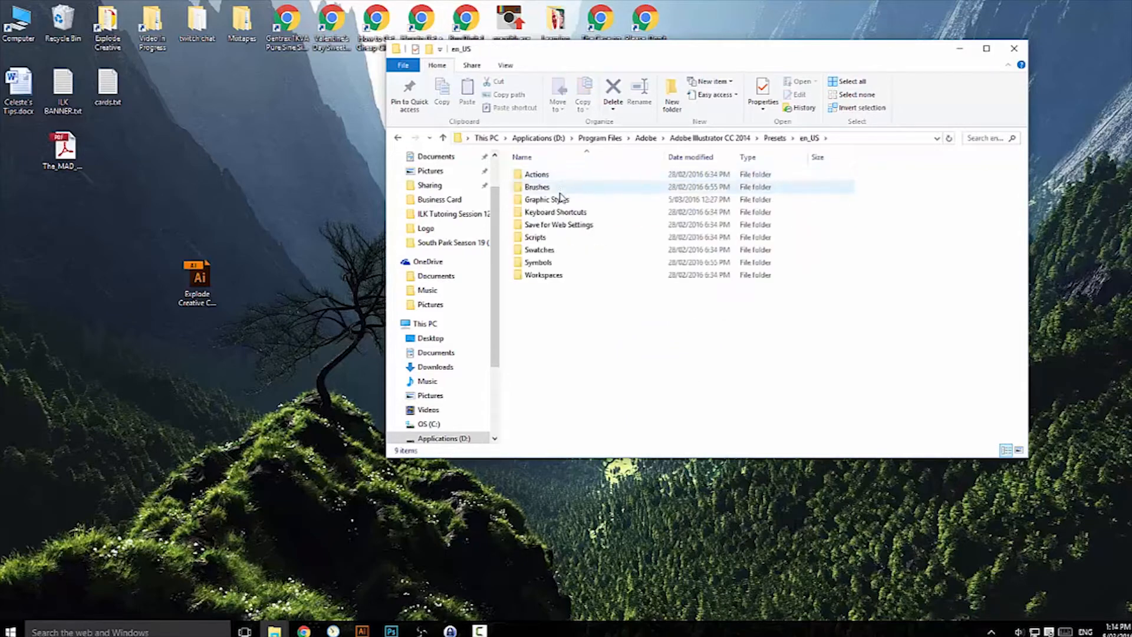
{"action": "double_click", "coordinate": [547, 199]}
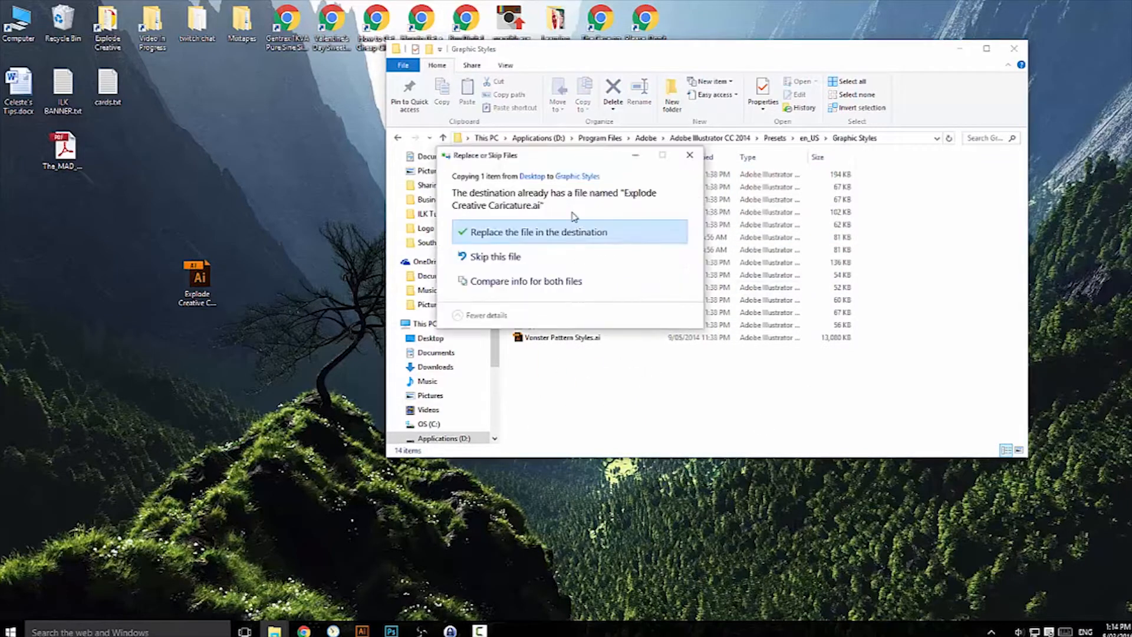
{"action": "left_click", "coordinate": [537, 232]}
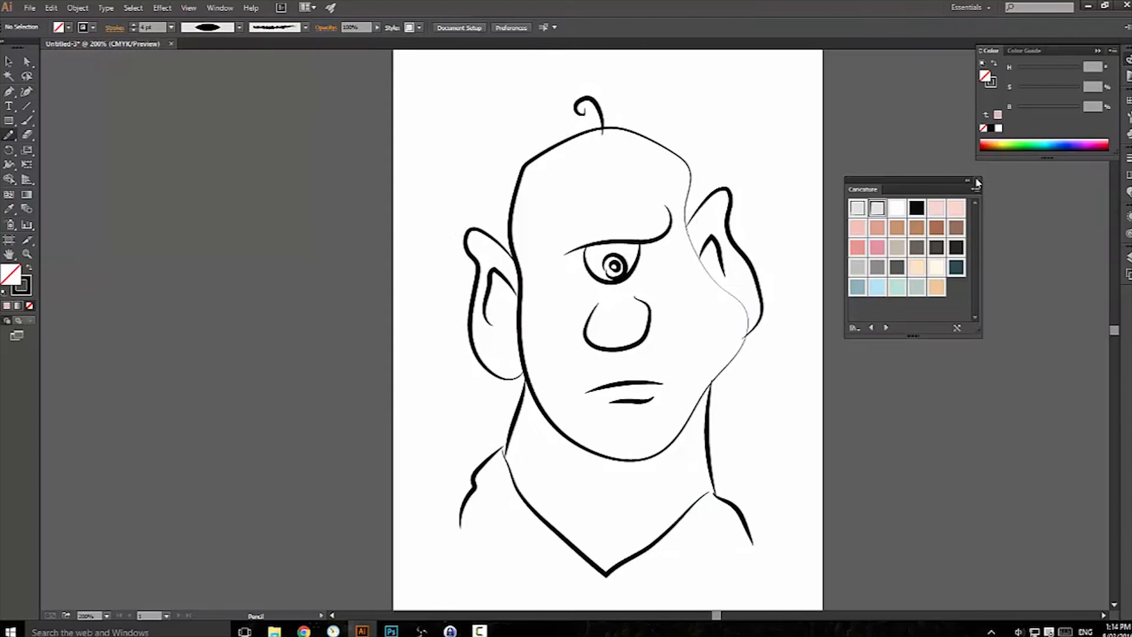
Load Explode Creative Caricature.ai through Window > Graphic Style Libraries > Other Library.
{"action": "left_click", "coordinate": [219, 8]}
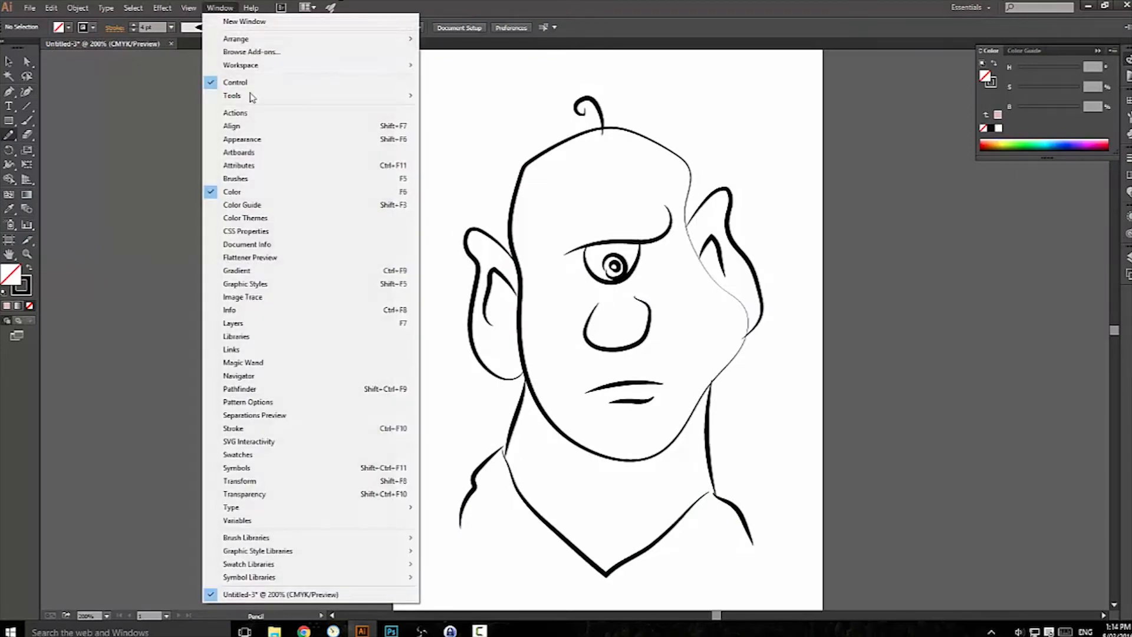
{"action": "mouse_move", "coordinate": [257, 551]}
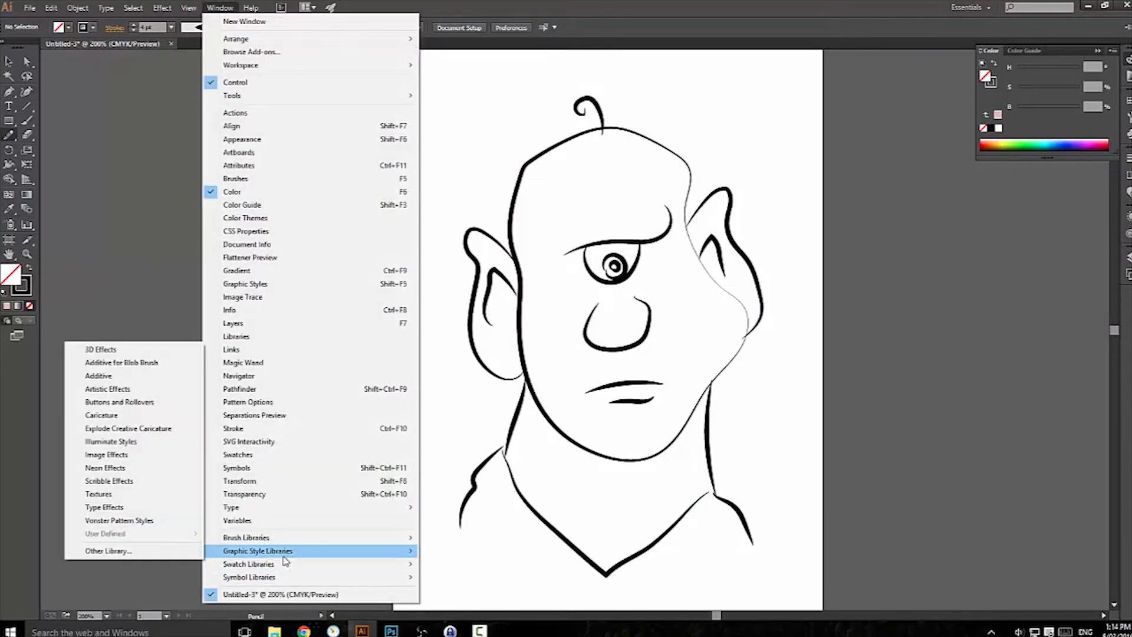
{"action": "mouse_move", "coordinate": [109, 551]}
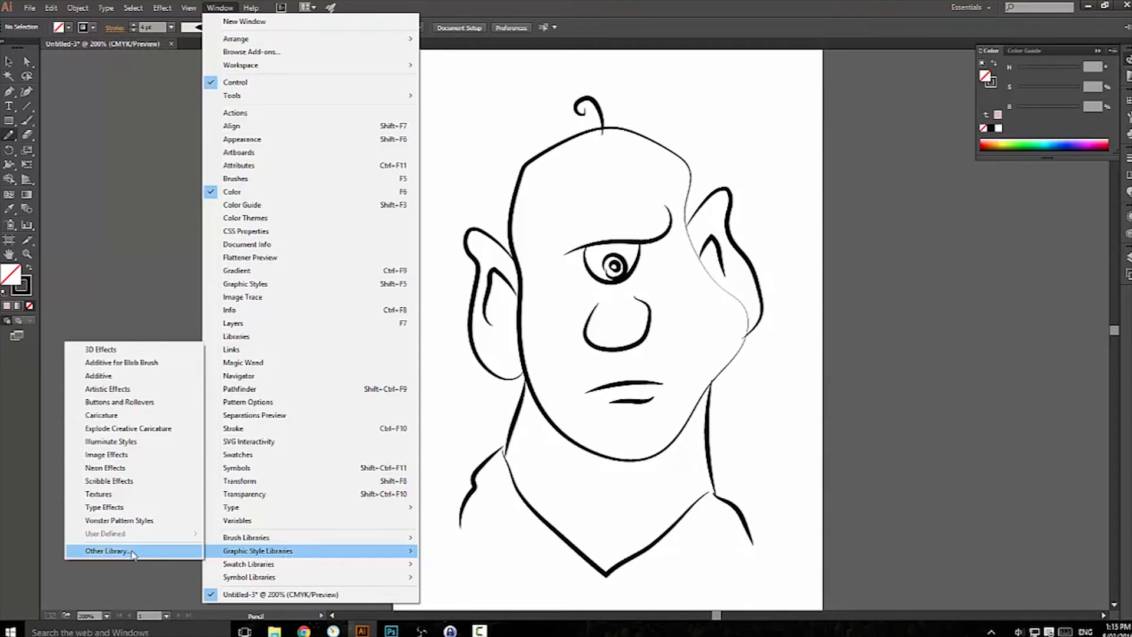
{"action": "mouse_move", "coordinate": [142, 554]}
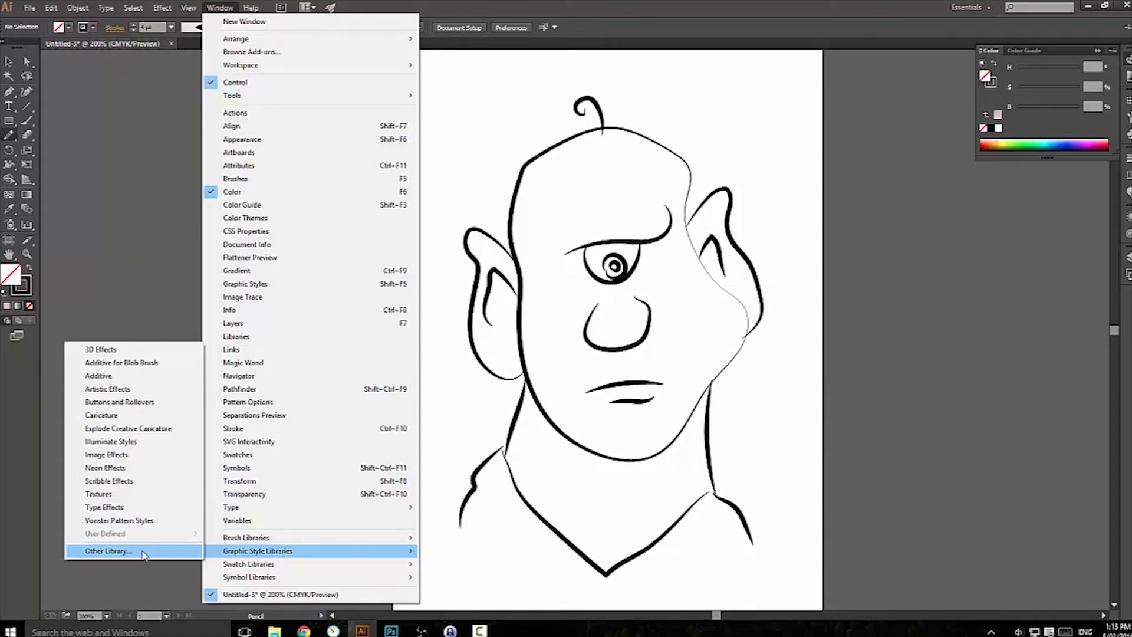
{"action": "left_click", "coordinate": [109, 551]}
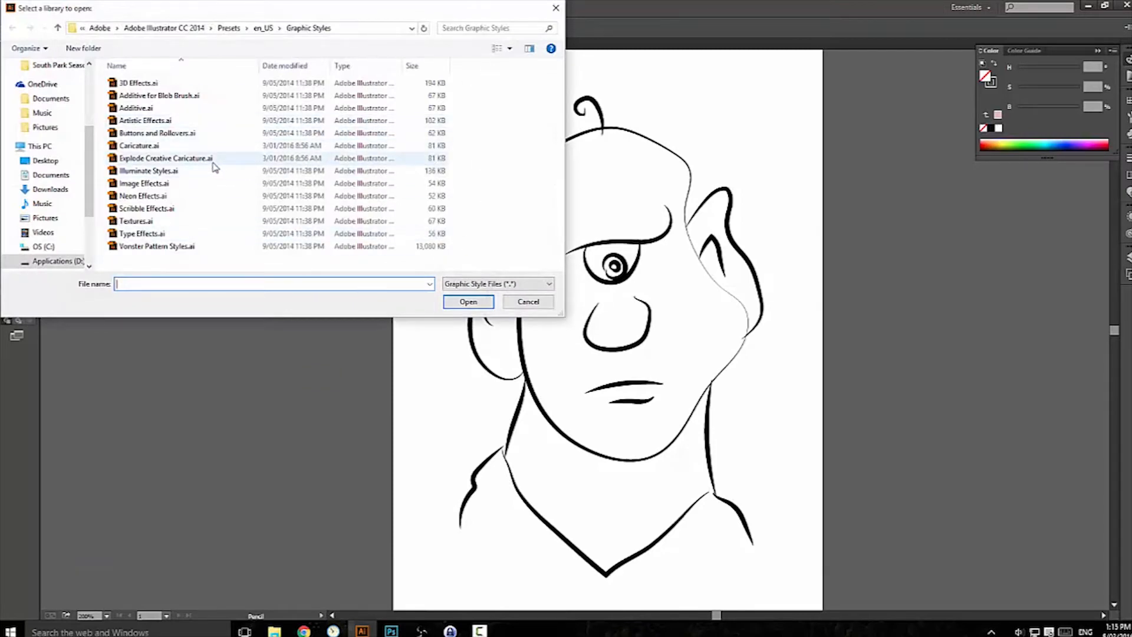
{"action": "mouse_move", "coordinate": [167, 157]}
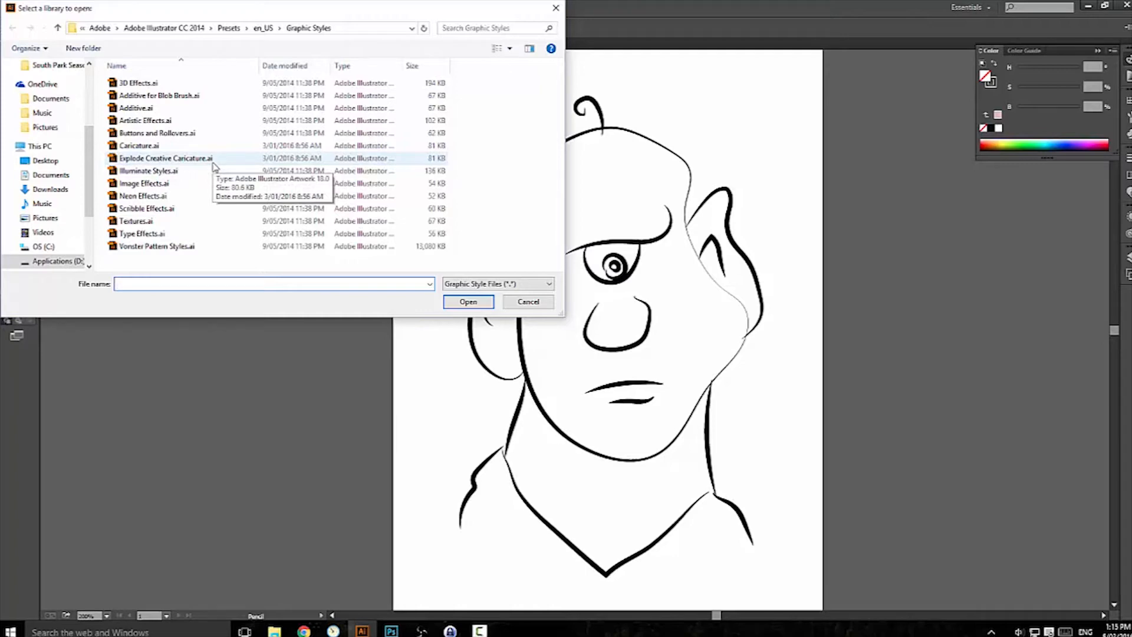
{"action": "mouse_move", "coordinate": [181, 165]}
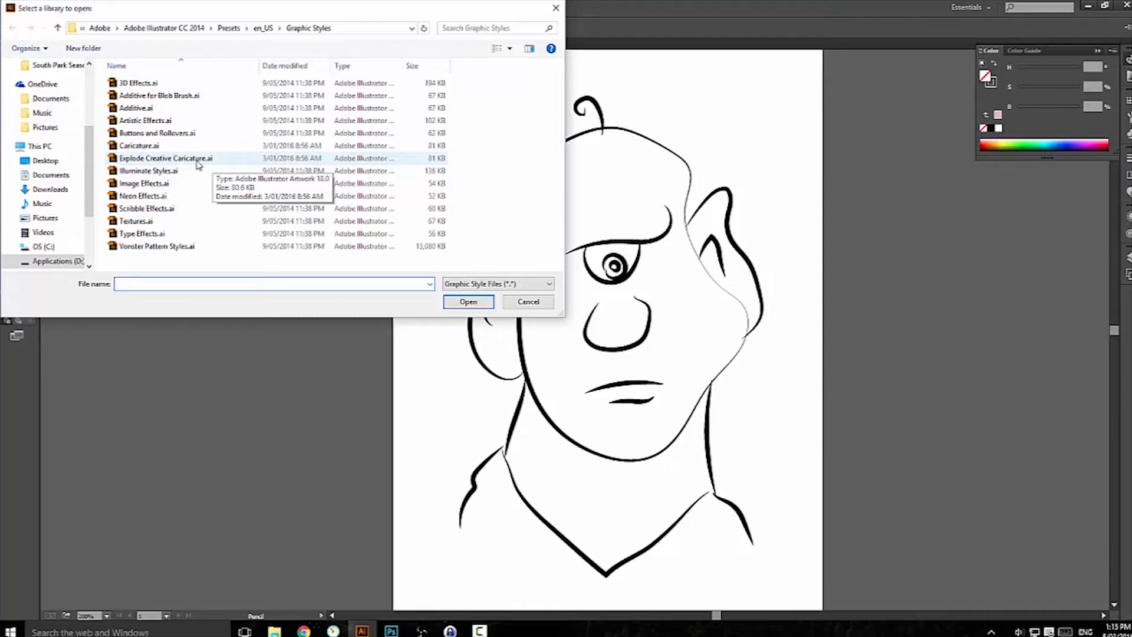
{"action": "left_click", "coordinate": [468, 301]}
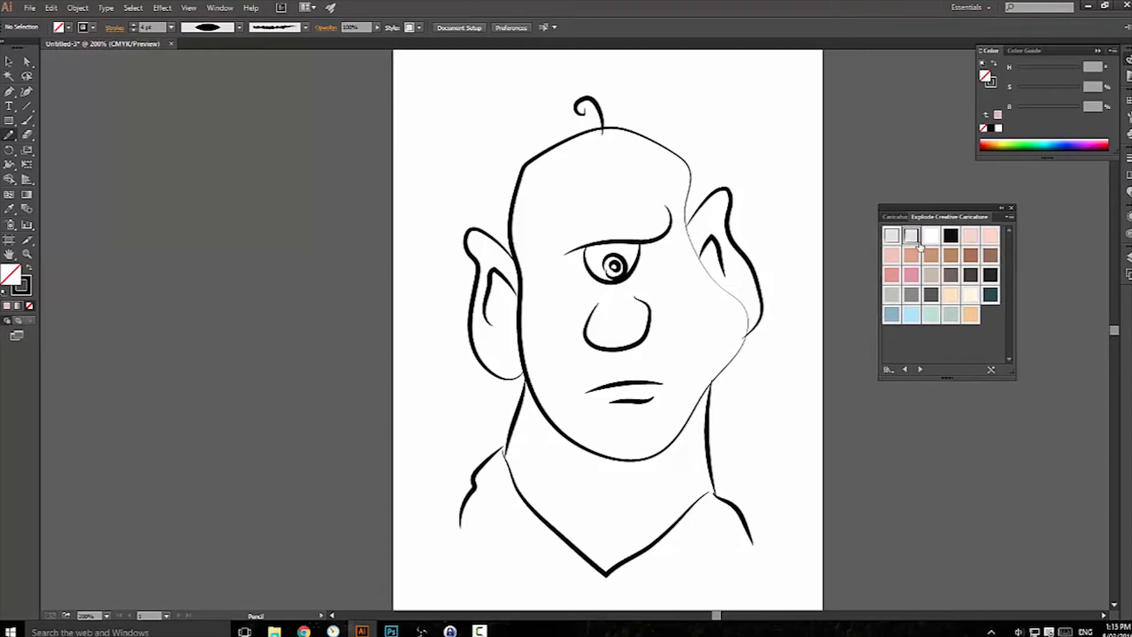
{"action": "mouse_move", "coordinate": [911, 234]}
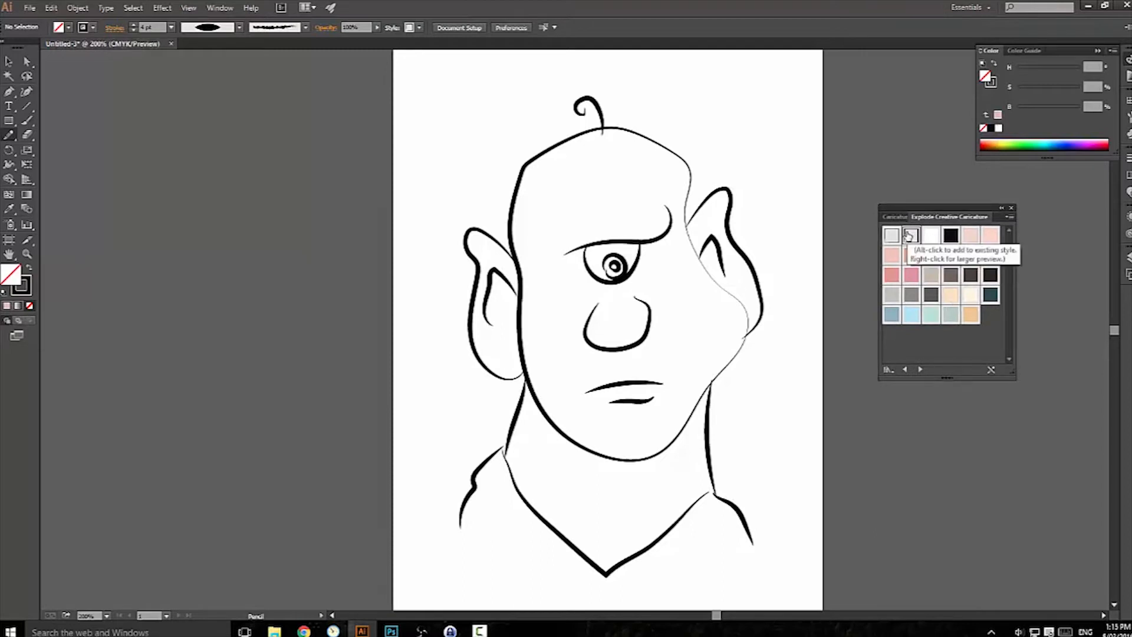
{"action": "mouse_move", "coordinate": [893, 236]}
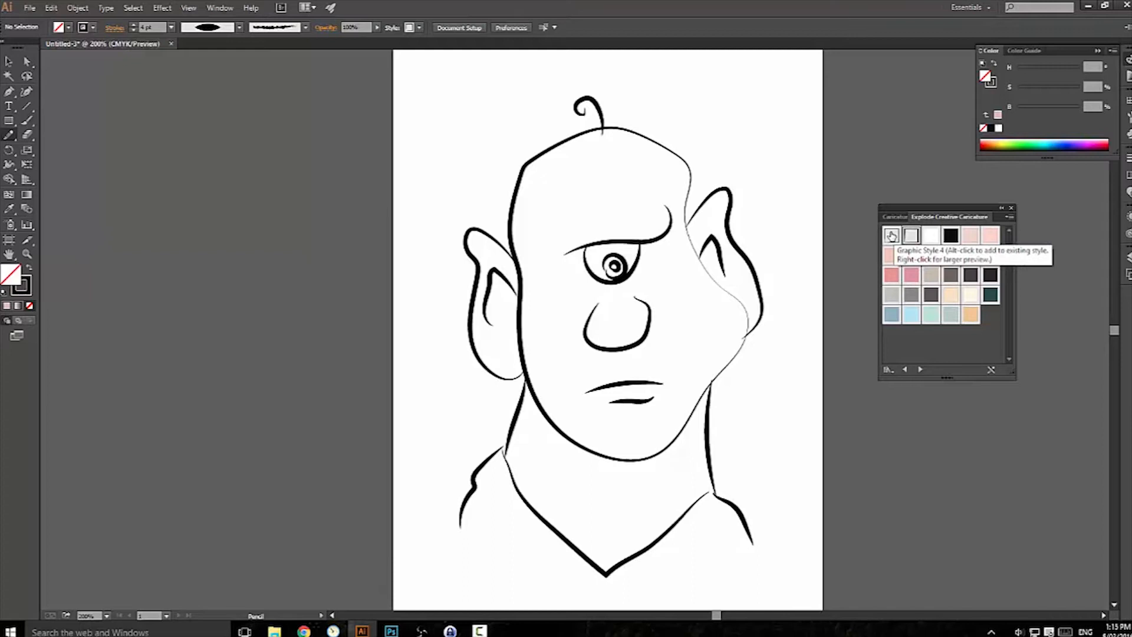
Open the Caricature library from Window > Graphic Style Libraries.
{"action": "left_click", "coordinate": [219, 7]}
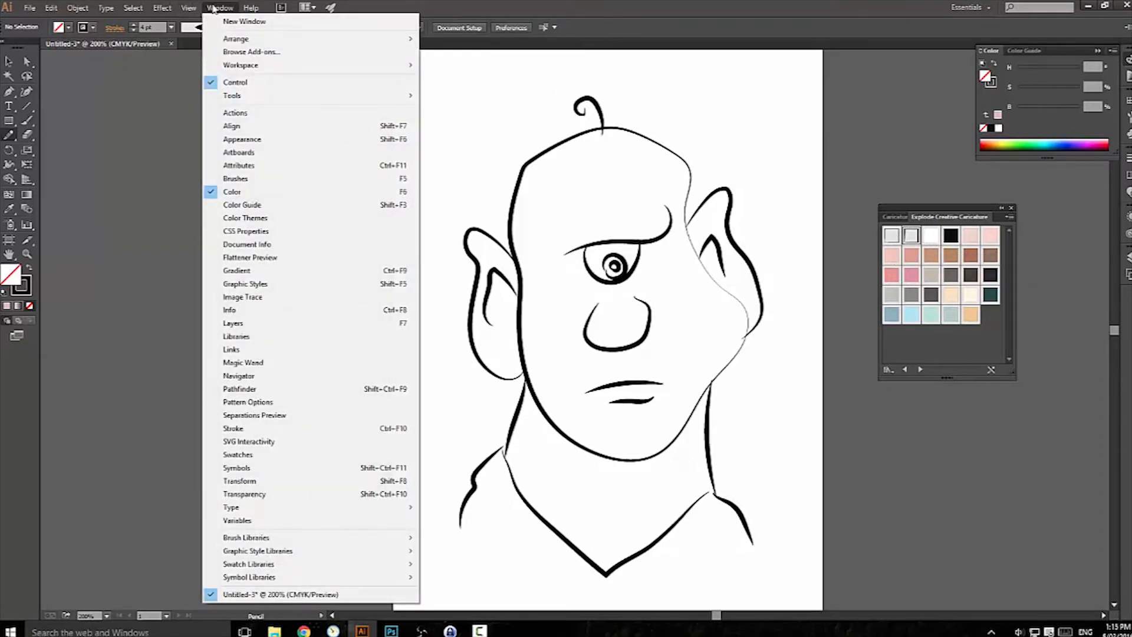
{"action": "mouse_move", "coordinate": [257, 551]}
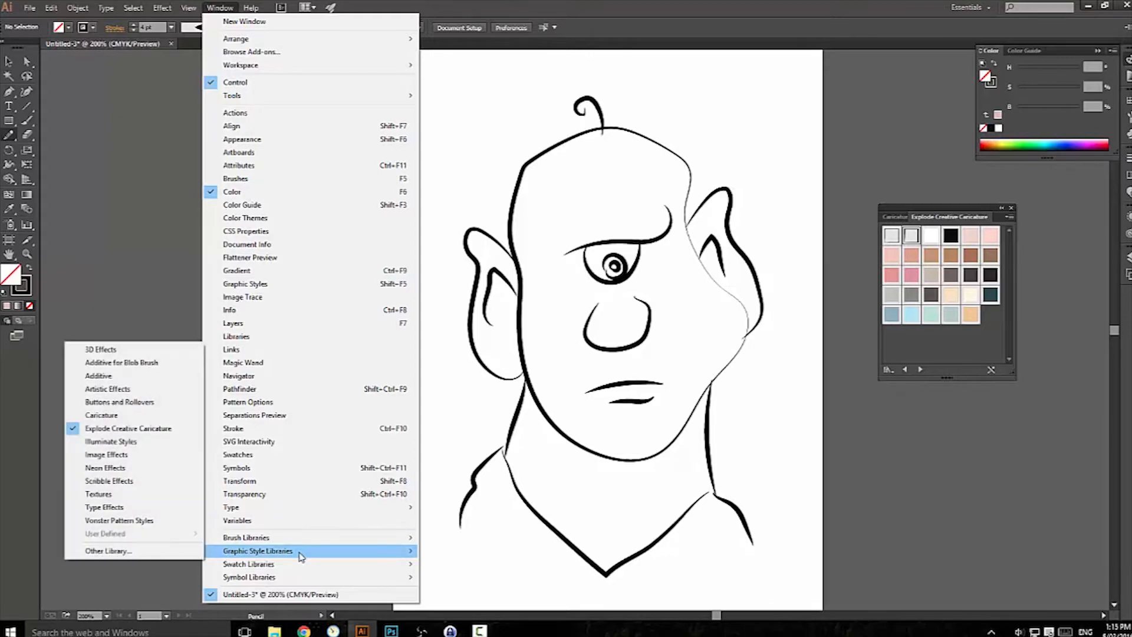
{"action": "mouse_move", "coordinate": [107, 389]}
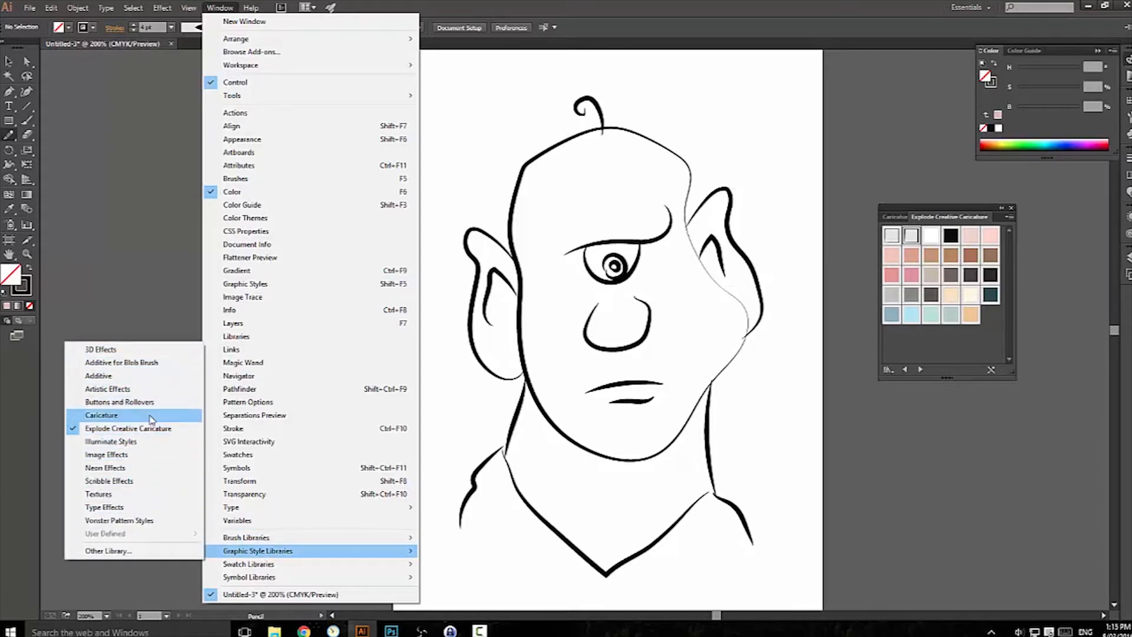
{"action": "left_click", "coordinate": [100, 415]}
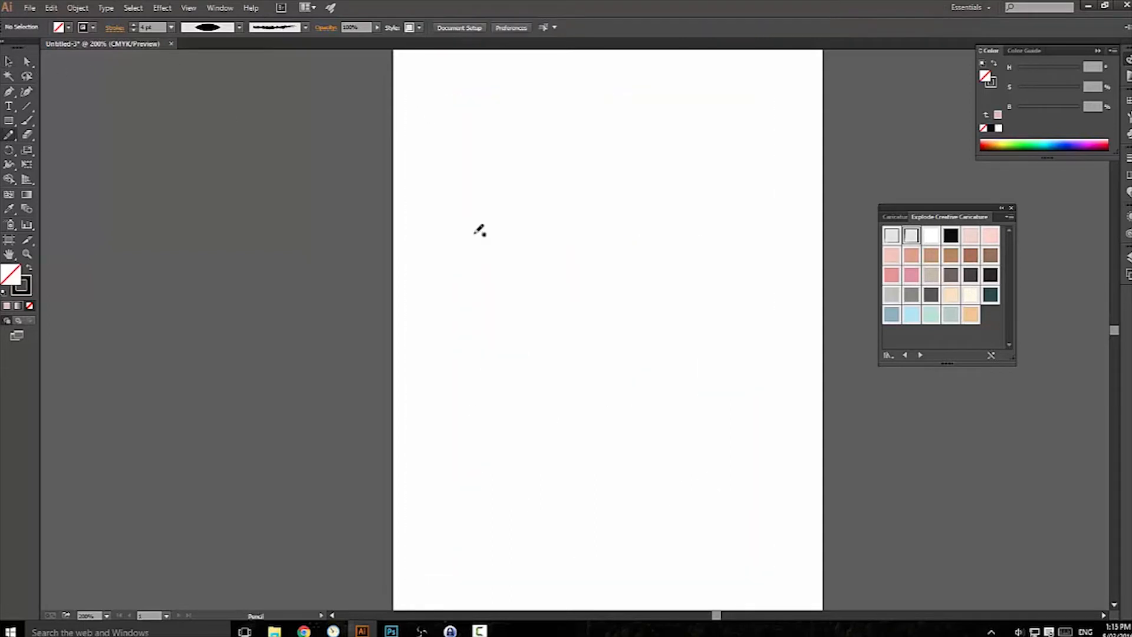
{"action": "mouse_move", "coordinate": [544, 203]}
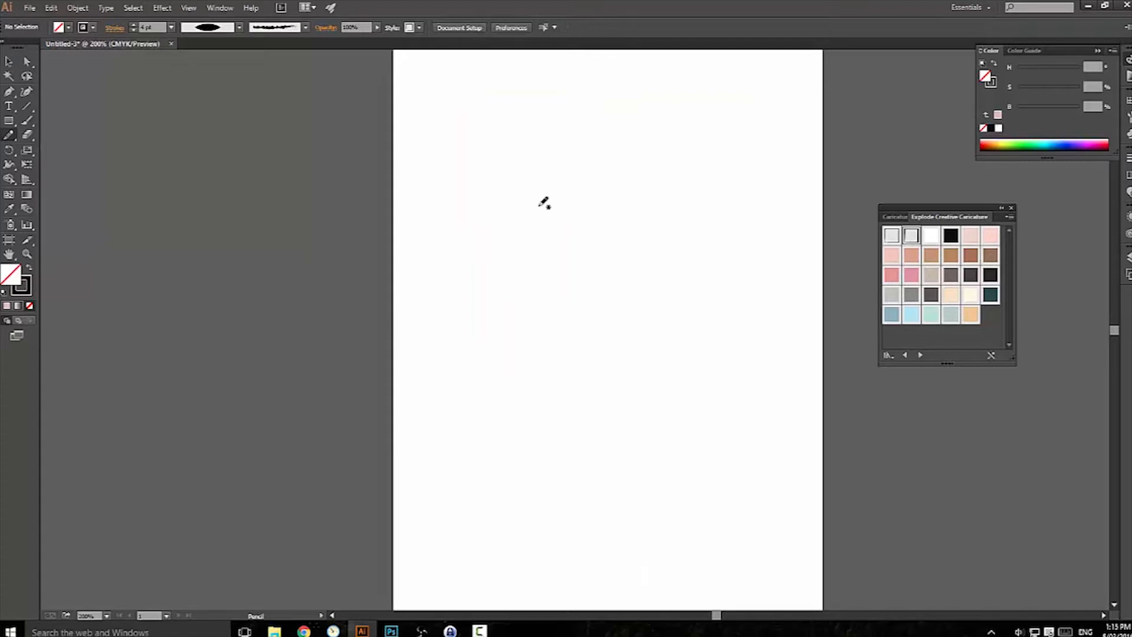
Pencil an S-shaped black test curve and set its stroke profile to Uniform.
{"action": "left_click_drag", "start_coordinate": [531, 213], "coordinate": [524, 307]}
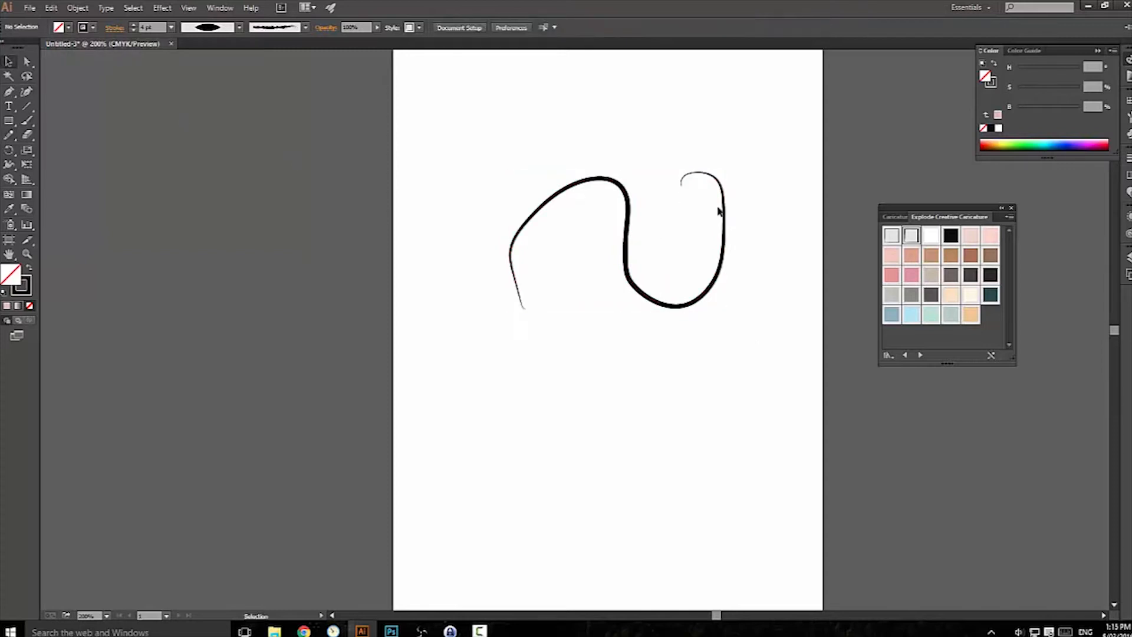
{"action": "left_click", "coordinate": [238, 28]}
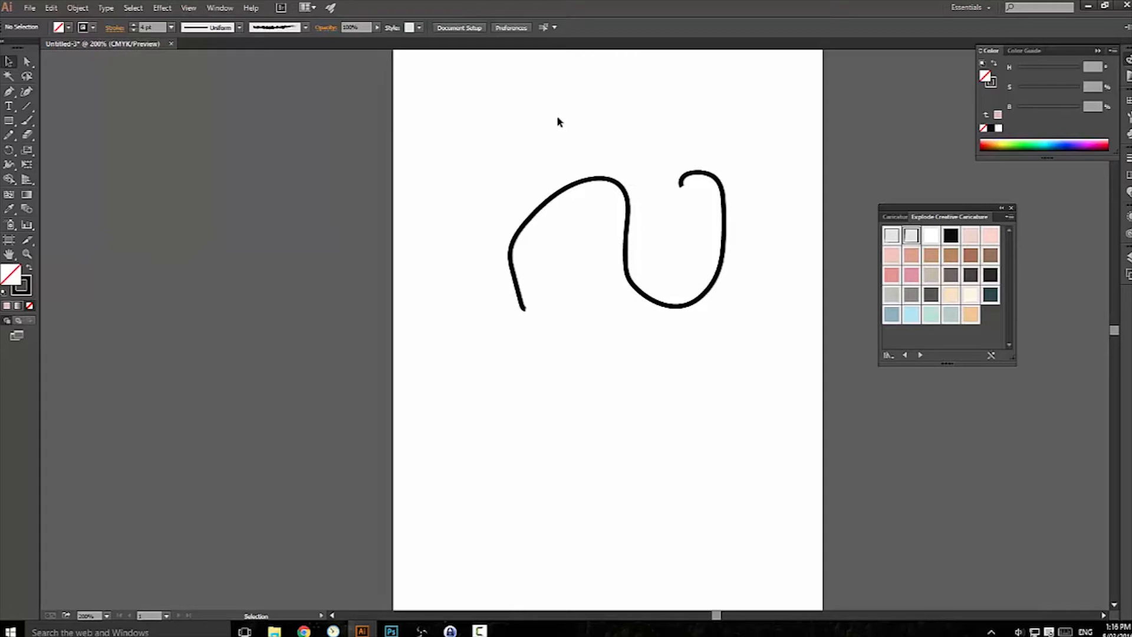
{"action": "mouse_move", "coordinate": [1104, 200]}
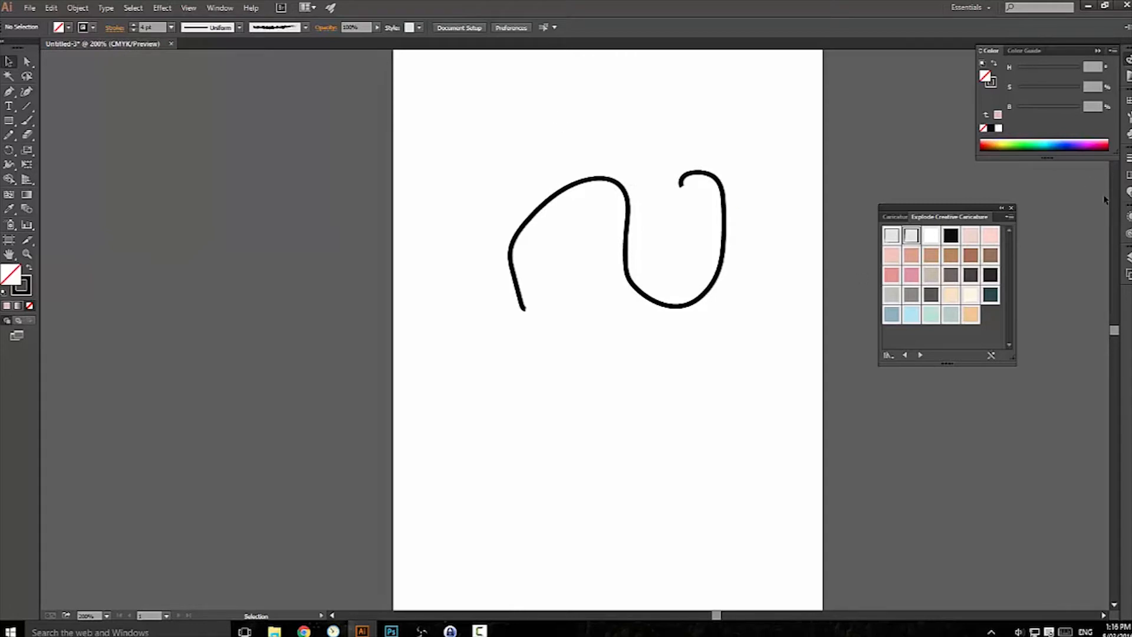
Open the Appearance panel from the Window menu.
{"action": "left_click", "coordinate": [220, 7]}
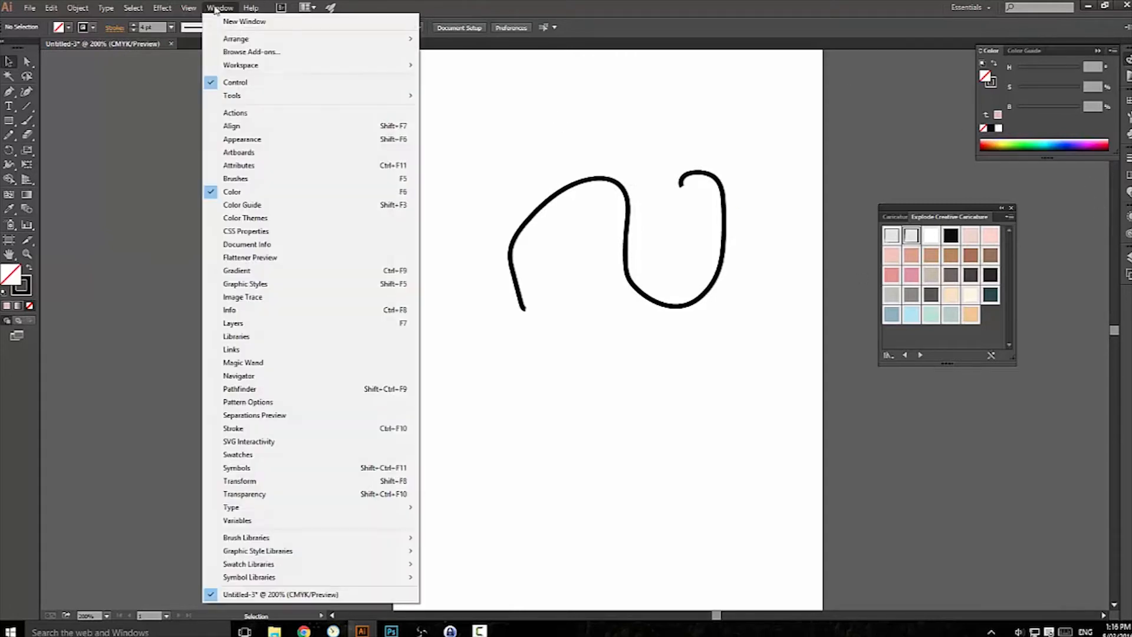
{"action": "left_click", "coordinate": [242, 138]}
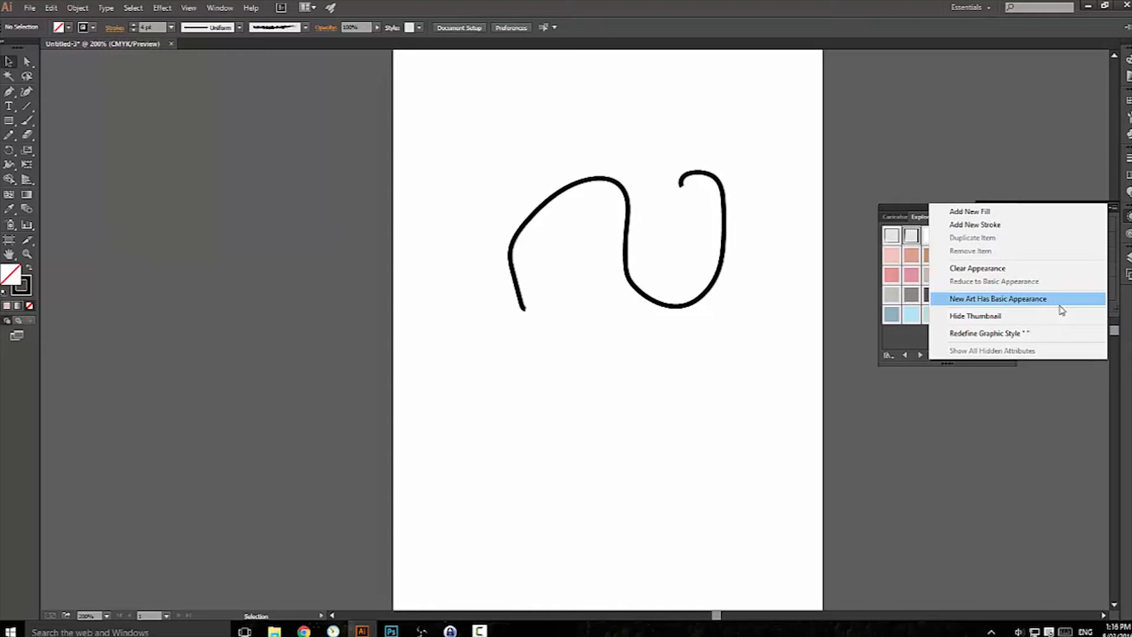
{"action": "mouse_move", "coordinate": [682, 122]}
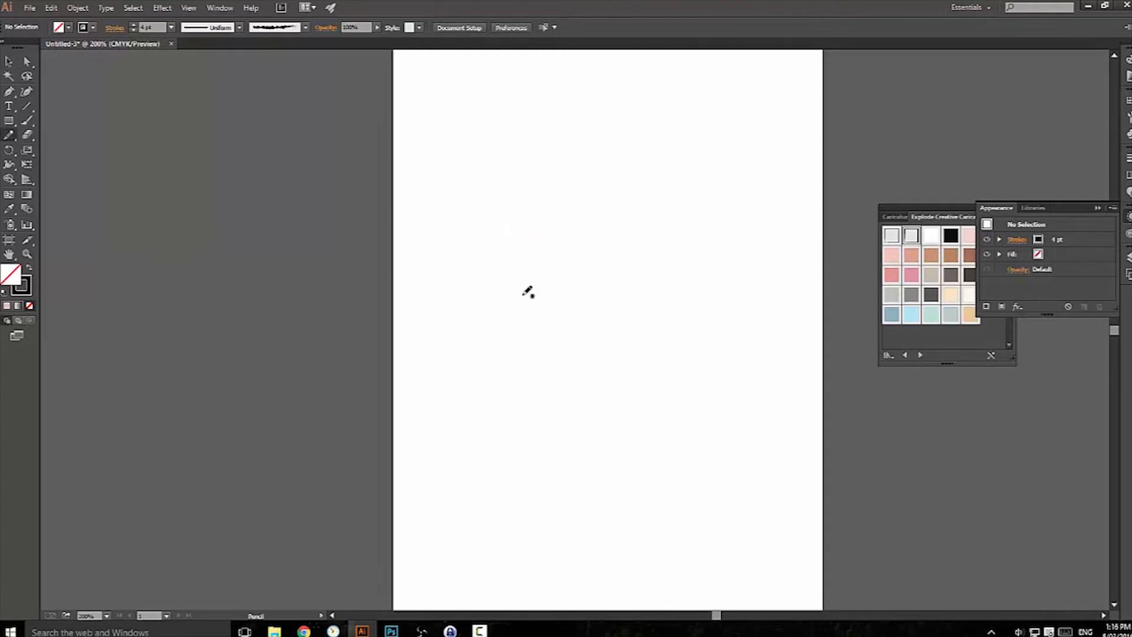
Move the Explode Creative Caricature panel above the Appearance panel.
{"action": "left_click_drag", "start_coordinate": [524, 293], "coordinate": [711, 176]}
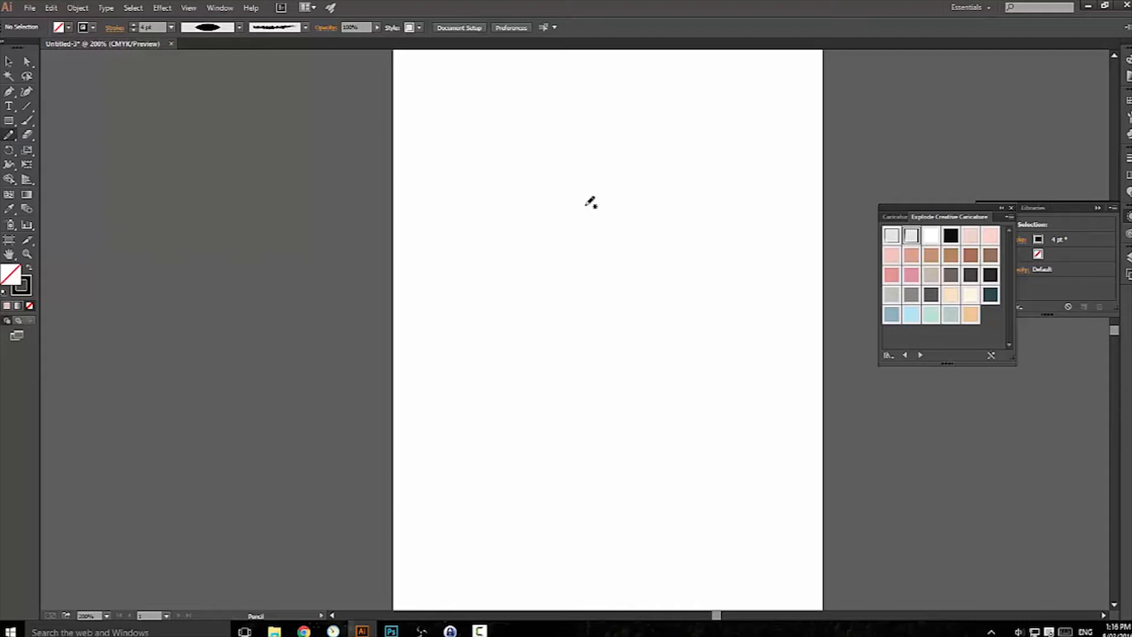
{"action": "mouse_move", "coordinate": [625, 280]}
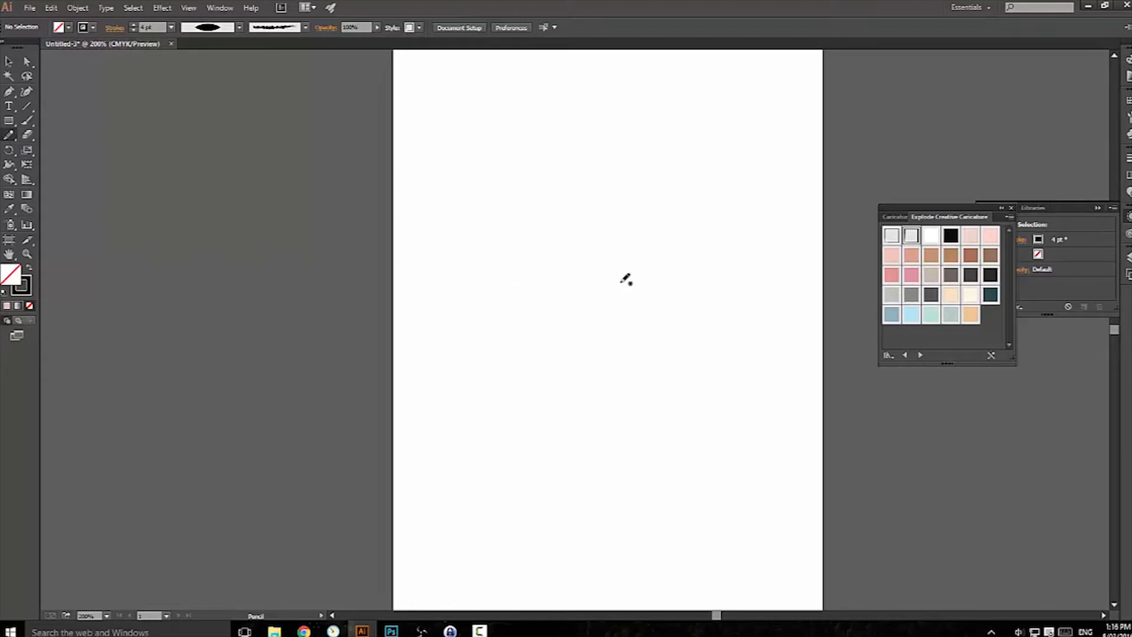
{"action": "left_click_drag", "start_coordinate": [948, 216], "coordinate": [891, 107]}
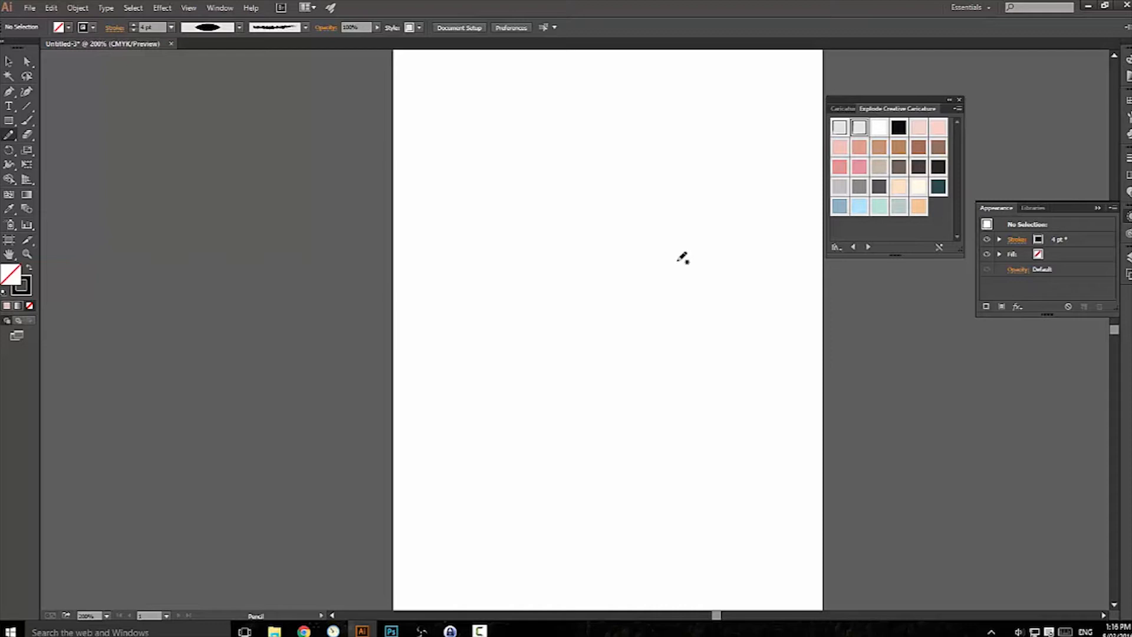
{"action": "mouse_move", "coordinate": [879, 118]}
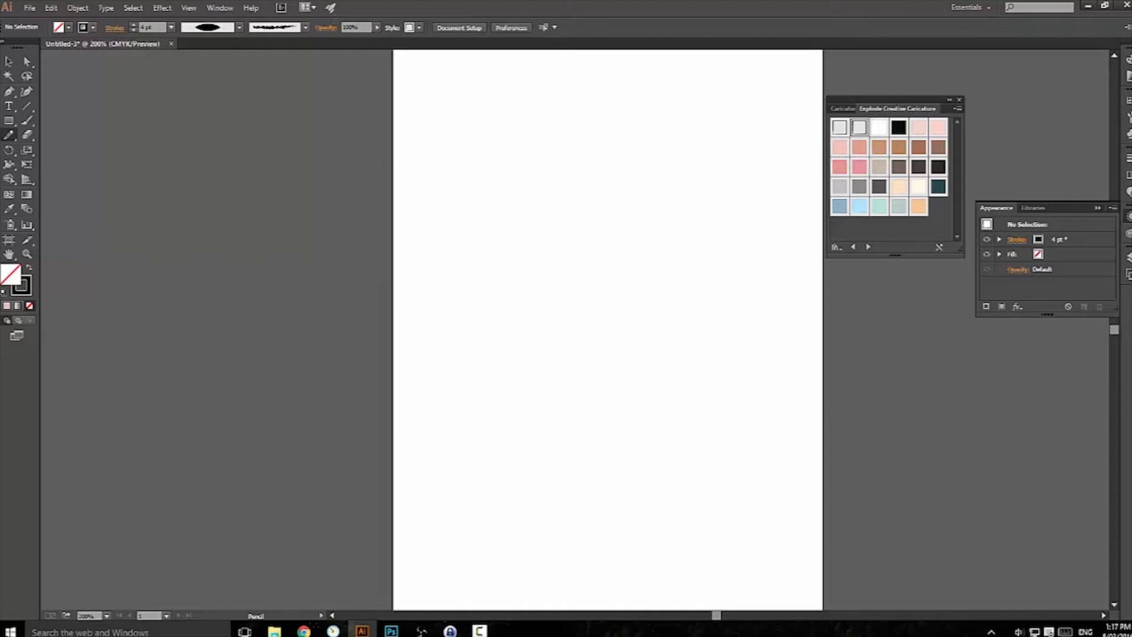
Open the Graphic Styles panel and select the unused styles to delete, keeping only Default.
{"action": "left_click", "coordinate": [219, 8]}
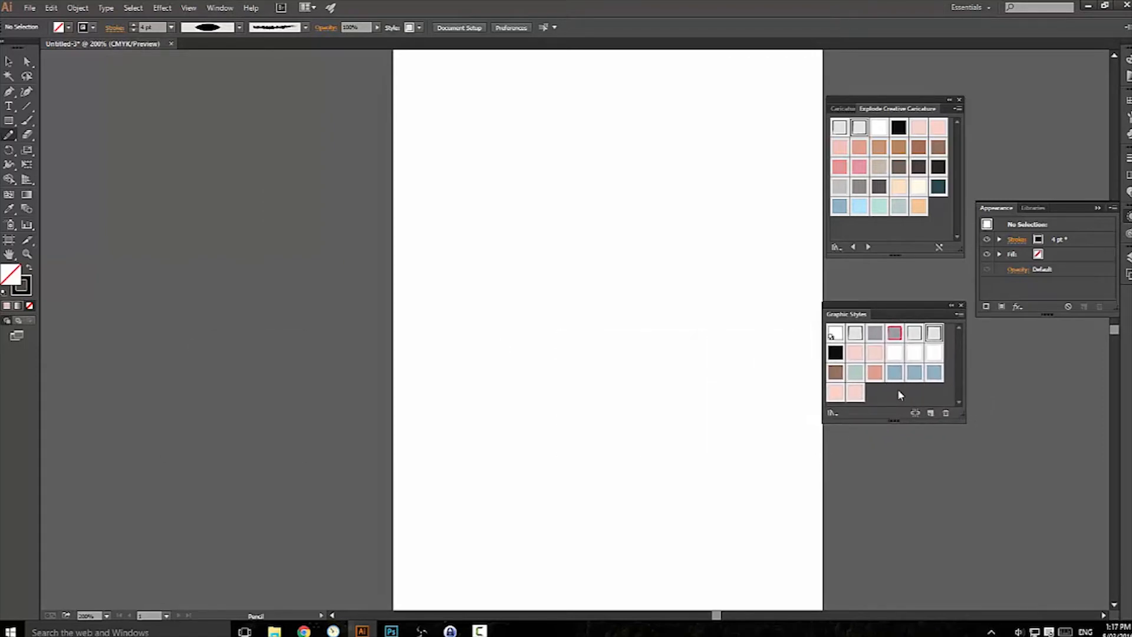
{"action": "mouse_move", "coordinate": [856, 333]}
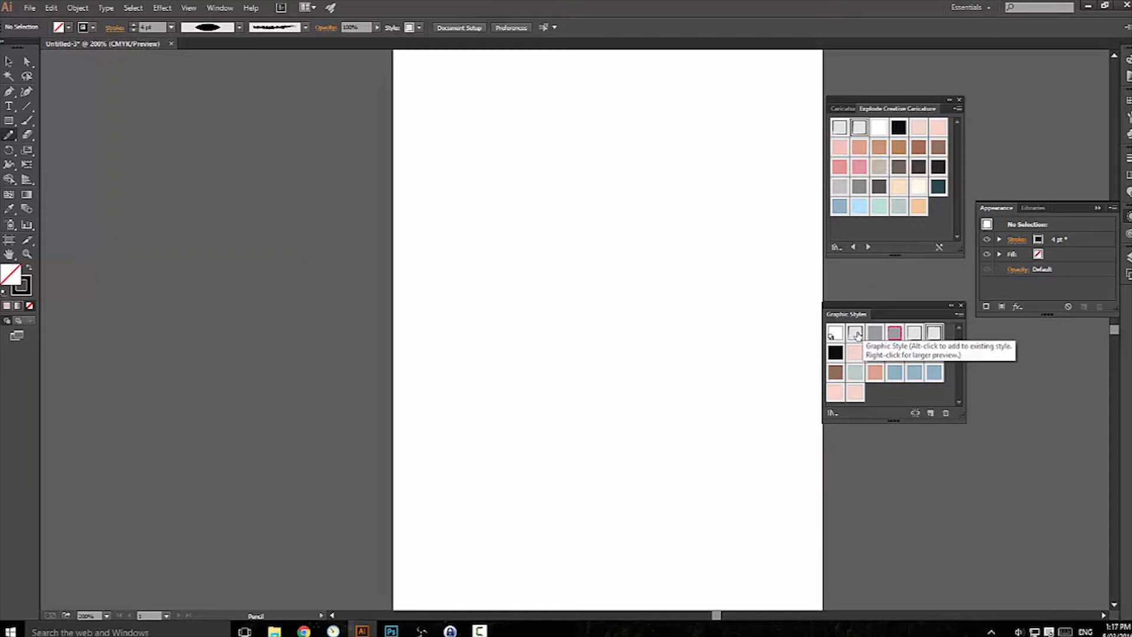
{"action": "left_click", "coordinate": [835, 332]}
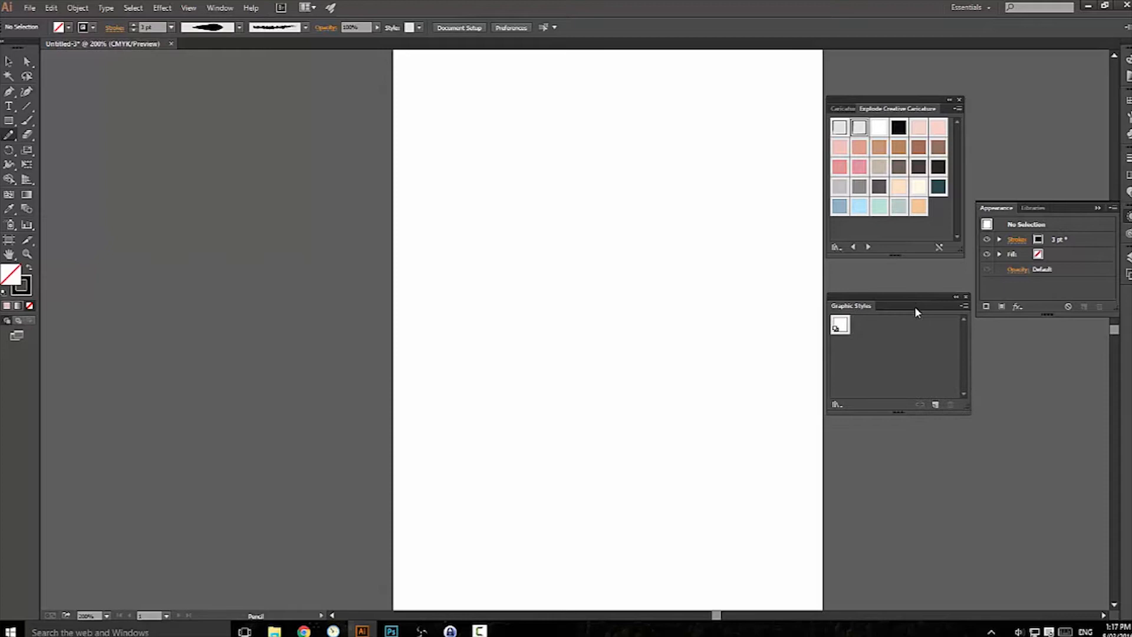
{"action": "mouse_move", "coordinate": [911, 301]}
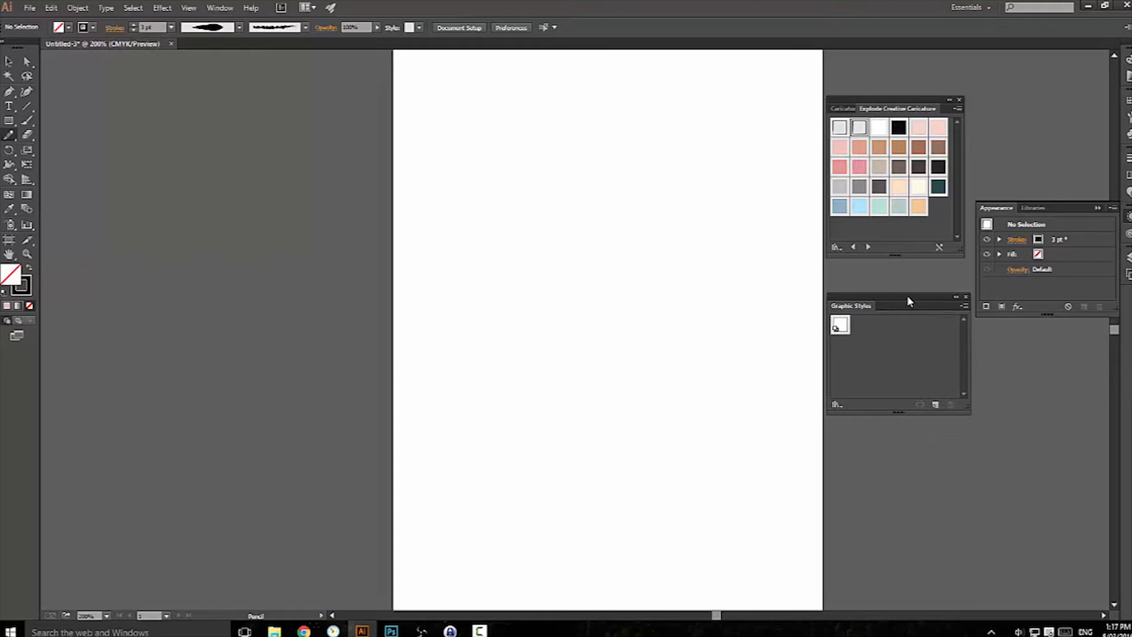
{"action": "mouse_move", "coordinate": [908, 304]}
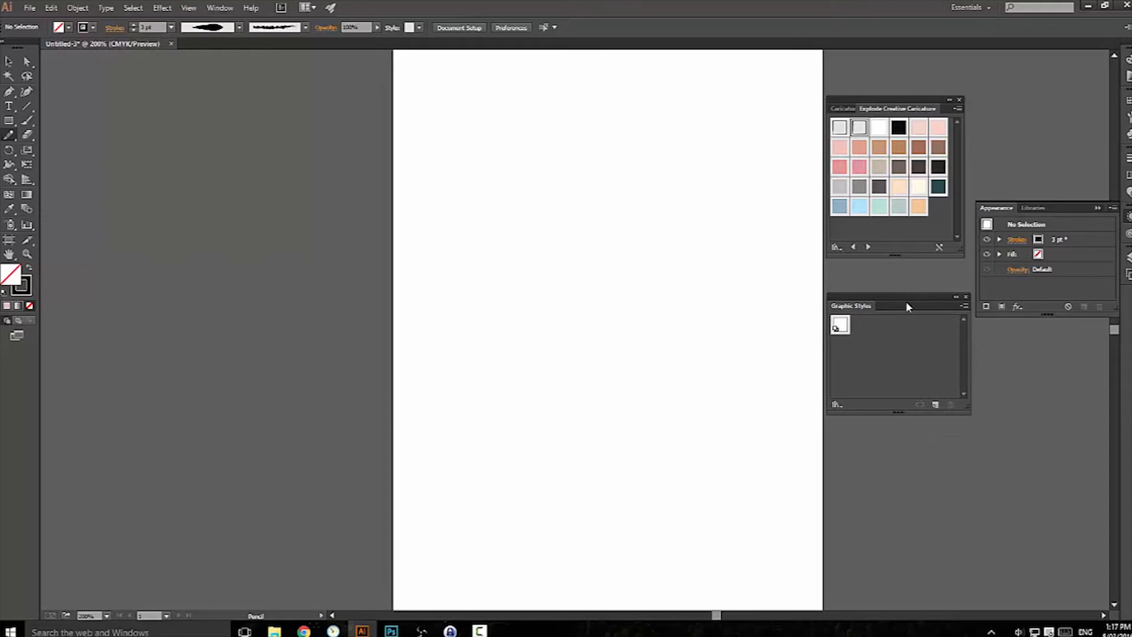
{"action": "mouse_move", "coordinate": [890, 341]}
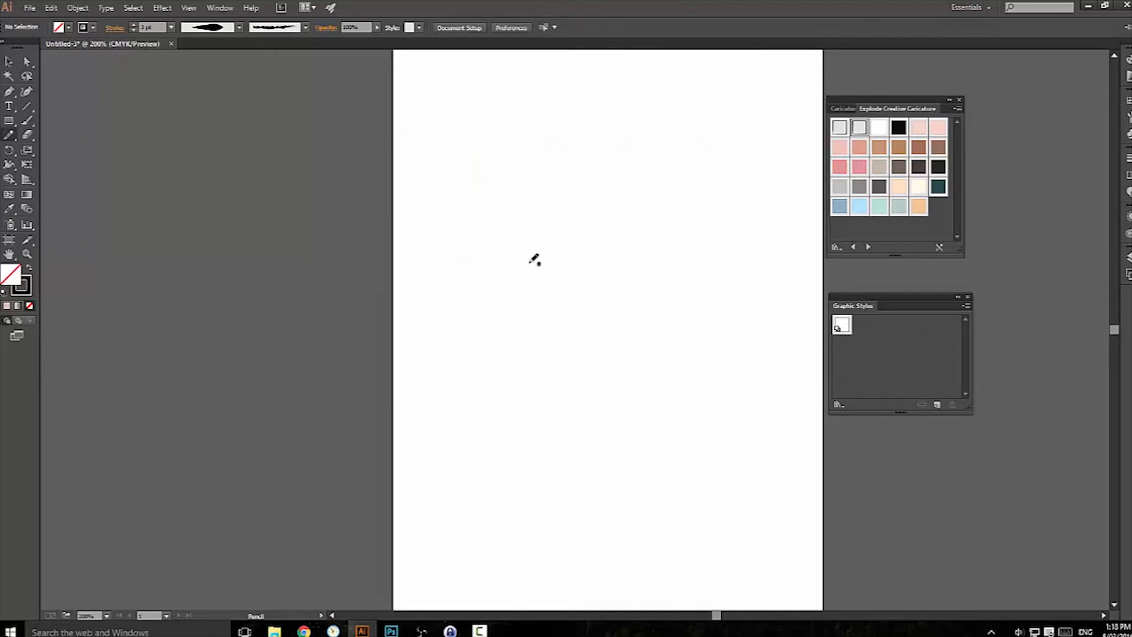
Draw a looping outline, give it a 4 pt tapered stroke, and save it as a graphic style.
{"action": "left_click_drag", "start_coordinate": [534, 260], "coordinate": [610, 336]}
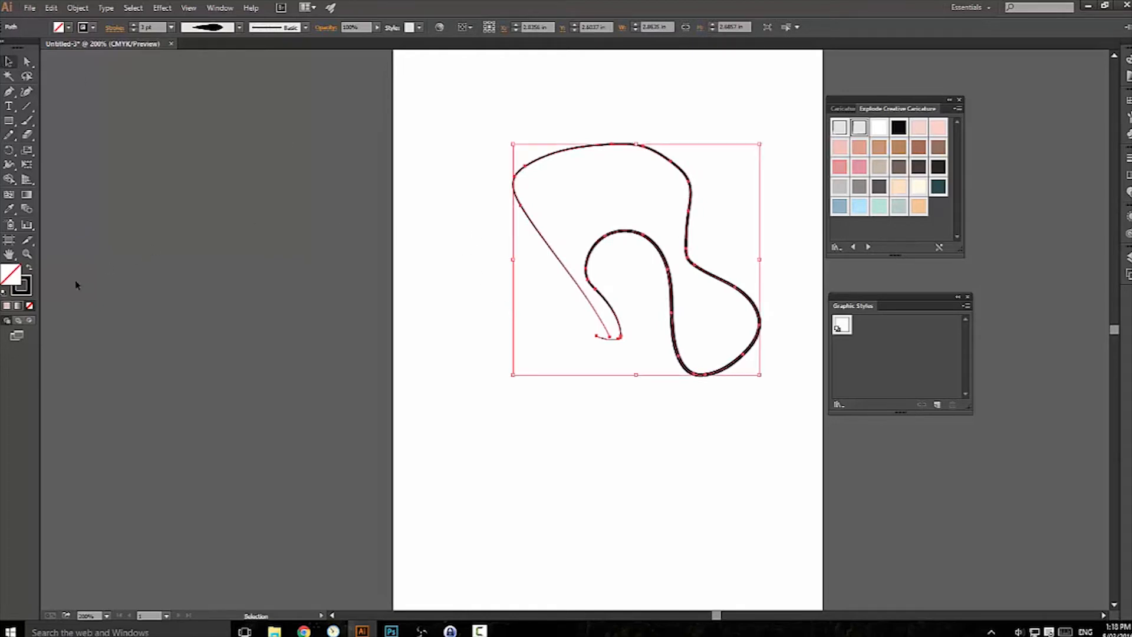
{"action": "left_click", "coordinate": [238, 26]}
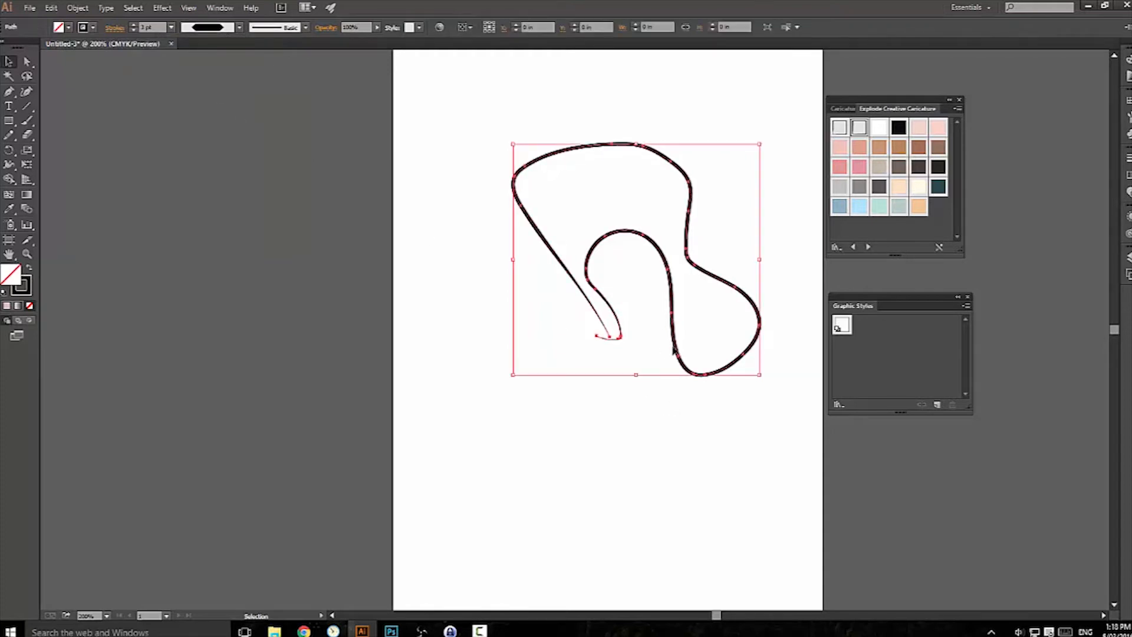
{"action": "left_click", "coordinate": [134, 27]}
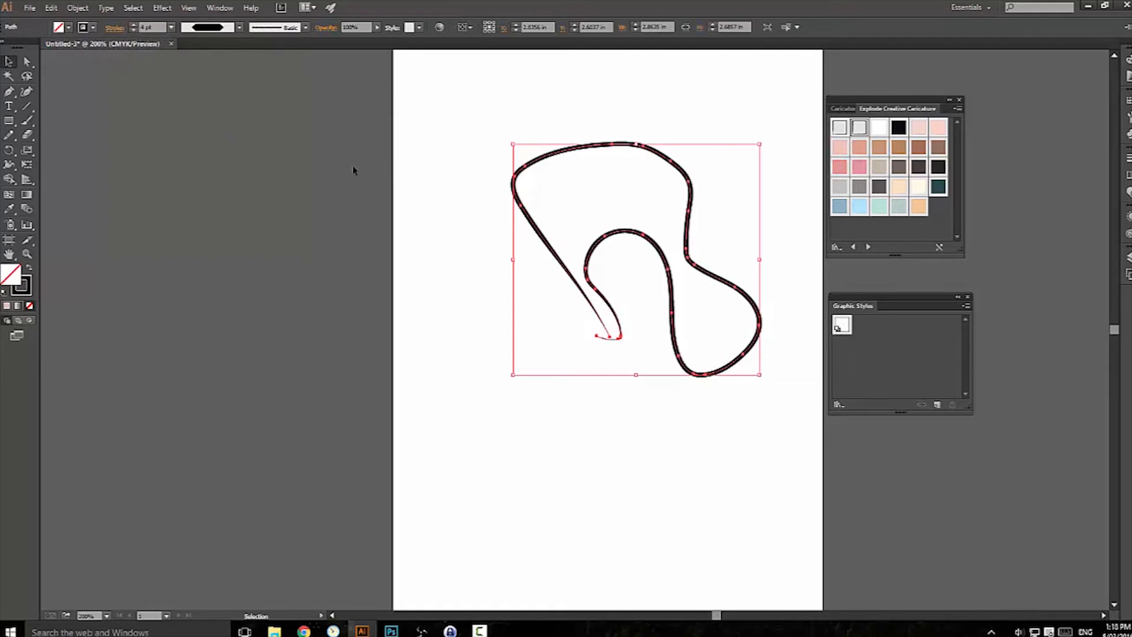
{"action": "left_click", "coordinate": [239, 26]}
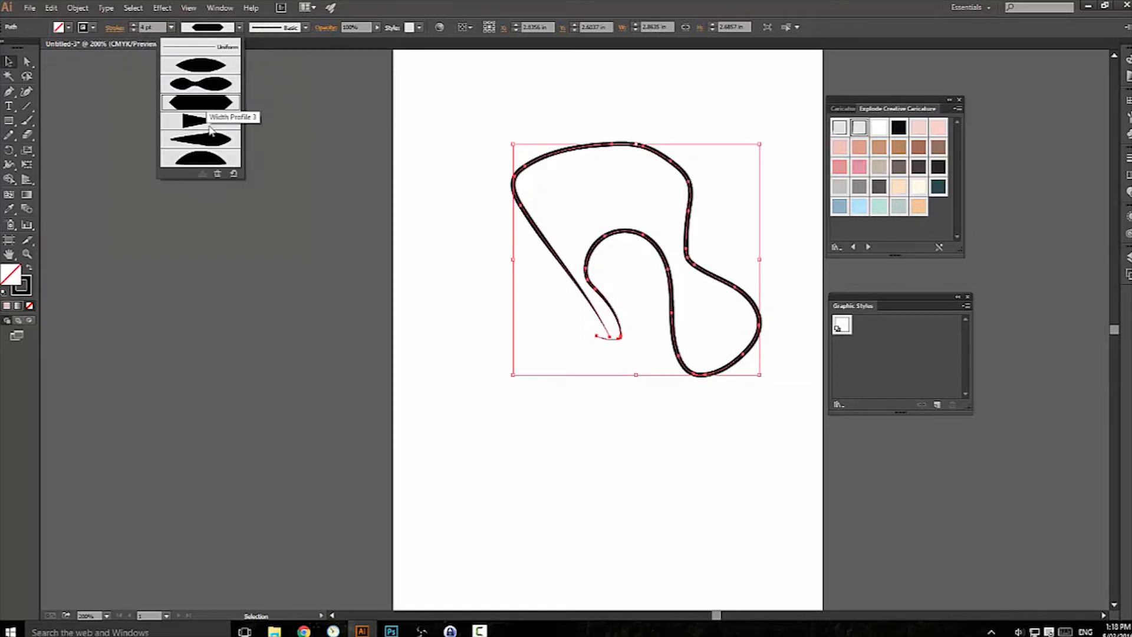
{"action": "left_click", "coordinate": [200, 137]}
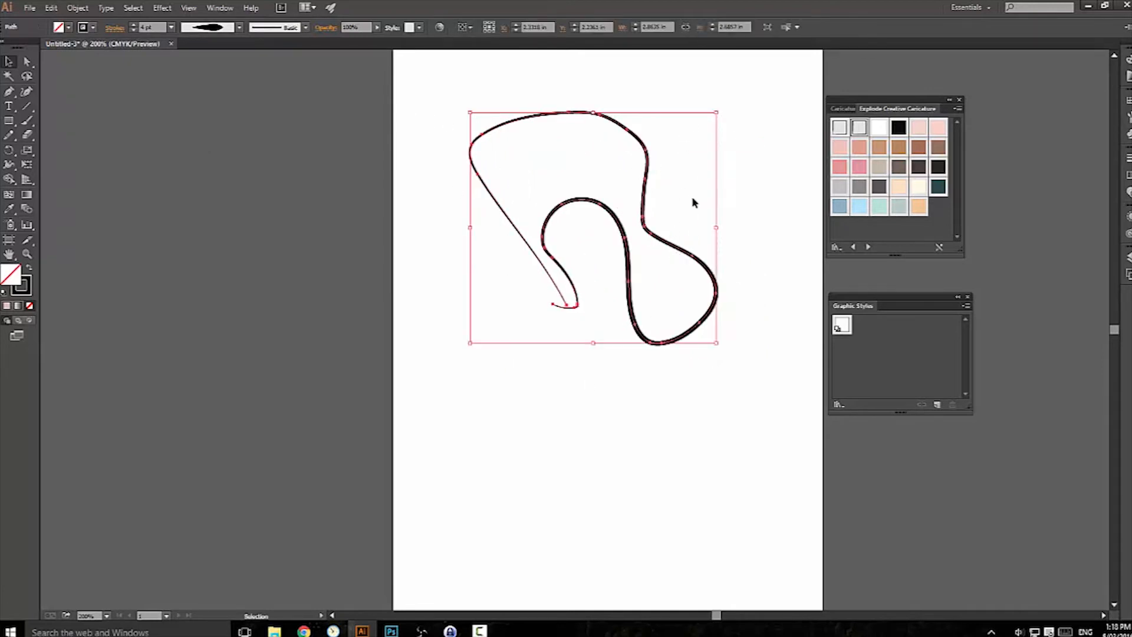
{"action": "mouse_move", "coordinate": [937, 405]}
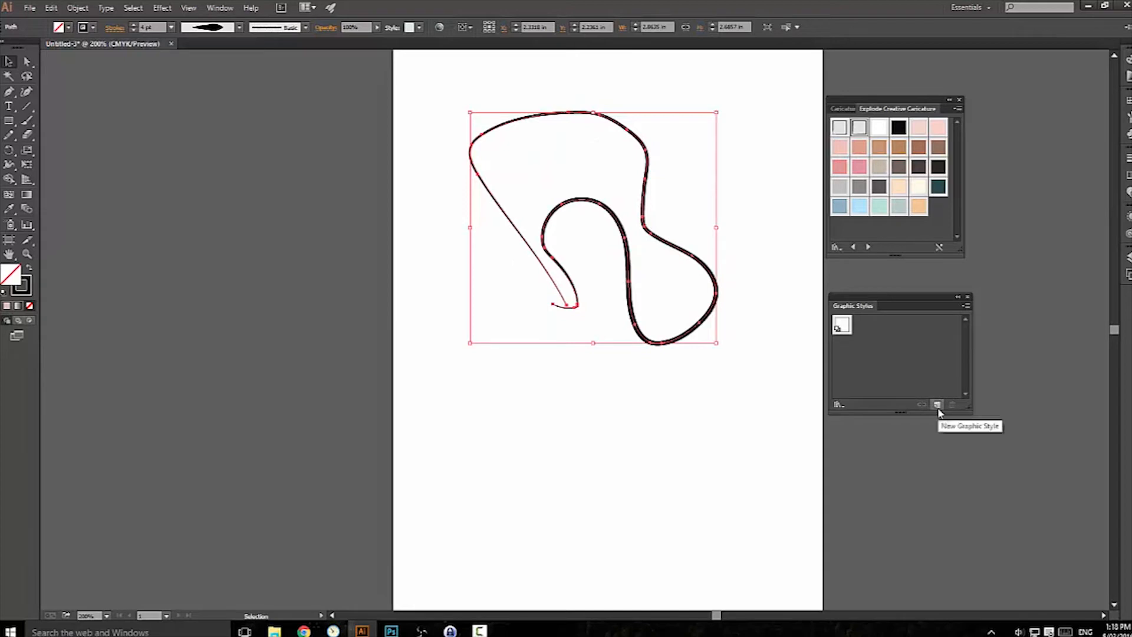
{"action": "left_click", "coordinate": [936, 404]}
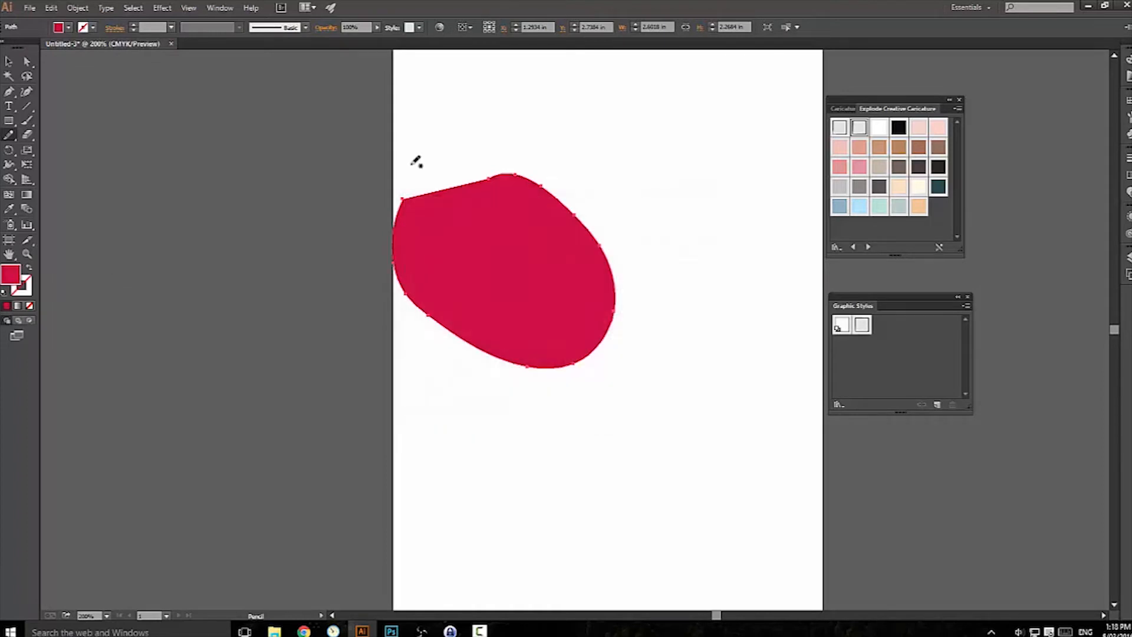
Center the red shape, save it as a third graphic style, and open the stroke Color Picker.
{"action": "left_click_drag", "start_coordinate": [505, 267], "coordinate": [566, 256]}
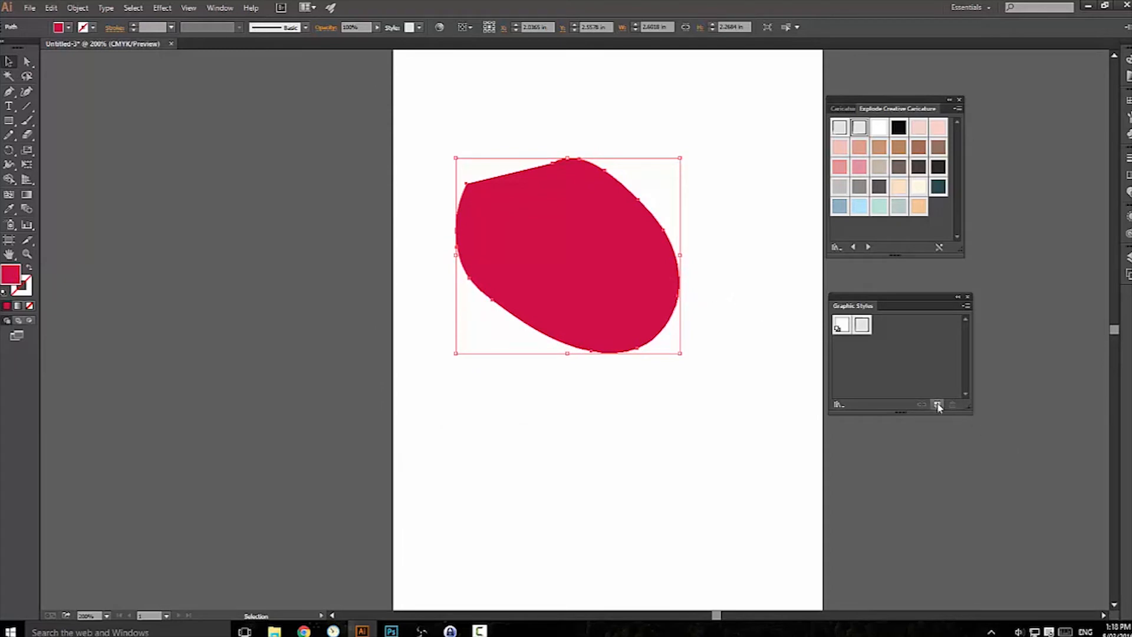
{"action": "left_click", "coordinate": [937, 404]}
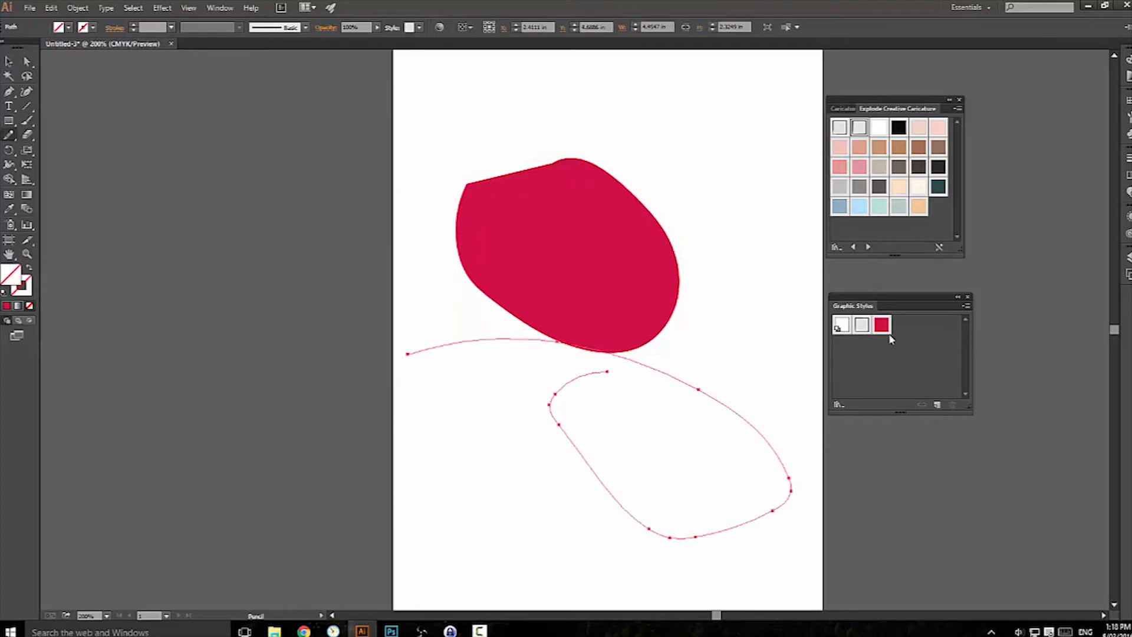
{"action": "left_click", "coordinate": [881, 325]}
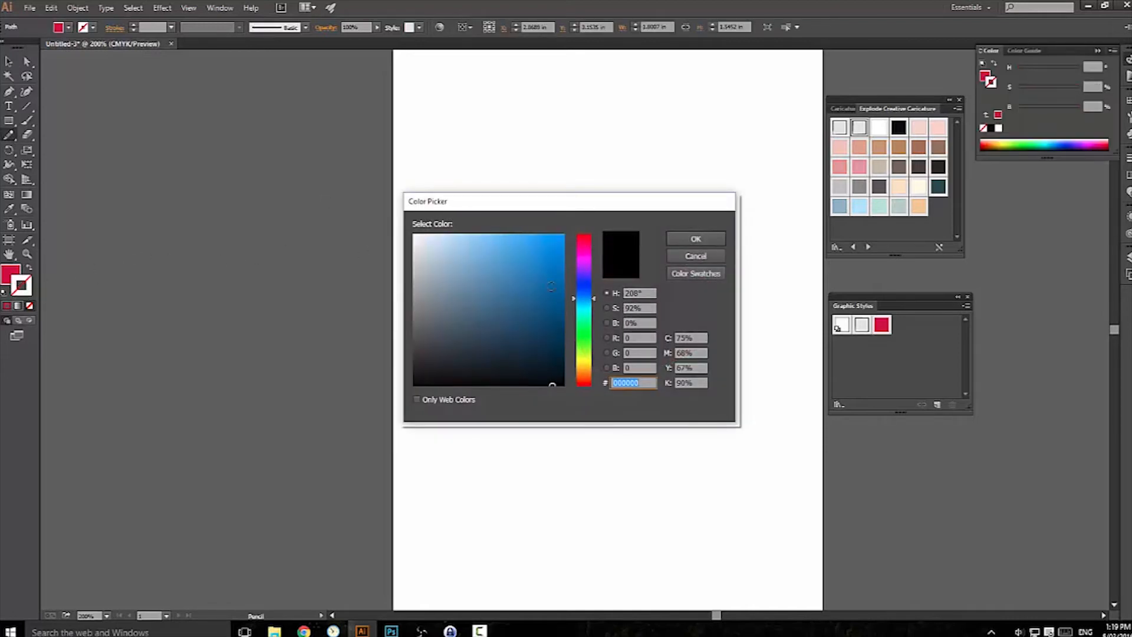
Confirm the blue outline colour and save the blue-outlined red shape as a fourth style.
{"action": "left_click", "coordinate": [694, 239]}
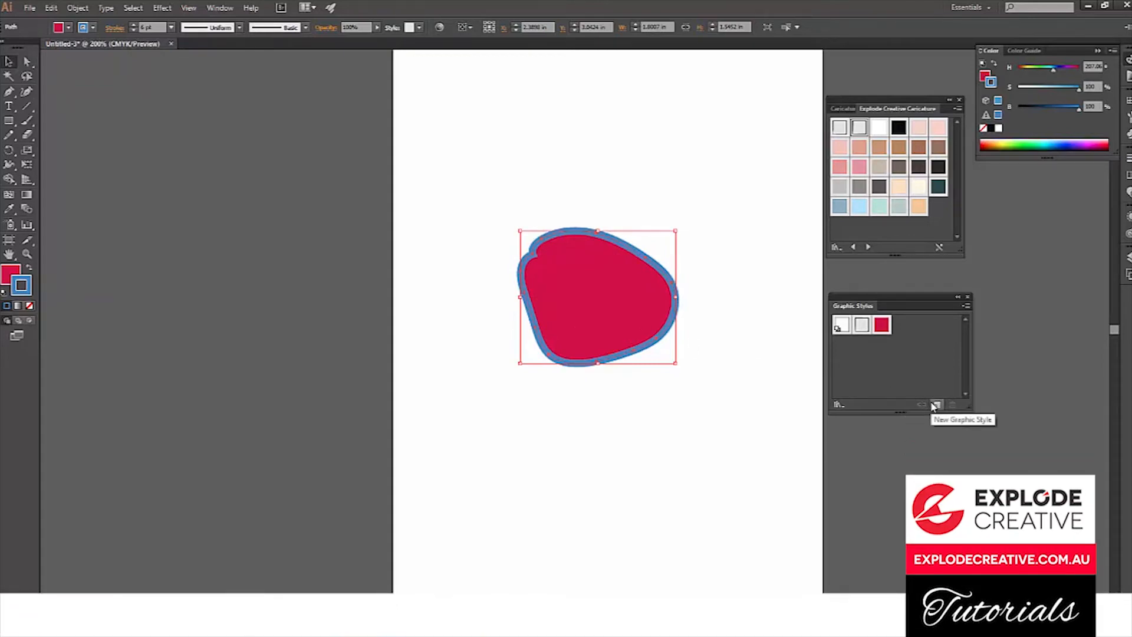
{"action": "left_click", "coordinate": [937, 405]}
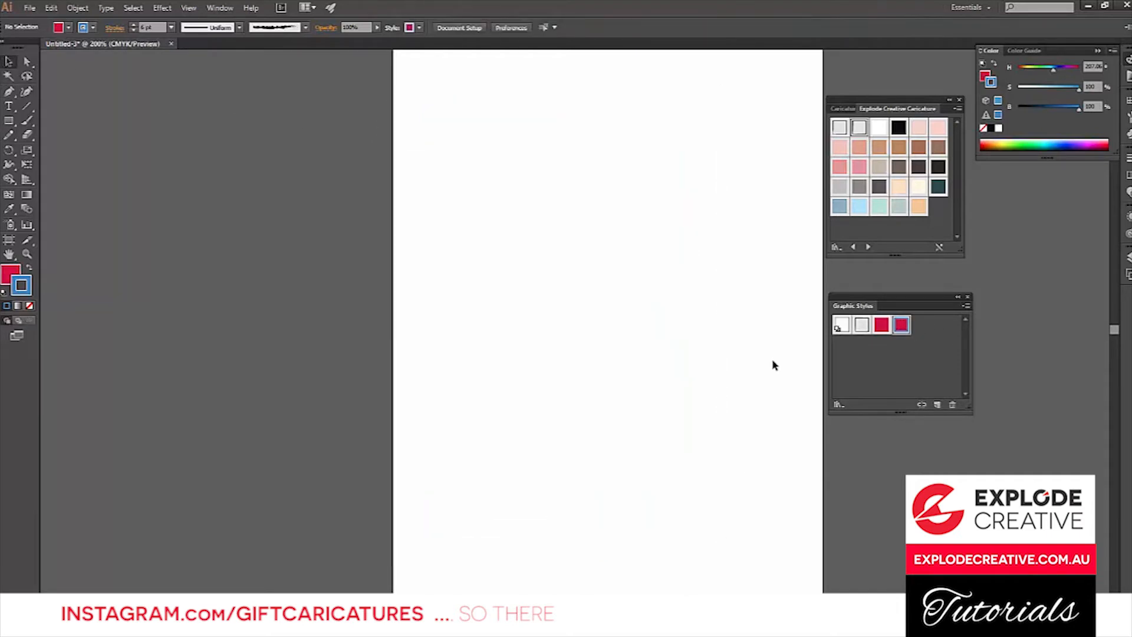
{"action": "mouse_move", "coordinate": [757, 264]}
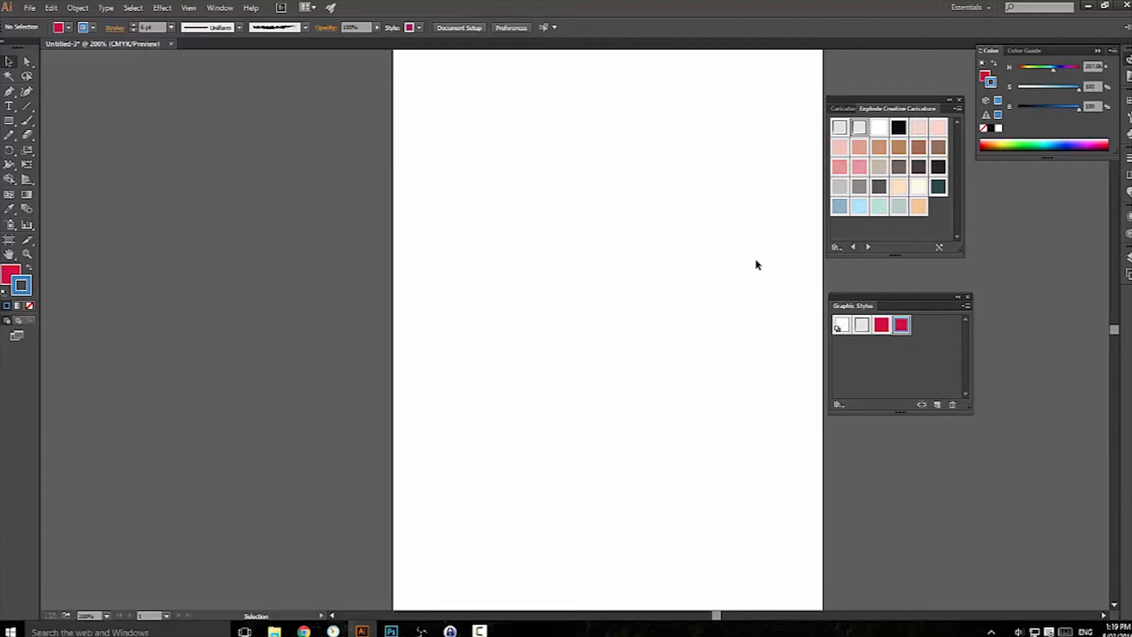
{"action": "mouse_move", "coordinate": [871, 364]}
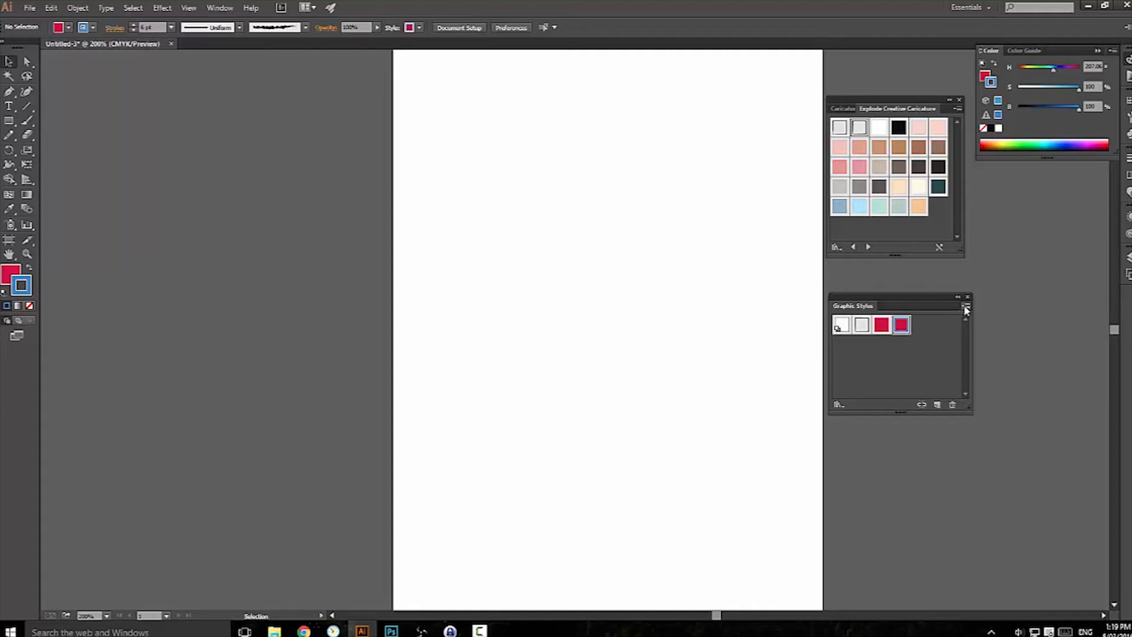
{"action": "left_click", "coordinate": [966, 306]}
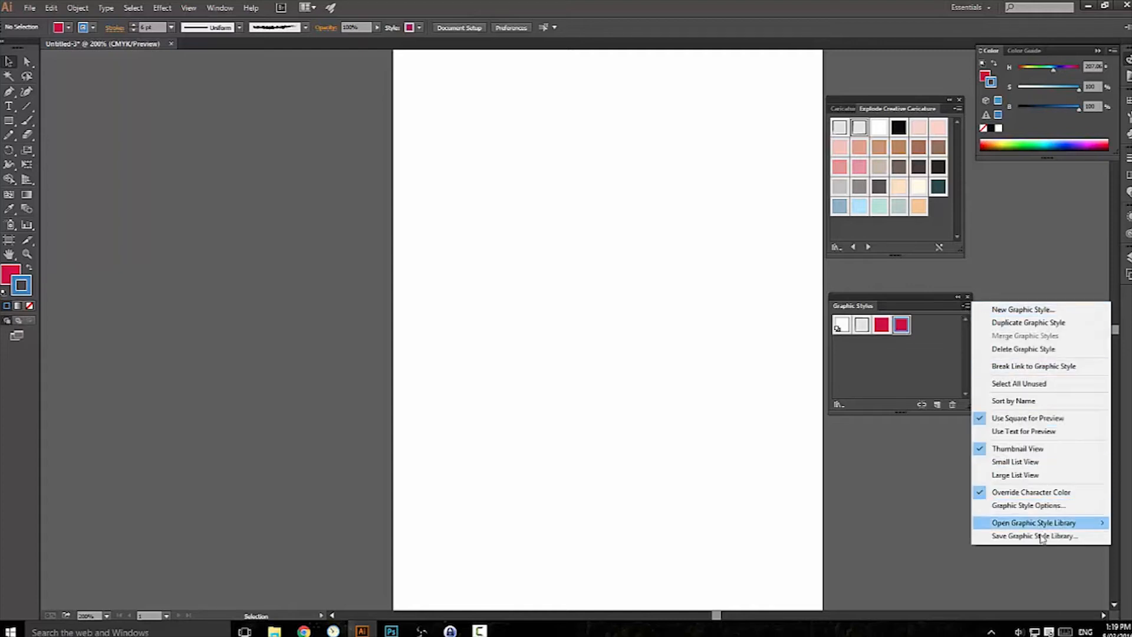
{"action": "mouse_move", "coordinate": [1036, 536]}
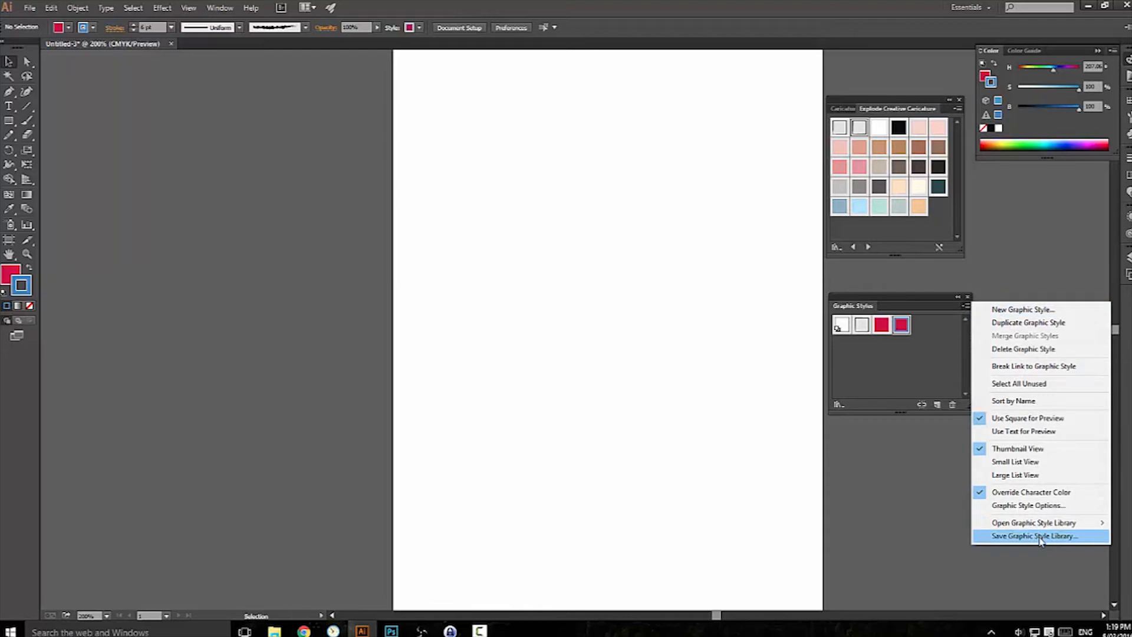
{"action": "left_click", "coordinate": [1036, 536]}
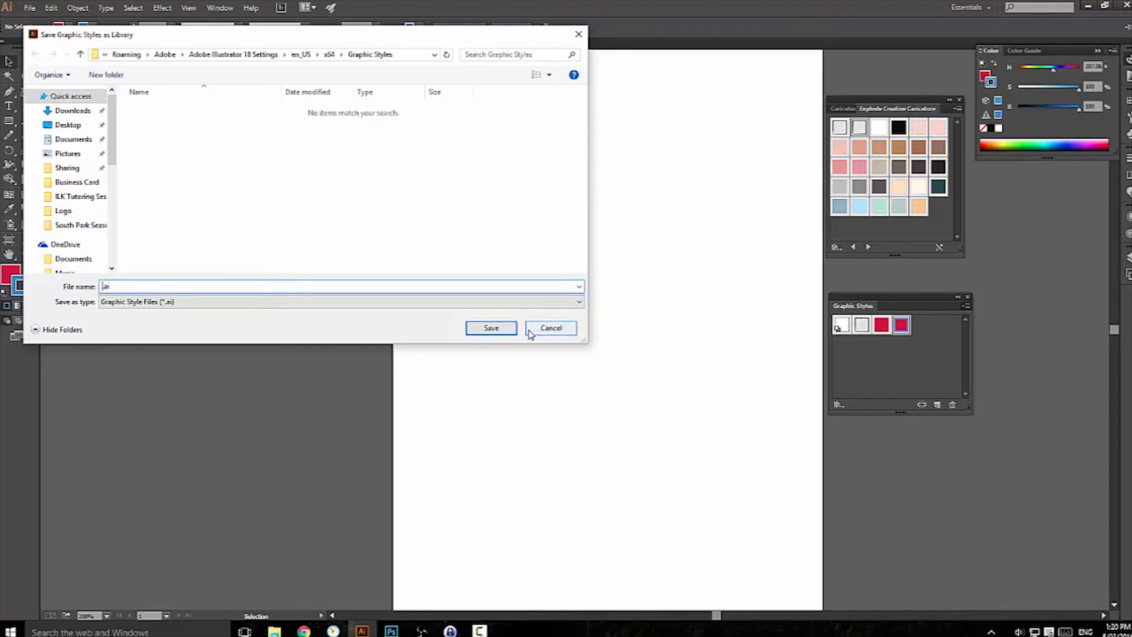
{"action": "left_click", "coordinate": [550, 327]}
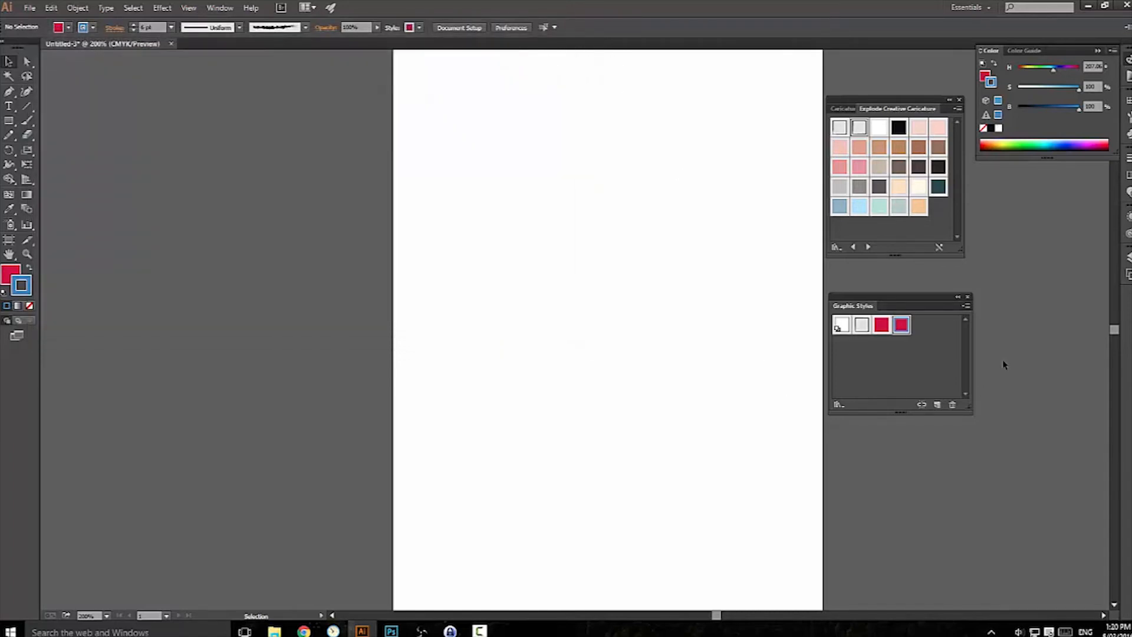
{"action": "mouse_move", "coordinate": [664, 250]}
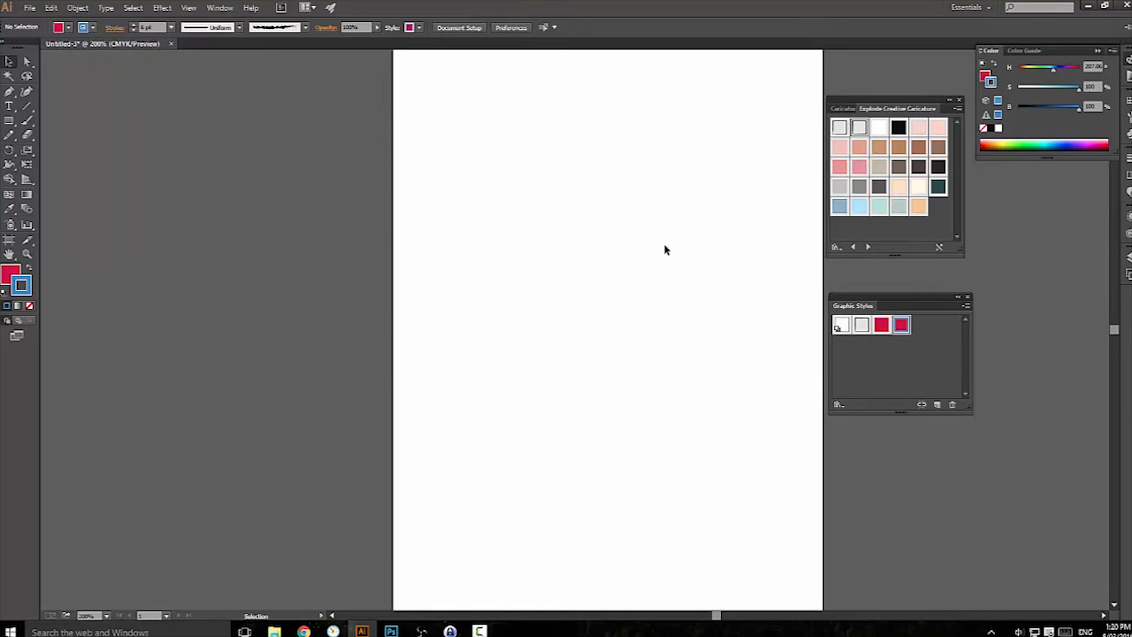
Open the Caricature graphic style library from the Window menu and drag its panel lower.
{"action": "left_click", "coordinate": [219, 8]}
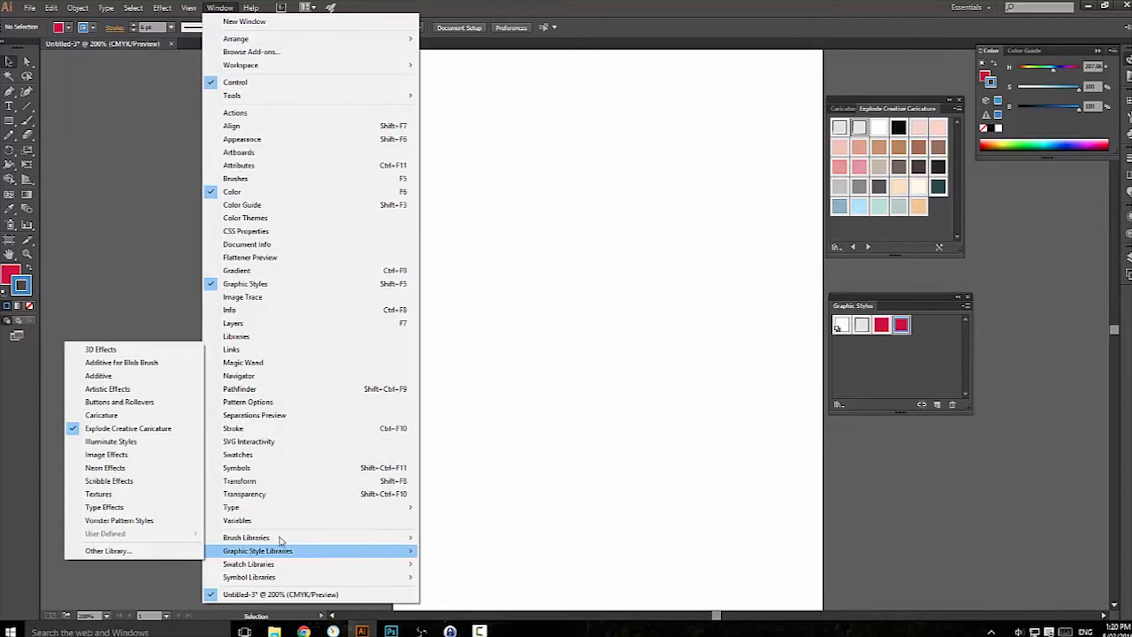
{"action": "mouse_move", "coordinate": [101, 414]}
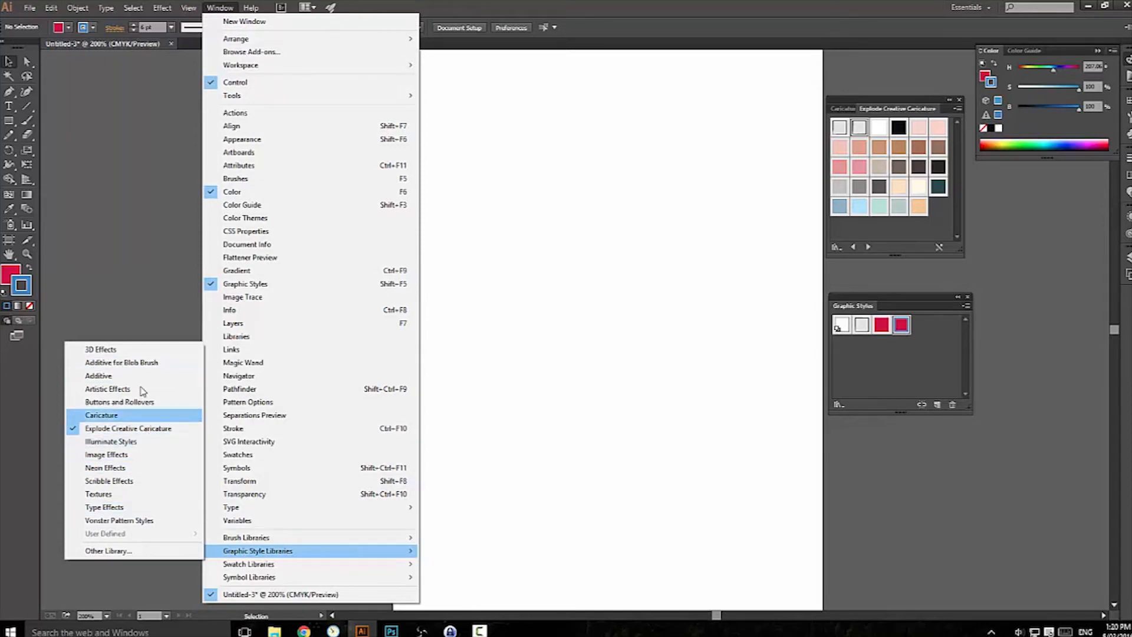
{"action": "mouse_move", "coordinate": [143, 425]}
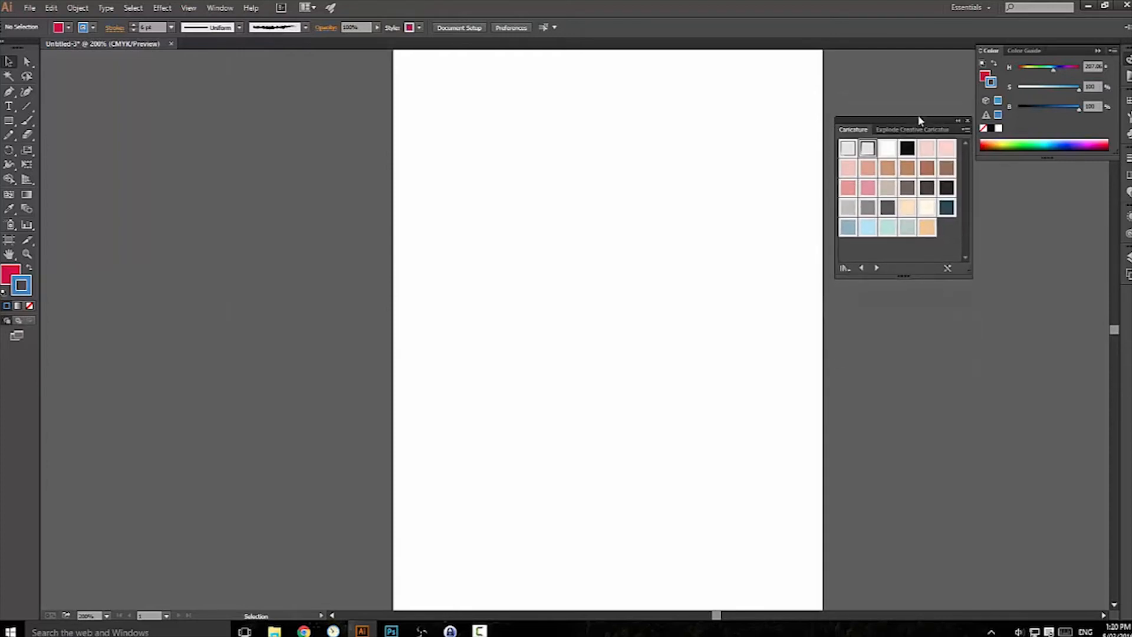
{"action": "left_click_drag", "start_coordinate": [921, 120], "coordinate": [920, 220]}
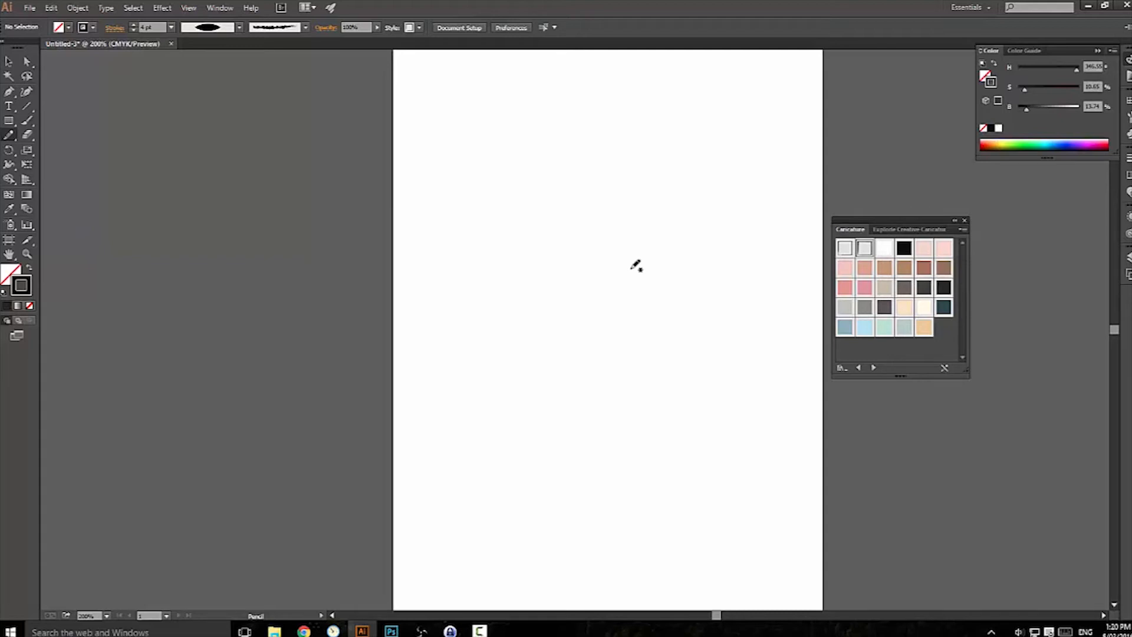
{"action": "mouse_move", "coordinate": [577, 217]}
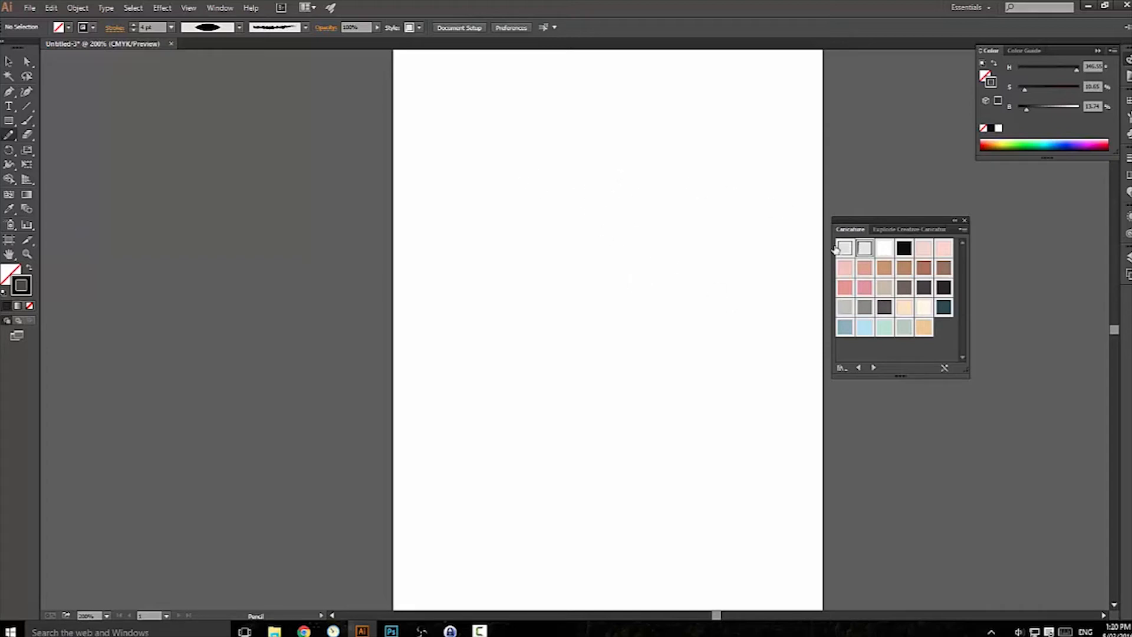
{"action": "mouse_move", "coordinate": [545, 136]}
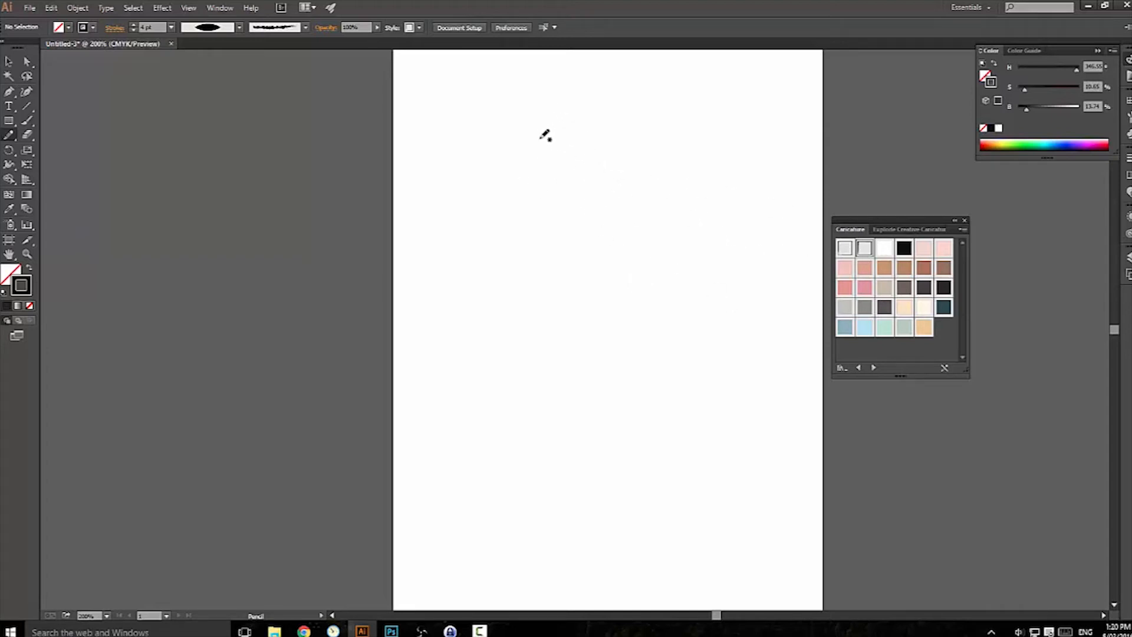
Pencil tapered black outlines of the hair, face, ears, neck and big nose with detail lines.
{"action": "left_click_drag", "start_coordinate": [527, 145], "coordinate": [718, 286]}
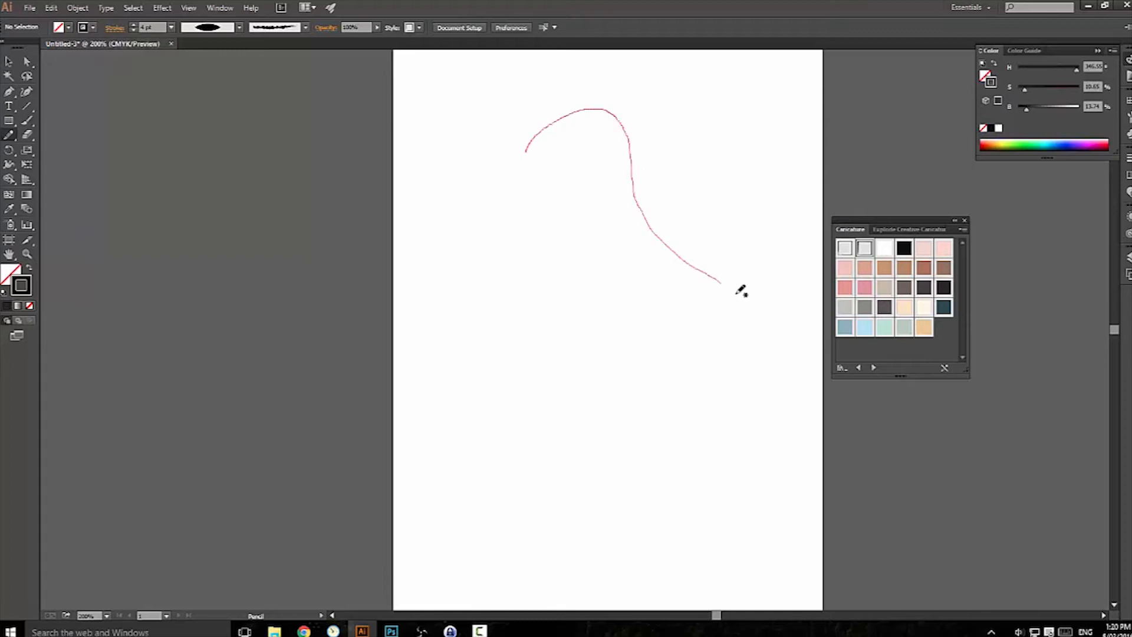
{"action": "left_click_drag", "start_coordinate": [718, 283], "coordinate": [525, 166]}
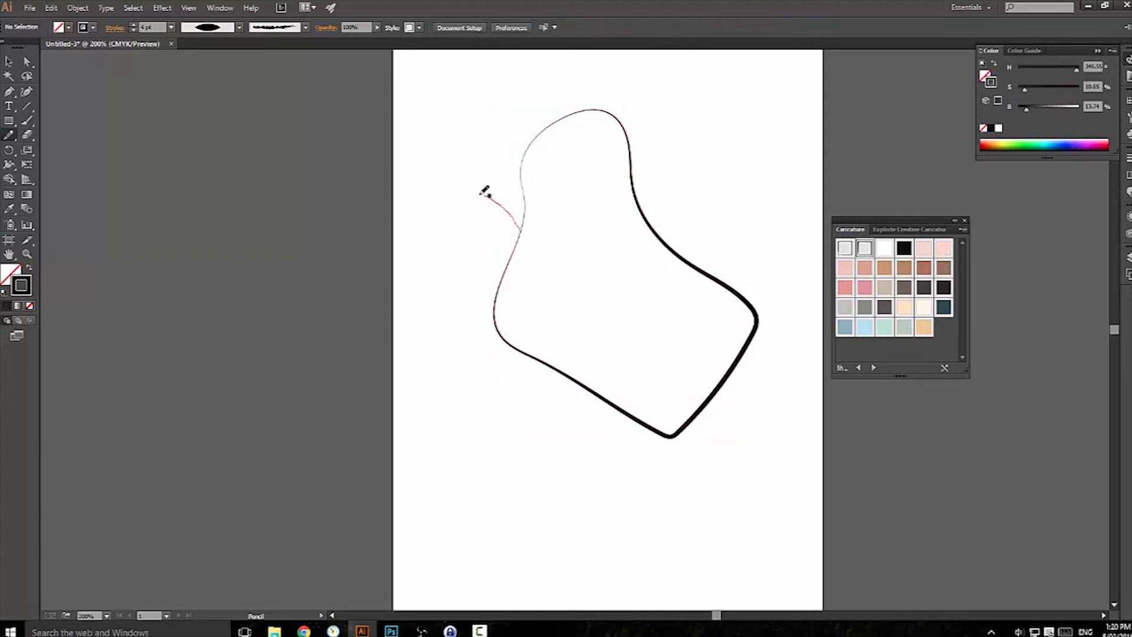
{"action": "left_click_drag", "start_coordinate": [498, 202], "coordinate": [469, 332]}
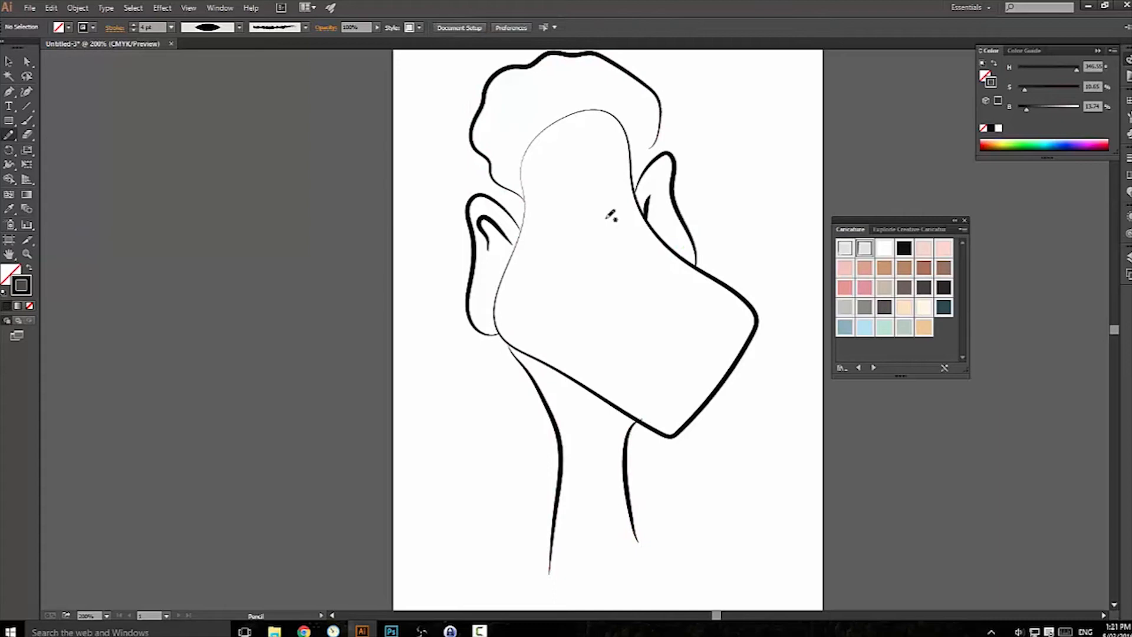
{"action": "left_click_drag", "start_coordinate": [610, 195], "coordinate": [672, 328]}
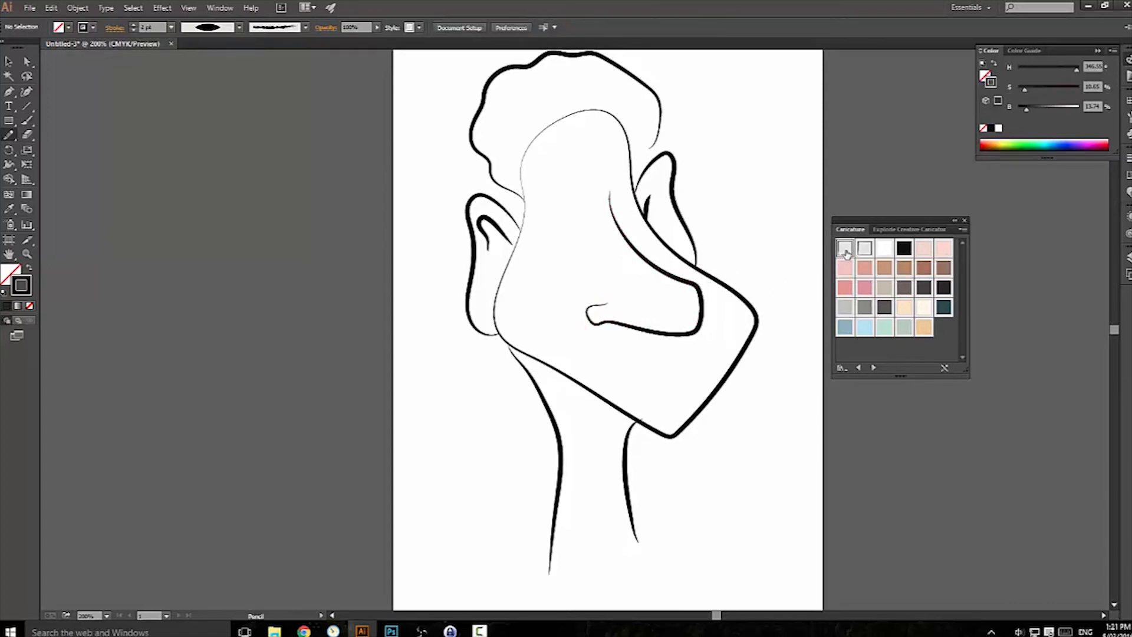
{"action": "left_click_drag", "start_coordinate": [499, 235], "coordinate": [504, 260]}
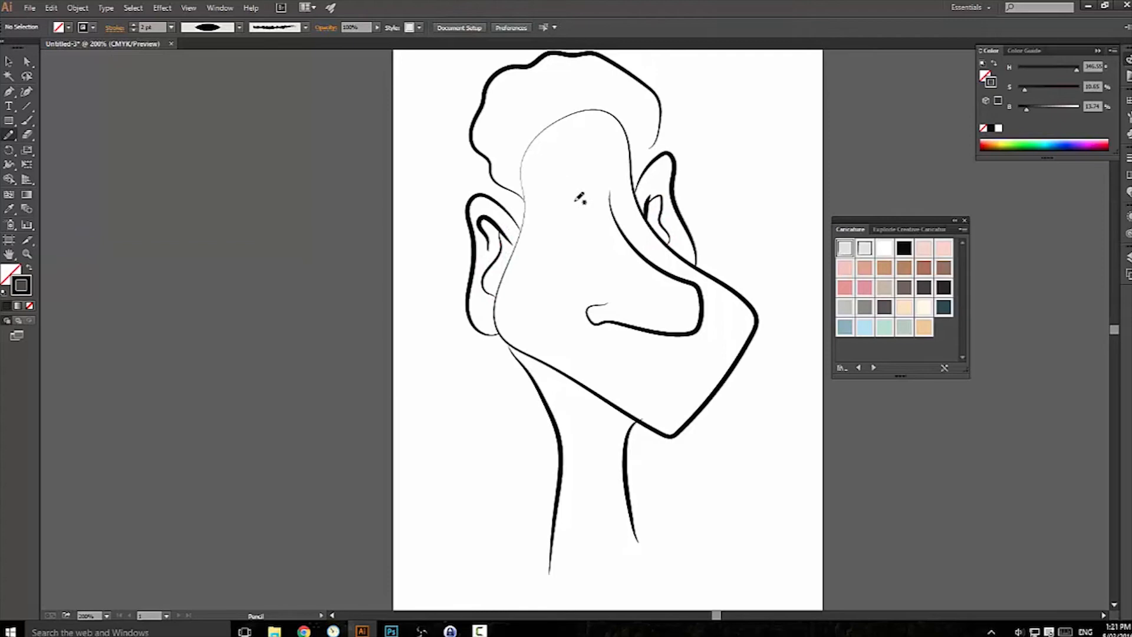
Pencil the eyes and frowning brows onto the caricature.
{"action": "left_click_drag", "start_coordinate": [555, 195], "coordinate": [621, 177]}
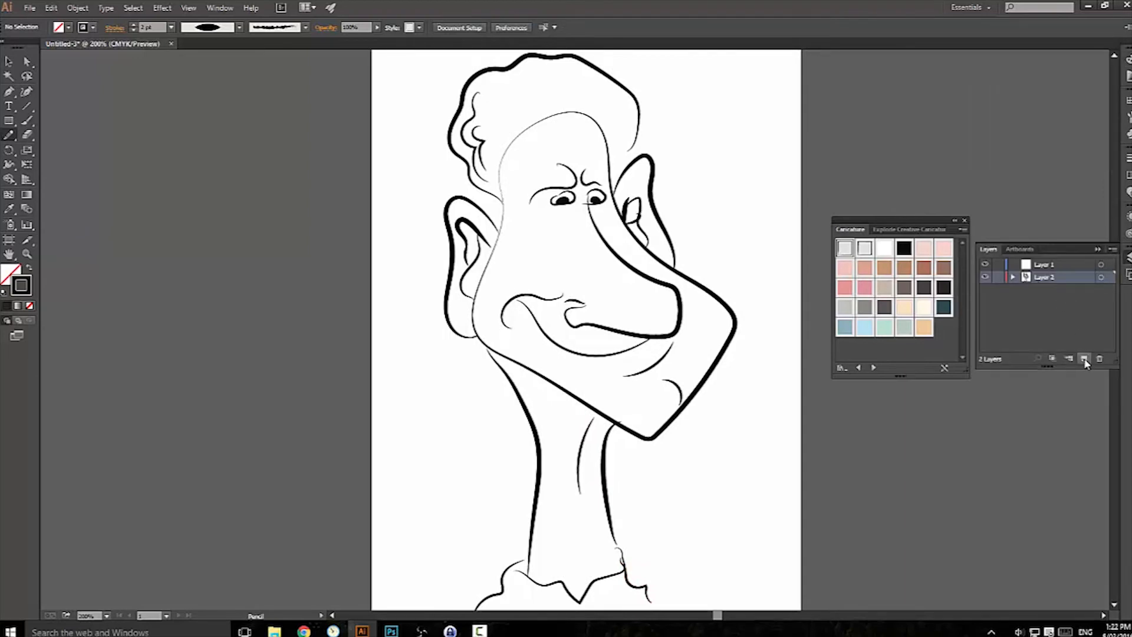
{"action": "mouse_move", "coordinate": [1084, 359]}
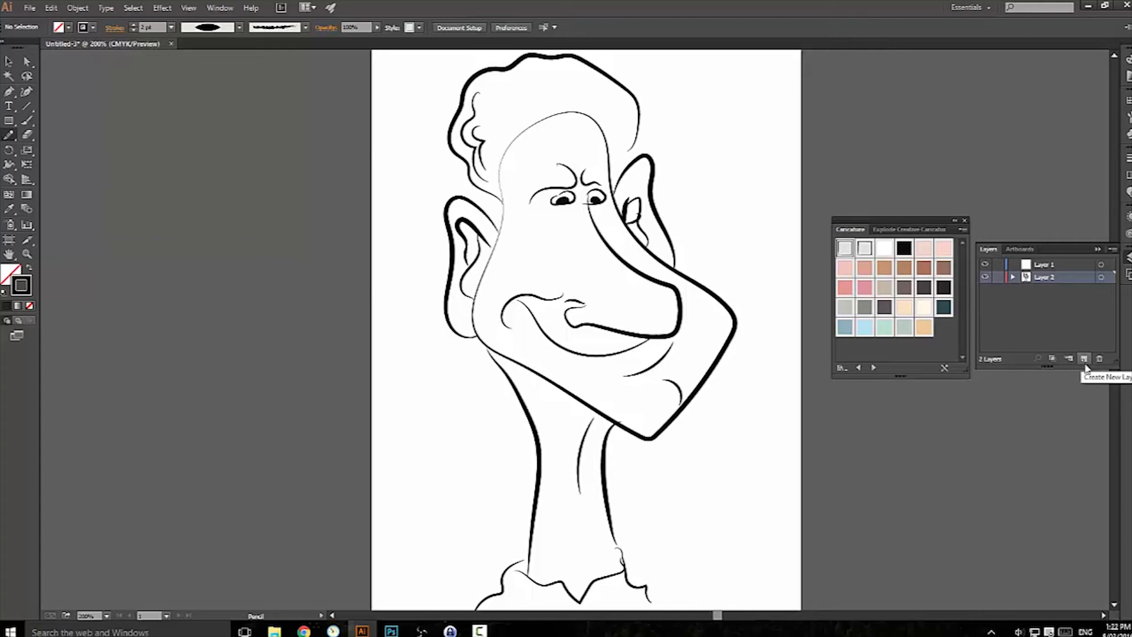
Create Layer 3 in the Layers panel for the colour fills.
{"action": "left_click", "coordinate": [1084, 359]}
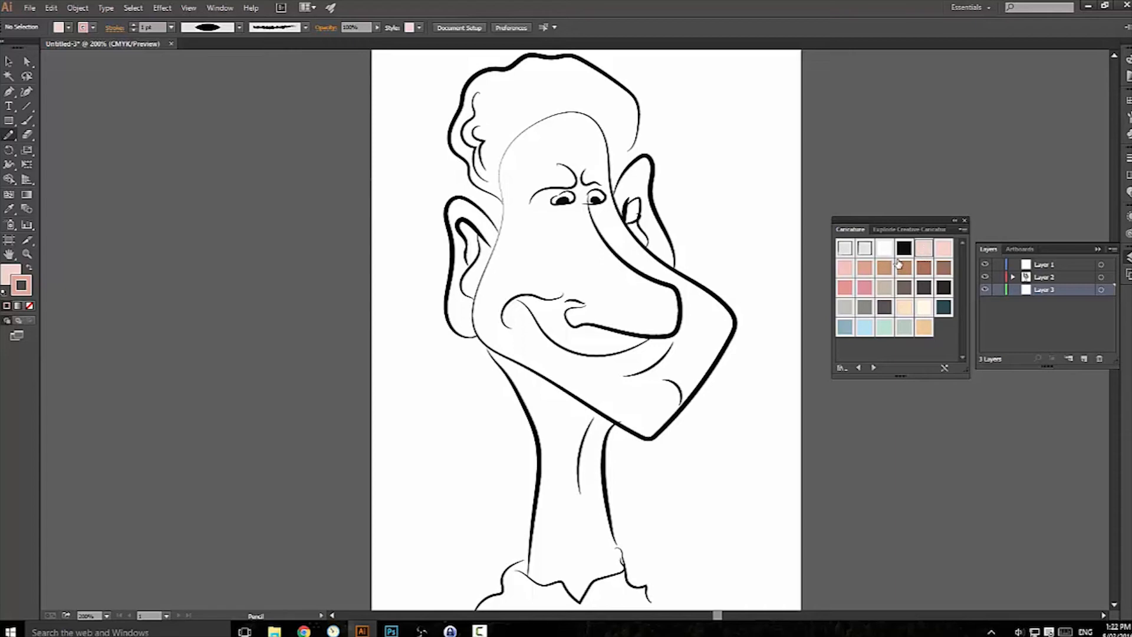
{"action": "mouse_move", "coordinate": [899, 266]}
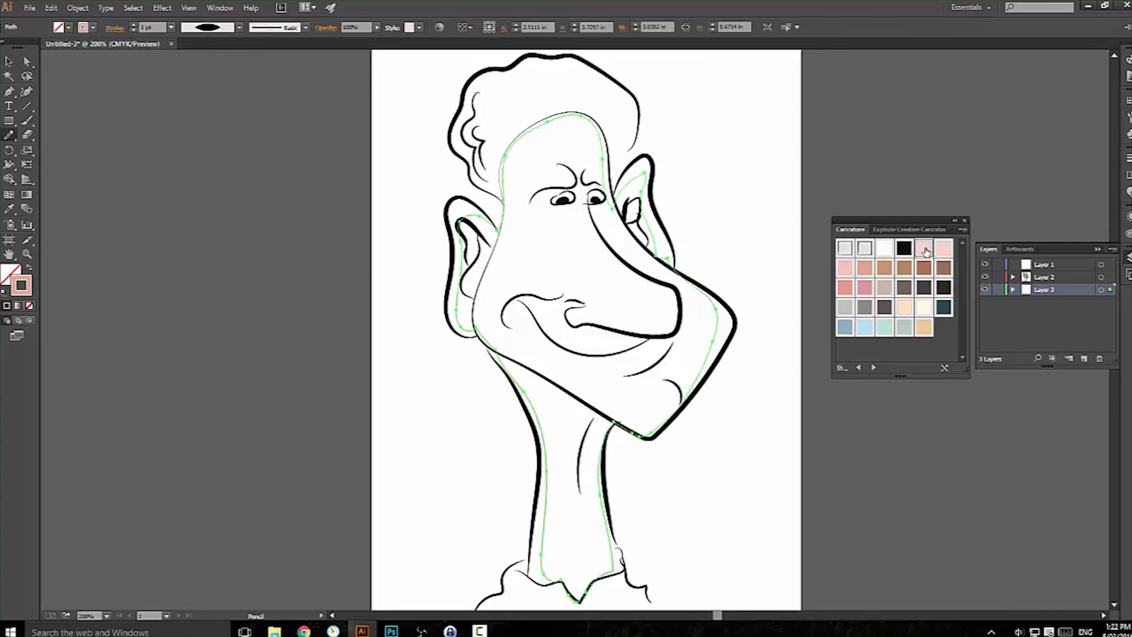
Apply the Caricature library's pink skin-tone style to the face shape.
{"action": "left_click", "coordinate": [926, 249]}
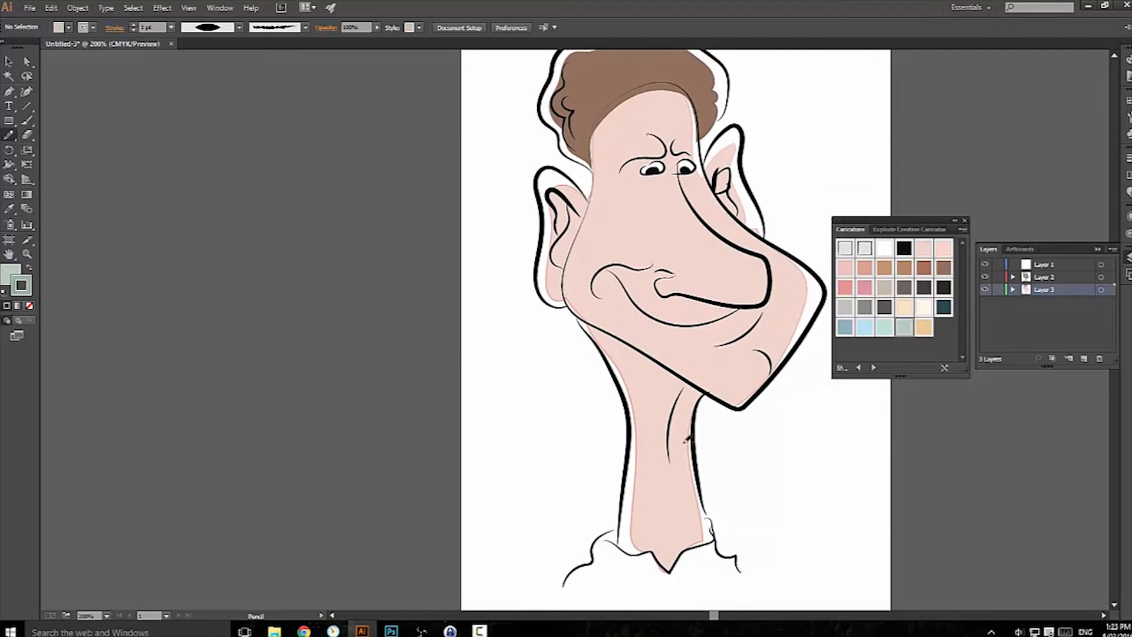
Pencil the shirt fill shape around the collar.
{"action": "left_click_drag", "start_coordinate": [570, 585], "coordinate": [643, 560]}
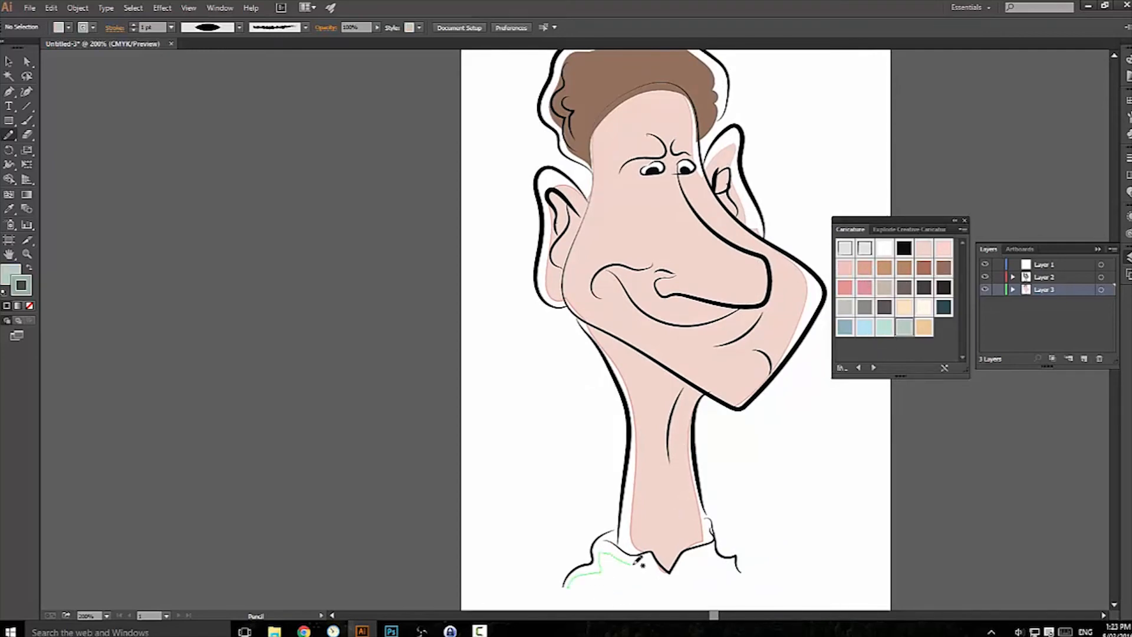
{"action": "left_click_drag", "start_coordinate": [636, 559], "coordinate": [686, 596]}
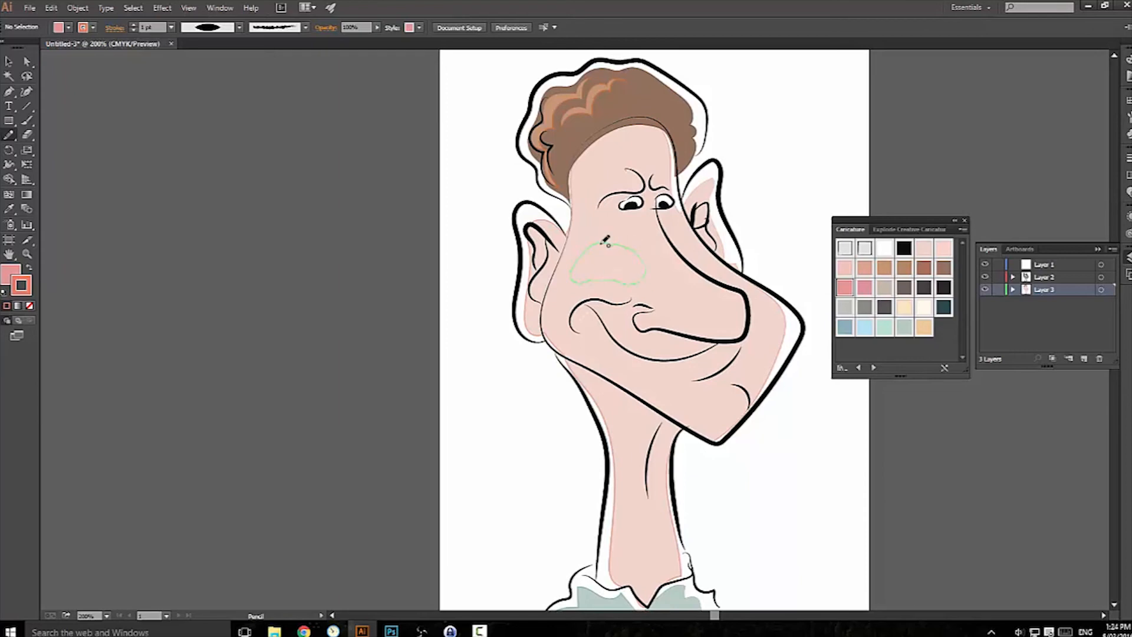
Give the cheek the blush pink Graphic Style 16 and sketch a neck shading shape.
{"action": "left_click", "coordinate": [845, 287]}
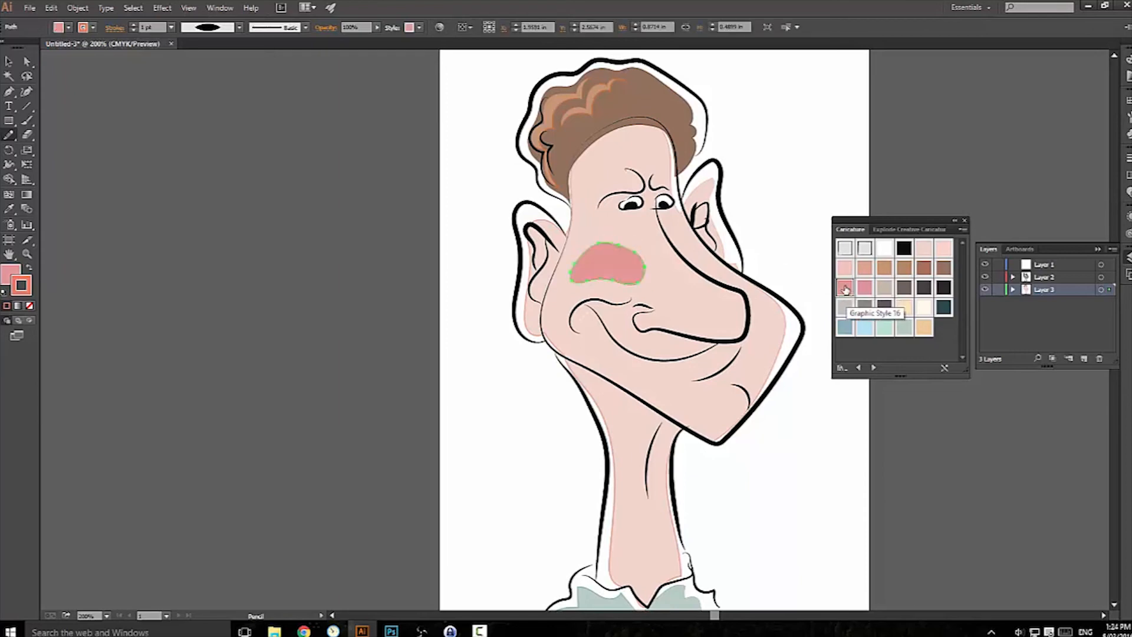
{"action": "mouse_move", "coordinate": [375, 30]}
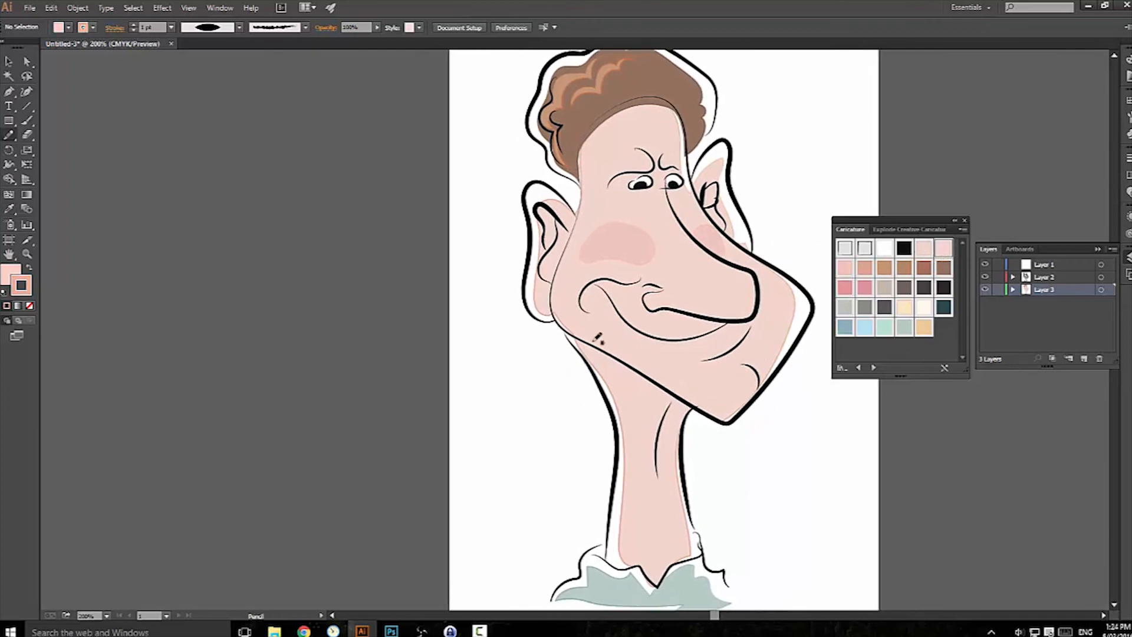
{"action": "left_click_drag", "start_coordinate": [595, 339], "coordinate": [624, 408]}
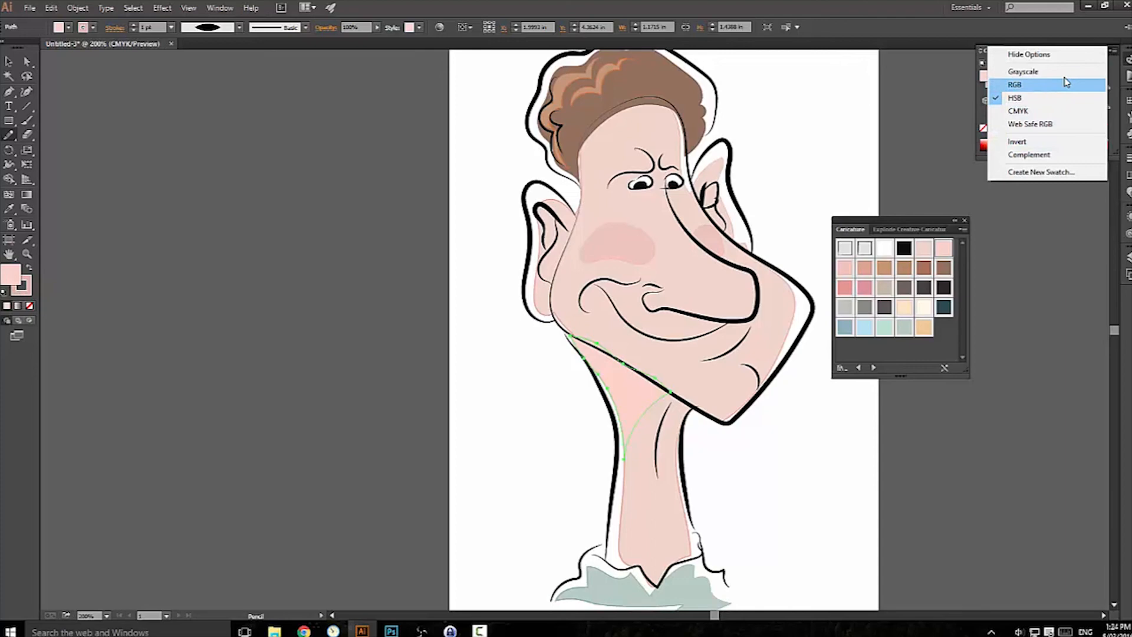
Darken the shading colour with the Color panel mode and brightness slider, then draw face shading.
{"action": "left_click", "coordinate": [1015, 97]}
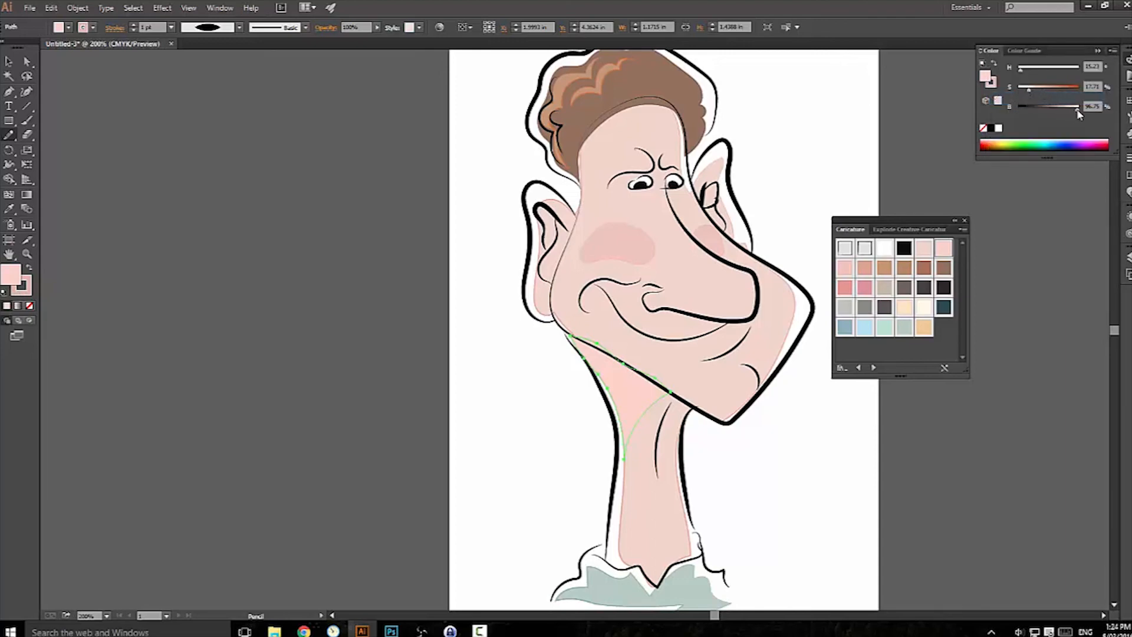
{"action": "left_click_drag", "start_coordinate": [1080, 107], "coordinate": [1071, 107]}
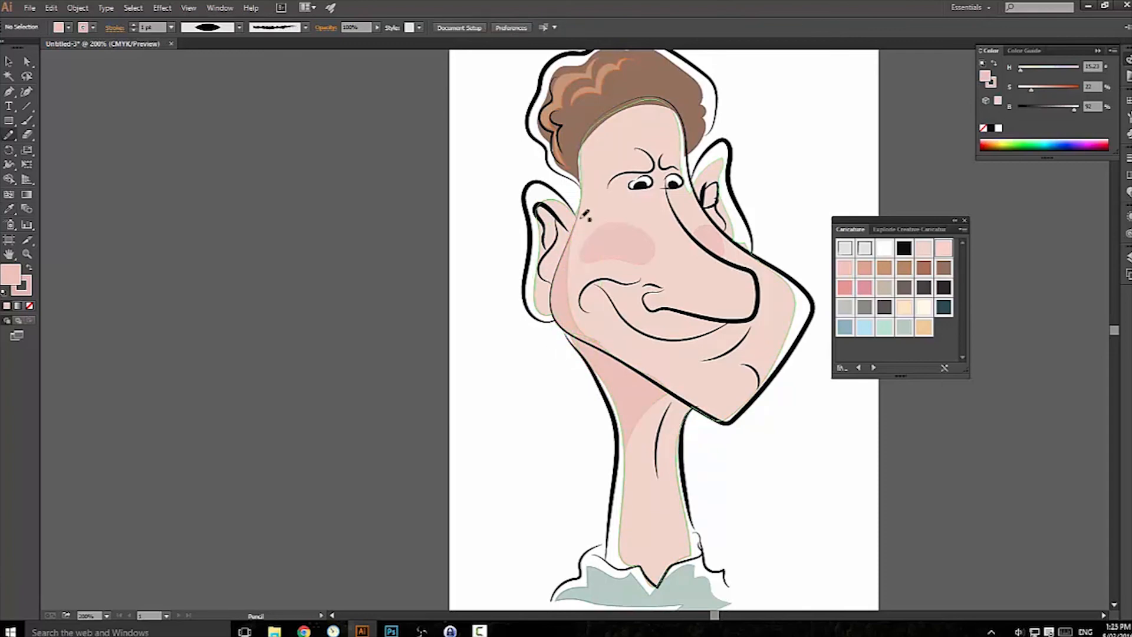
{"action": "left_click_drag", "start_coordinate": [578, 216], "coordinate": [549, 210]}
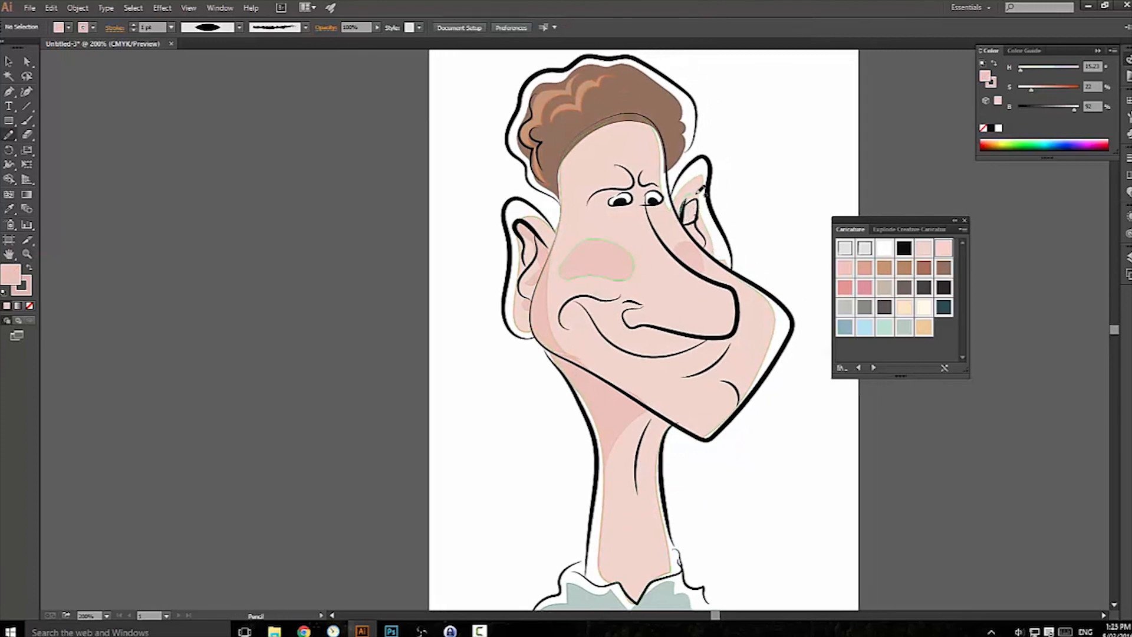
Apply the white highlight fill and sketch a white highlight shape on the face.
{"action": "left_click", "coordinate": [688, 209]}
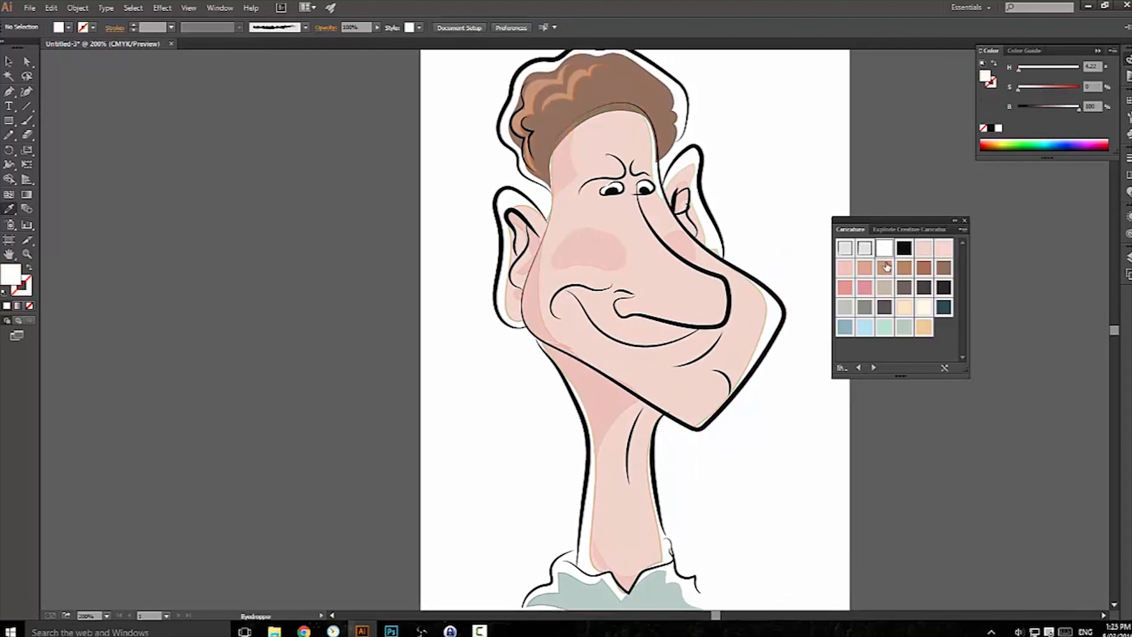
{"action": "left_click", "coordinate": [887, 267]}
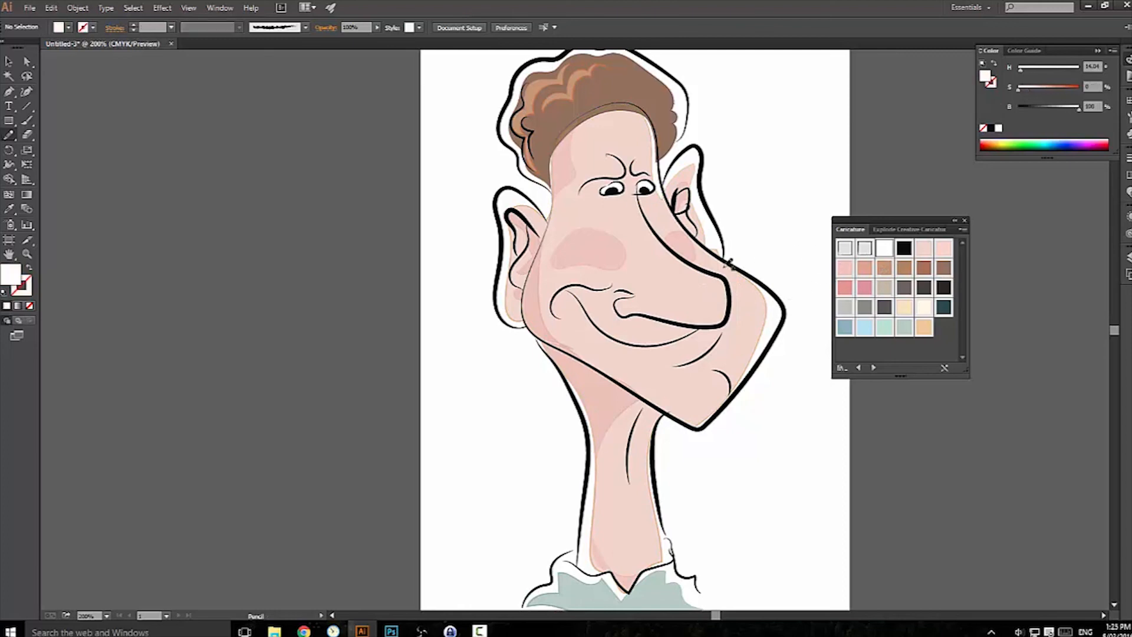
{"action": "left_click_drag", "start_coordinate": [683, 293], "coordinate": [711, 285]}
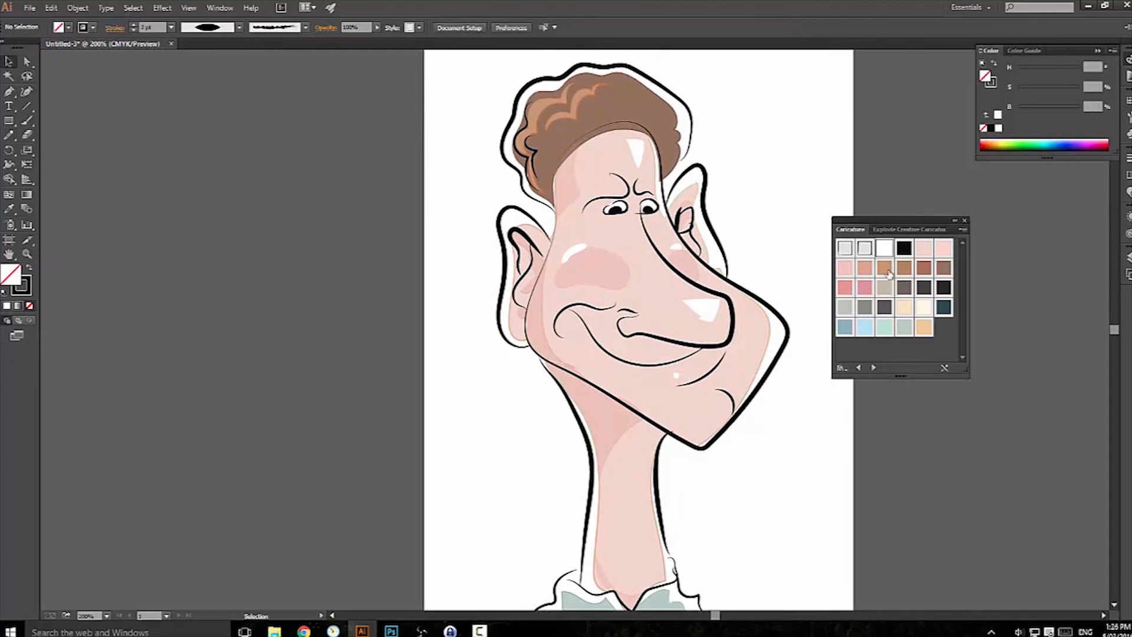
{"action": "mouse_move", "coordinate": [922, 269]}
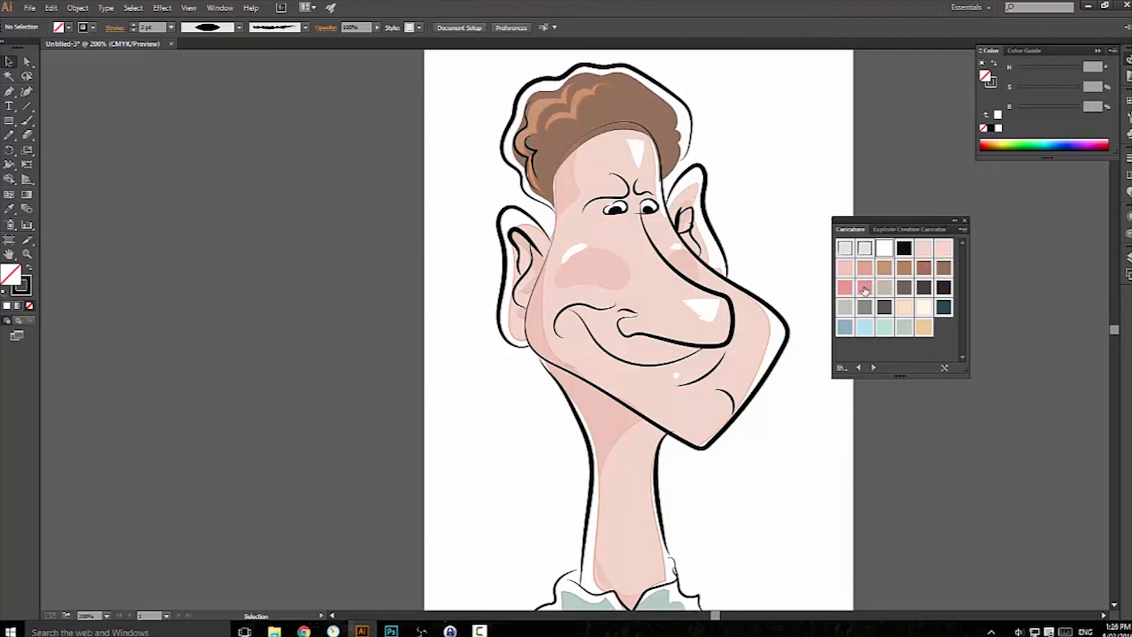
{"action": "mouse_move", "coordinate": [866, 293]}
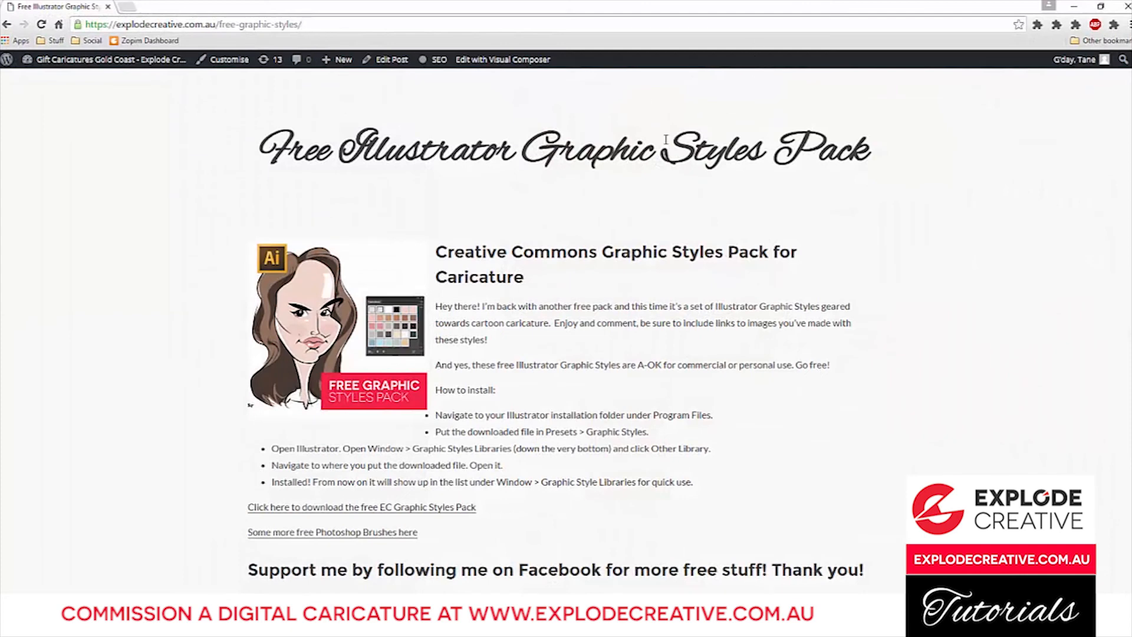
Show the Explode Creative free graphic styles page at explodecreative.com.au/free-graphic-styles/.
{"action": "left_click", "coordinate": [303, 23]}
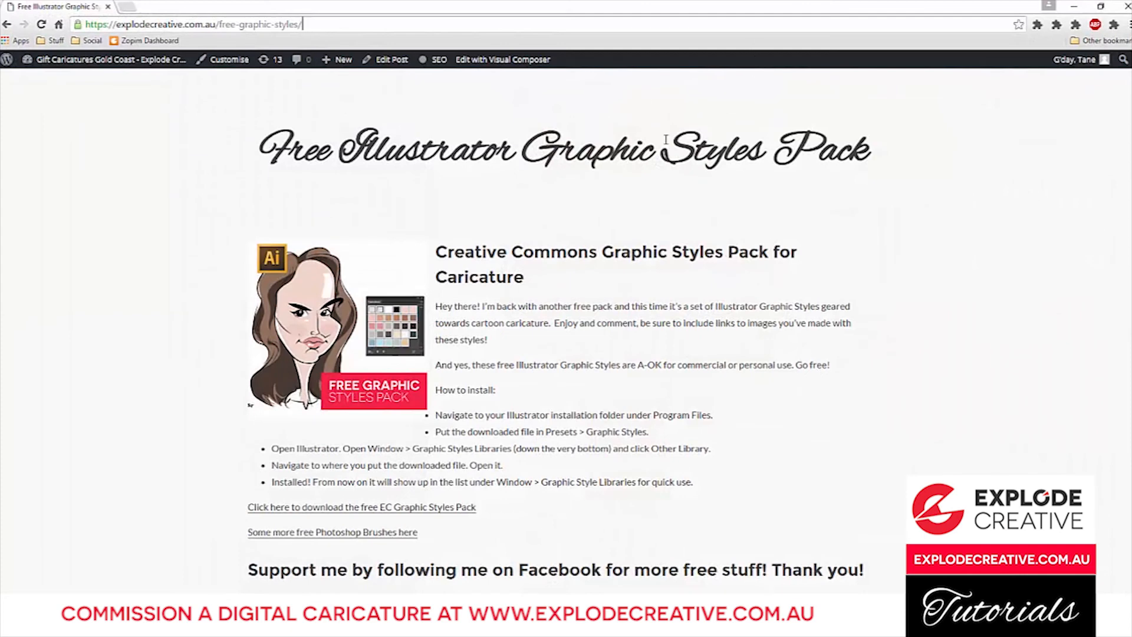